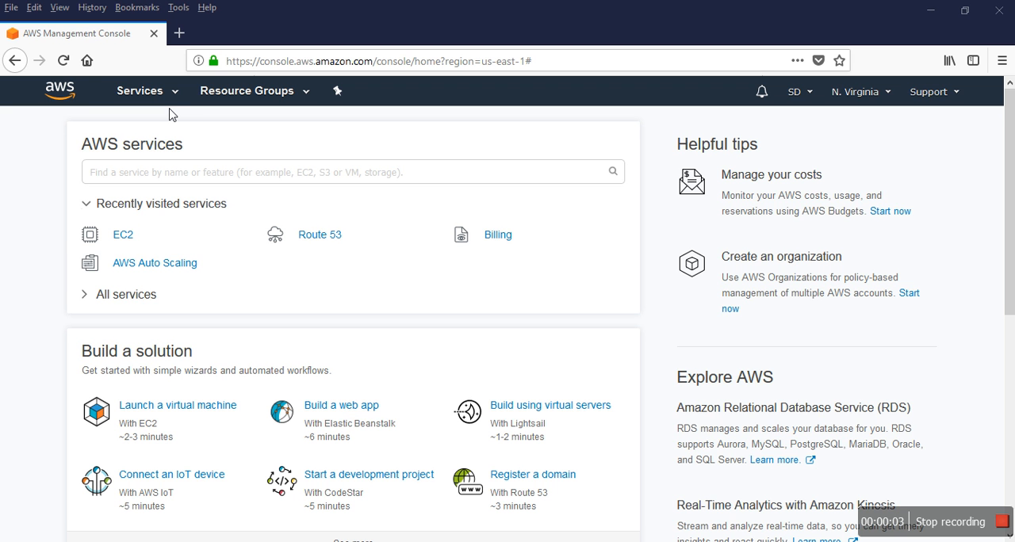
mouse_move(250, 285)
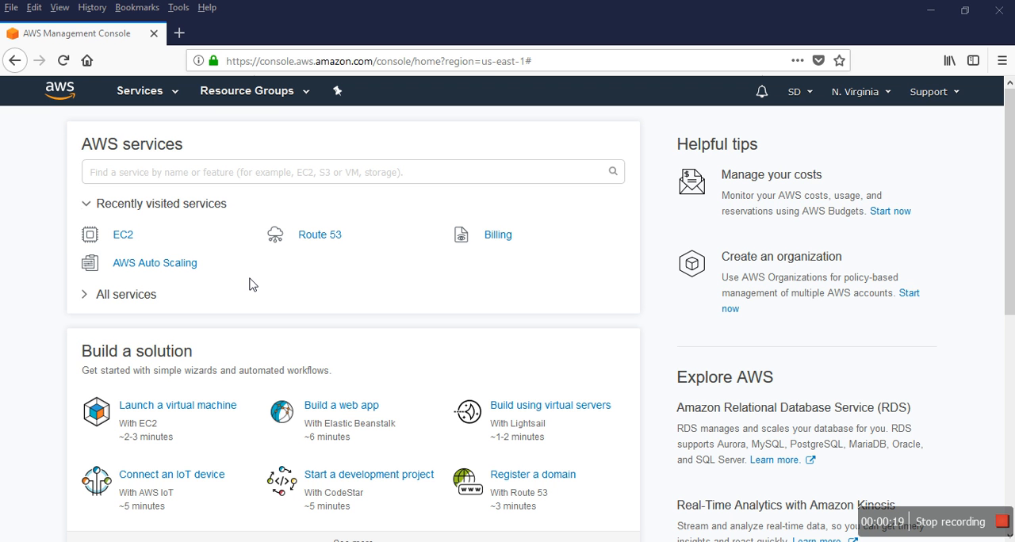
mouse_move(251, 244)
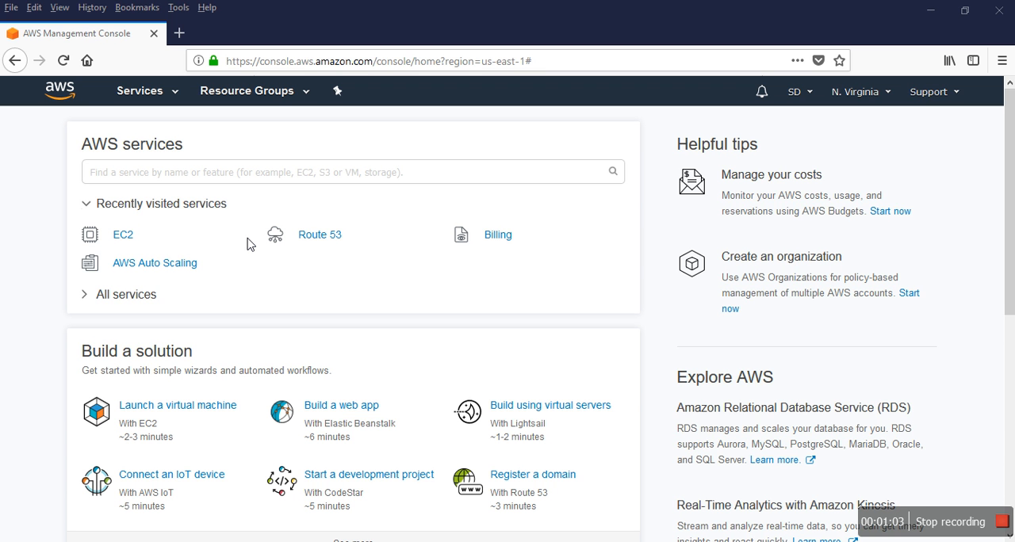
mouse_move(165, 163)
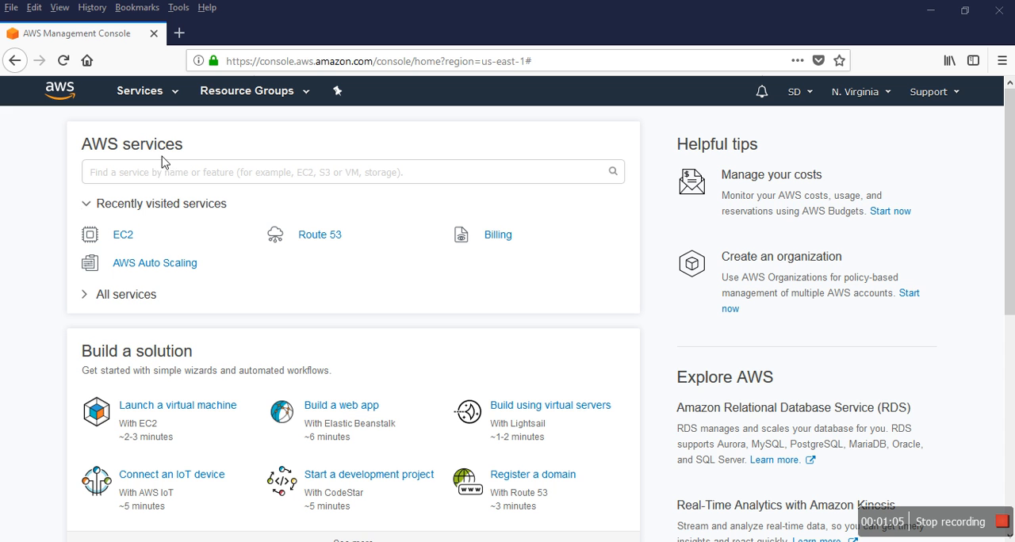
mouse_move(71, 82)
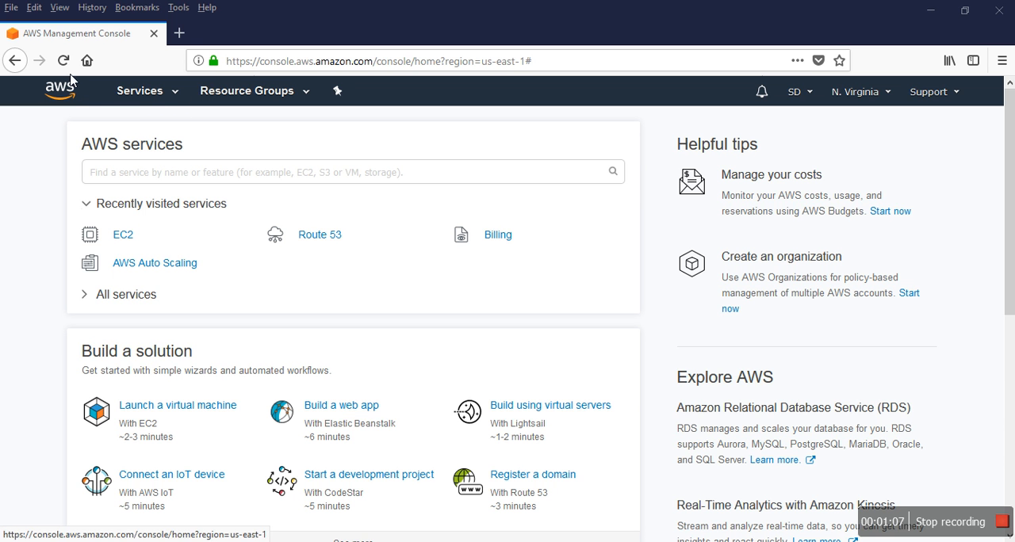
mouse_move(140, 114)
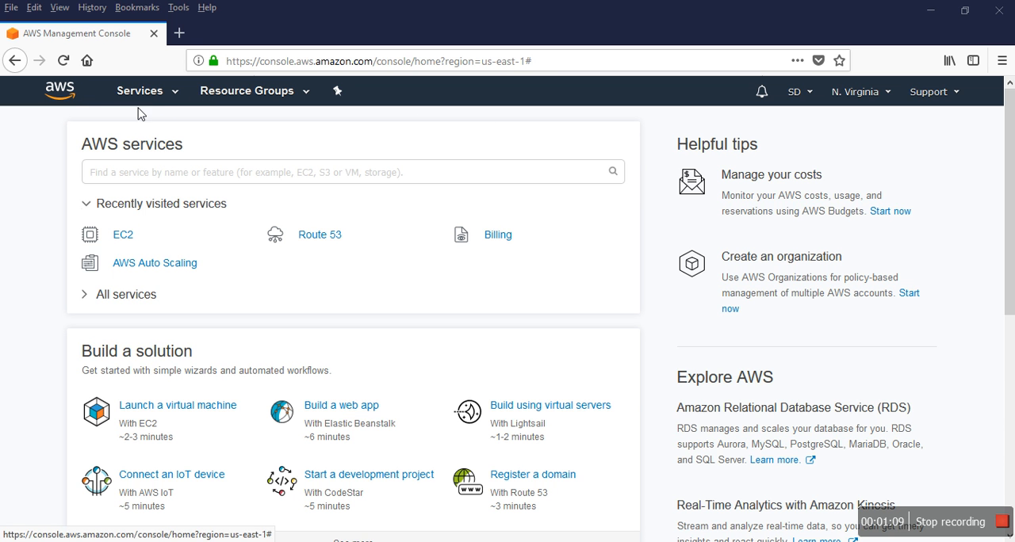
mouse_move(168, 98)
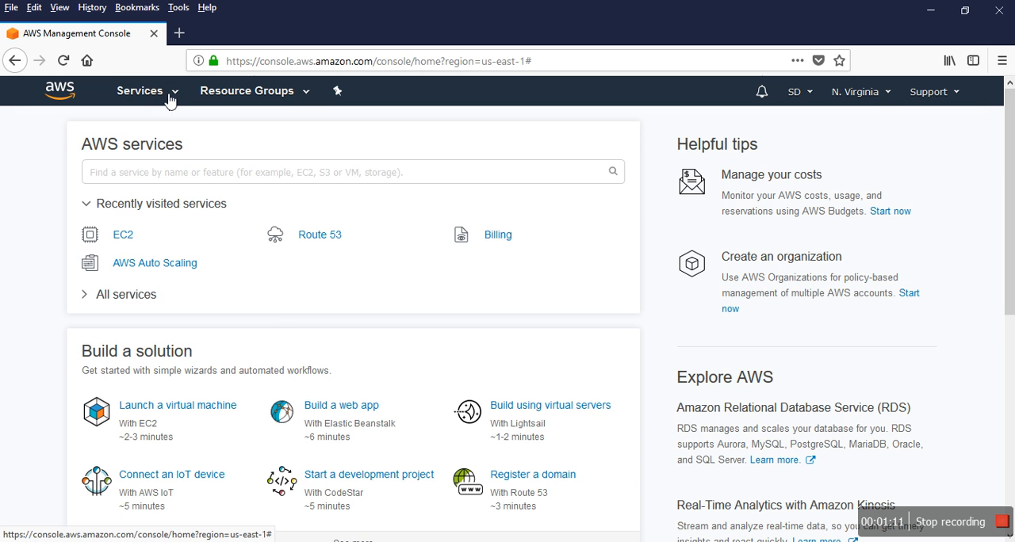
Go from the AWS services menu into Lightsail and start creating a new instance
click(139, 90)
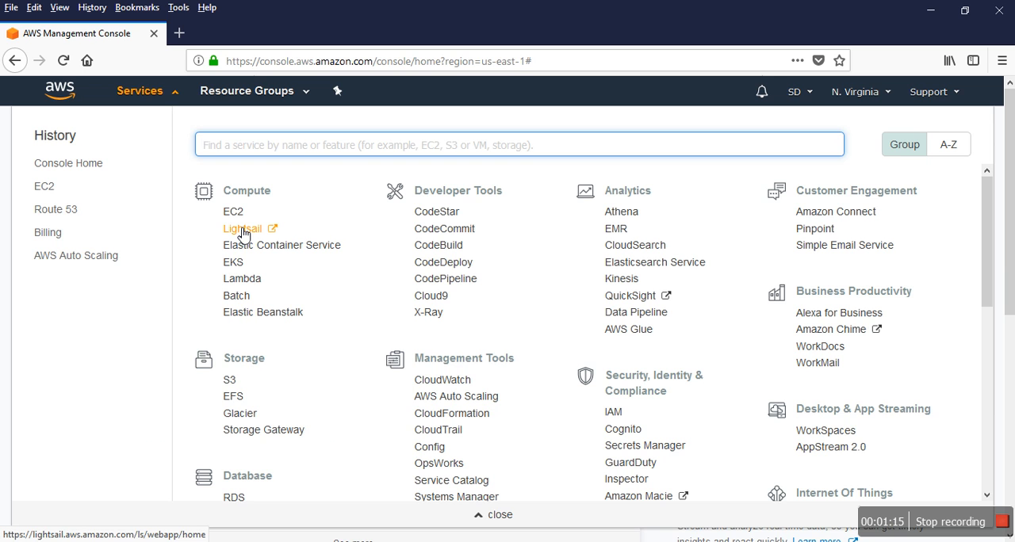
click(242, 229)
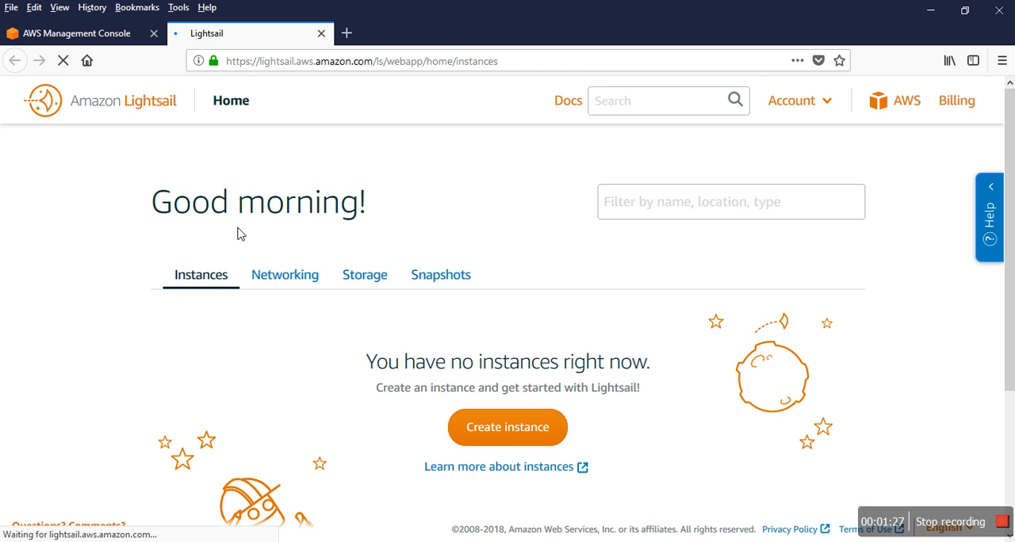
click(508, 428)
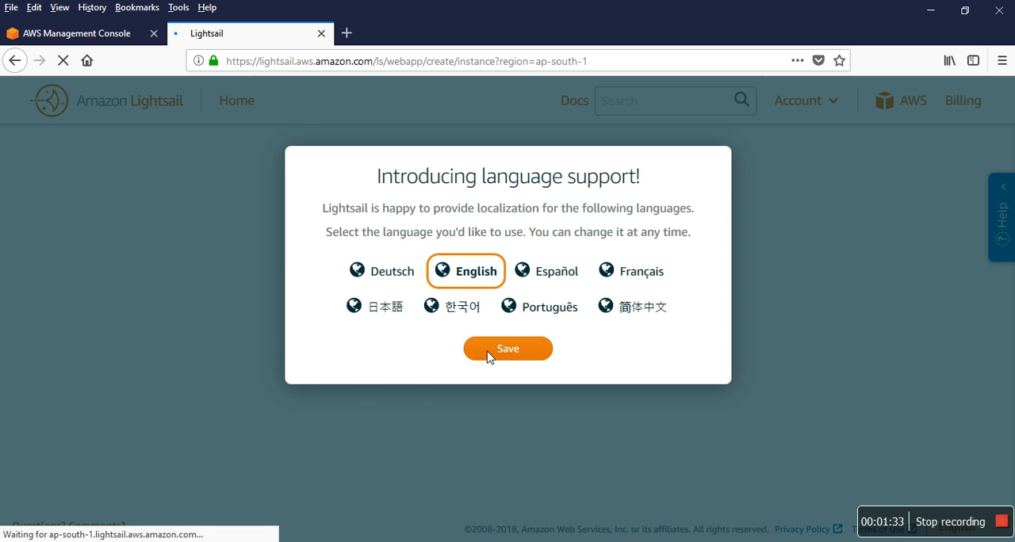
Keep English as the Lightsail language and dismiss the welcome to reach the setup page
click(508, 348)
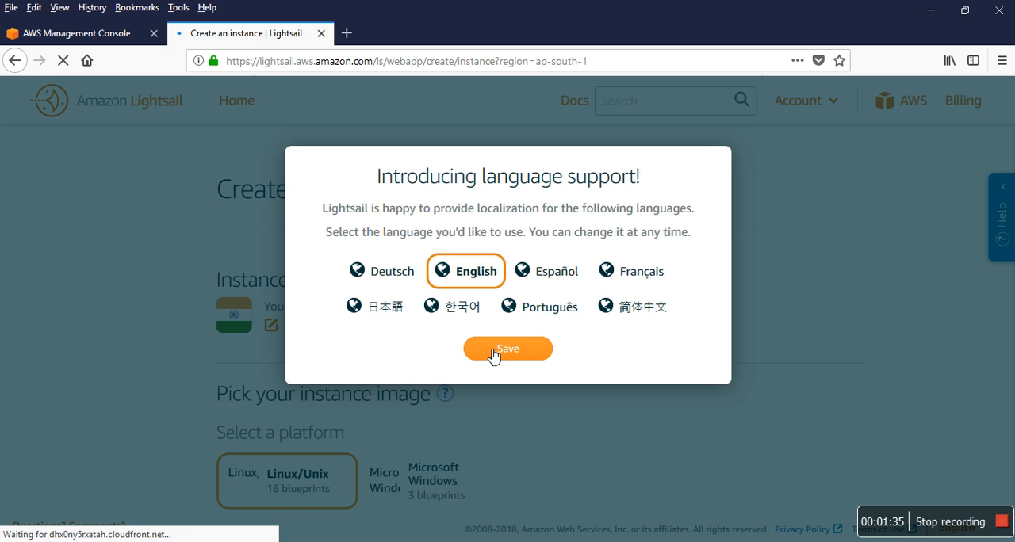
click(507, 348)
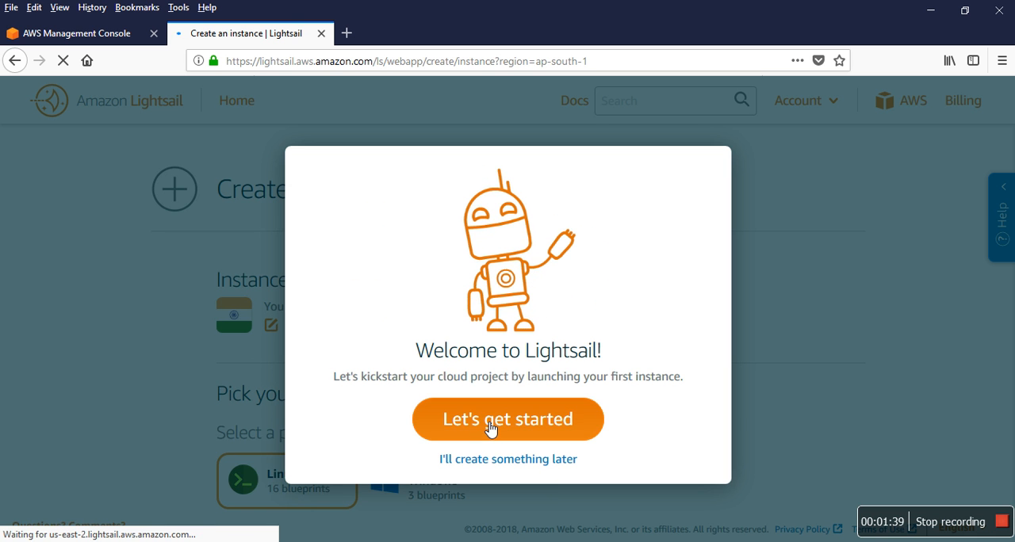
click(507, 418)
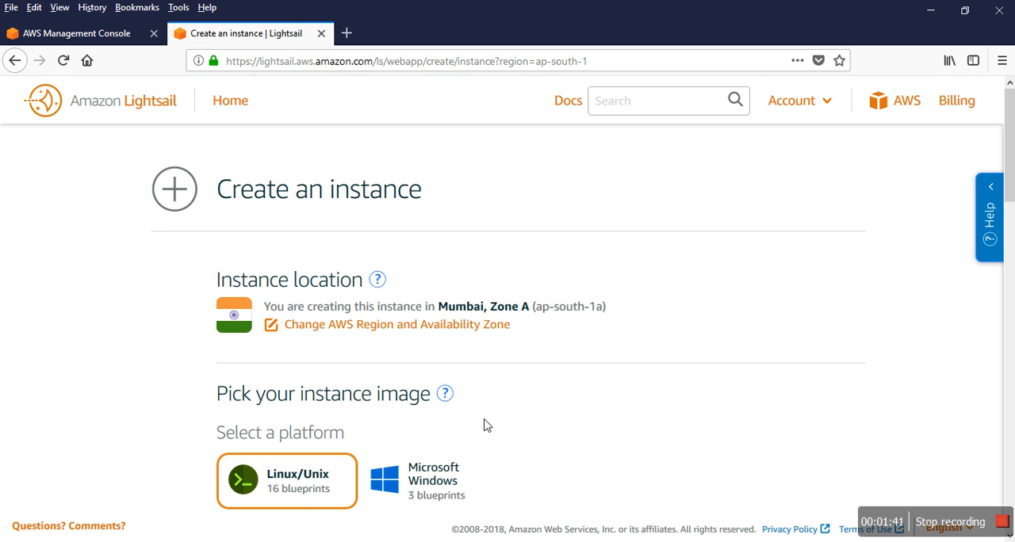
mouse_move(755, 238)
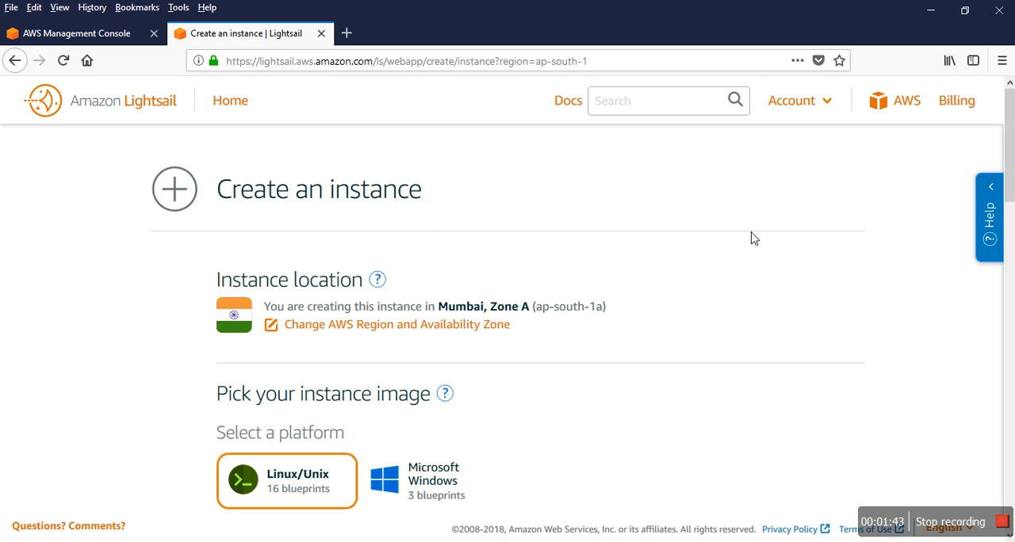
Show the instance location choices and try Frankfurt as the region
scroll(down, 3)
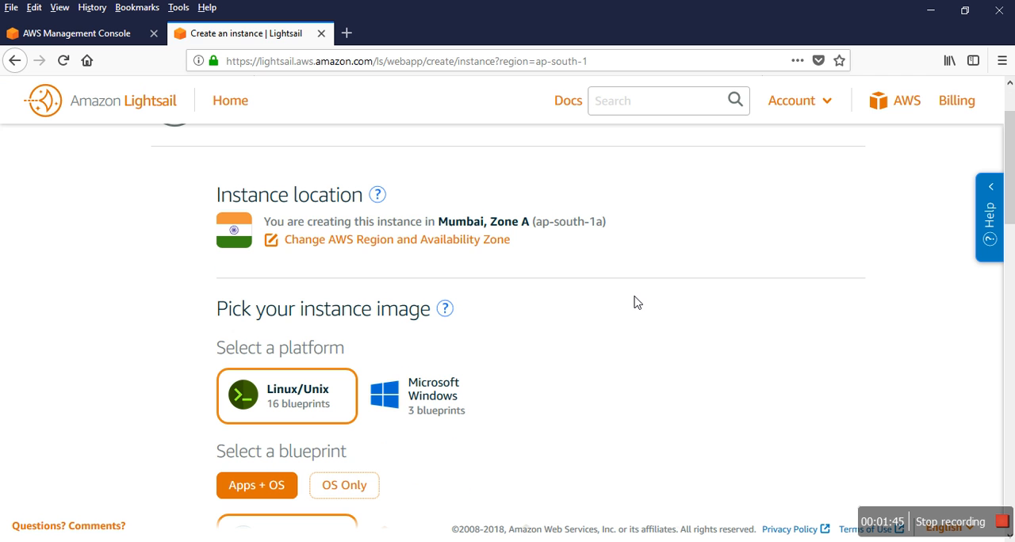
mouse_move(298, 230)
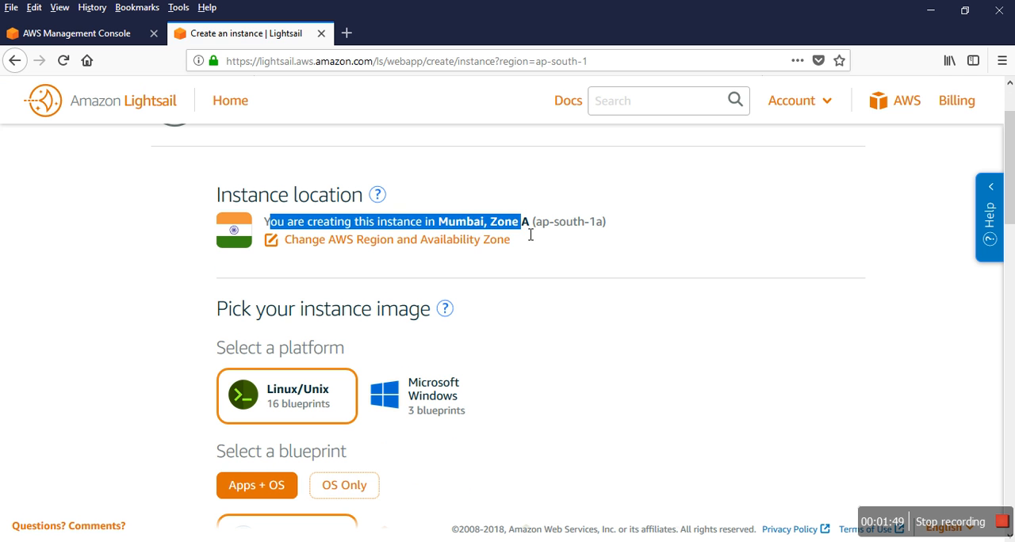
scroll(up, 3)
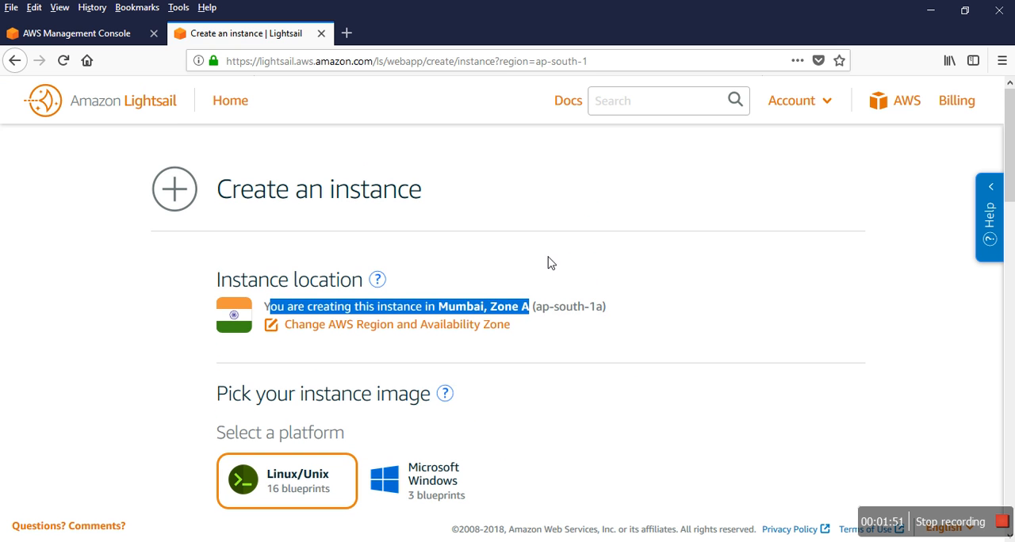
mouse_move(317, 224)
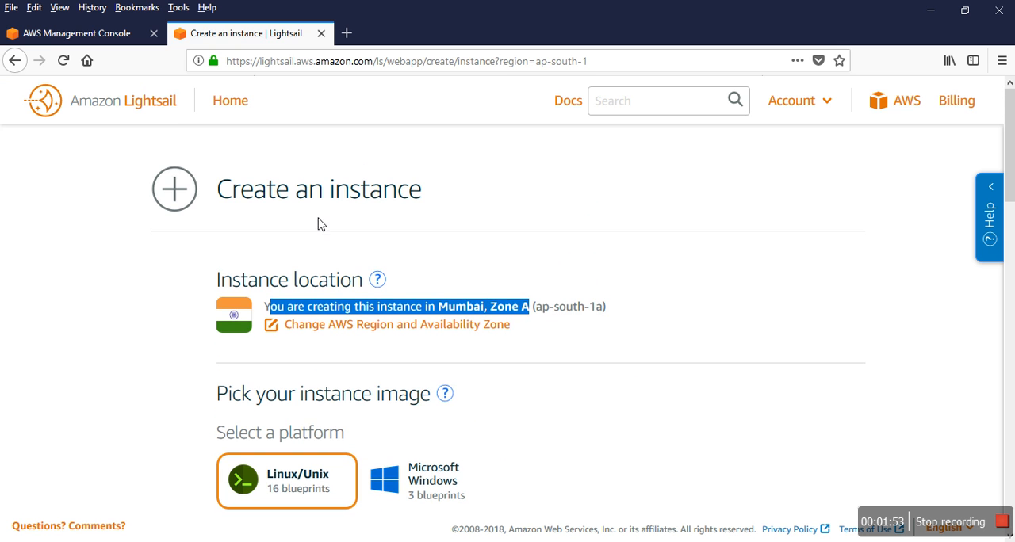
mouse_move(371, 318)
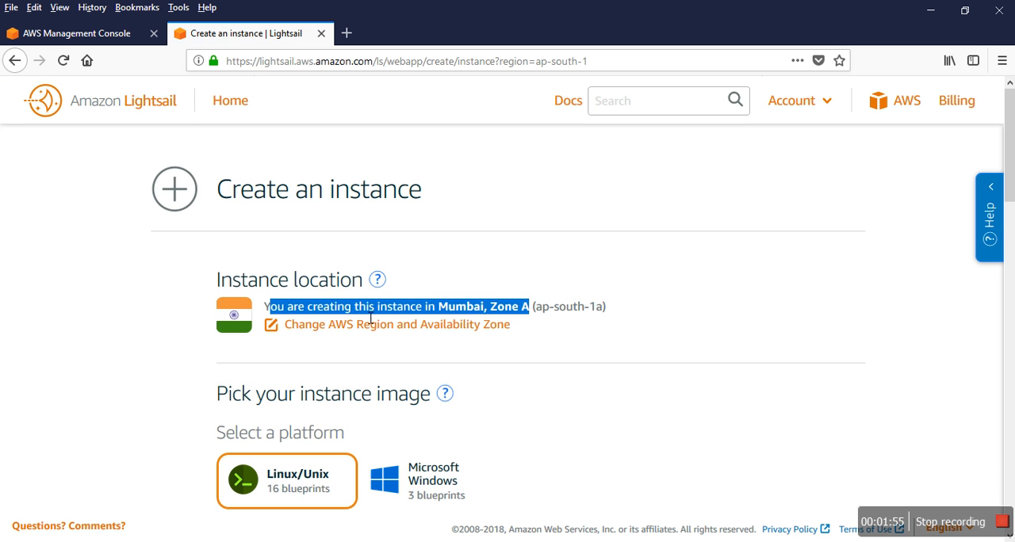
scroll(down, 3)
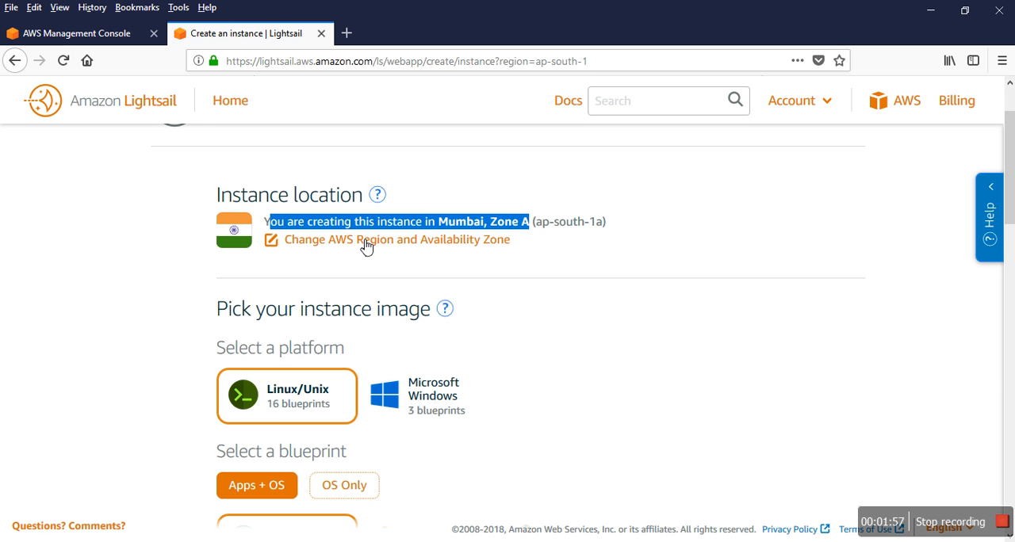
click(393, 239)
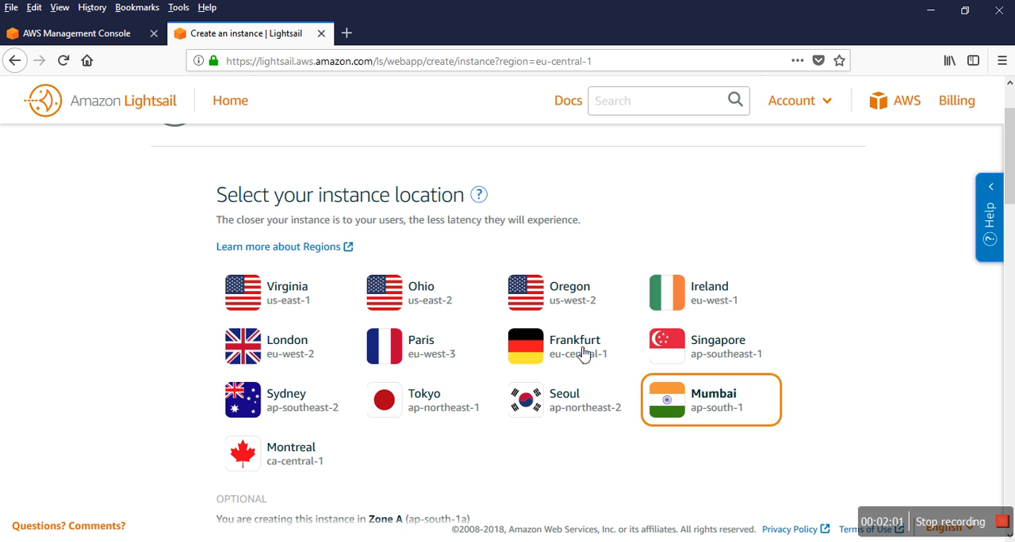
click(569, 345)
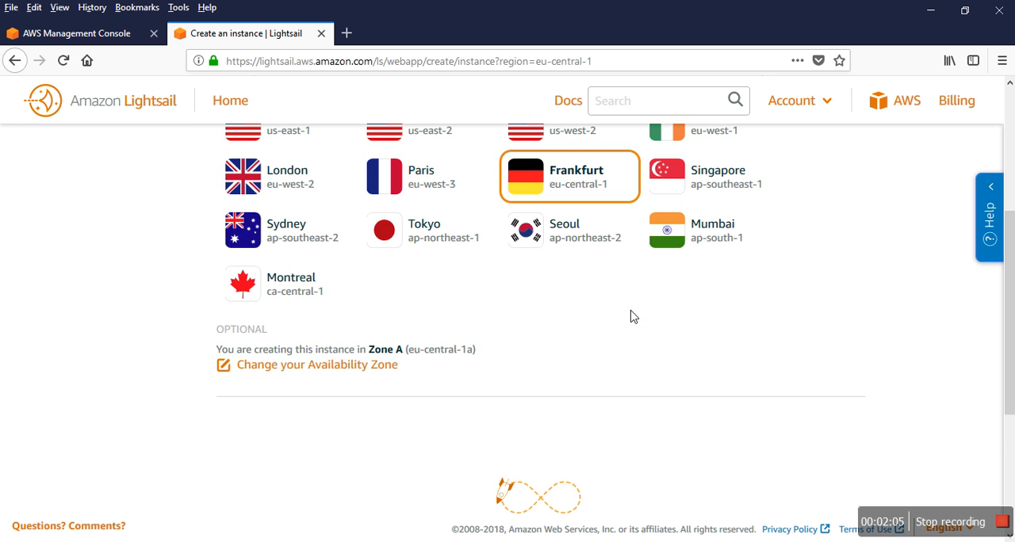
Set the instance region back to Mumbai (ap-south-1)
scroll(up, 3)
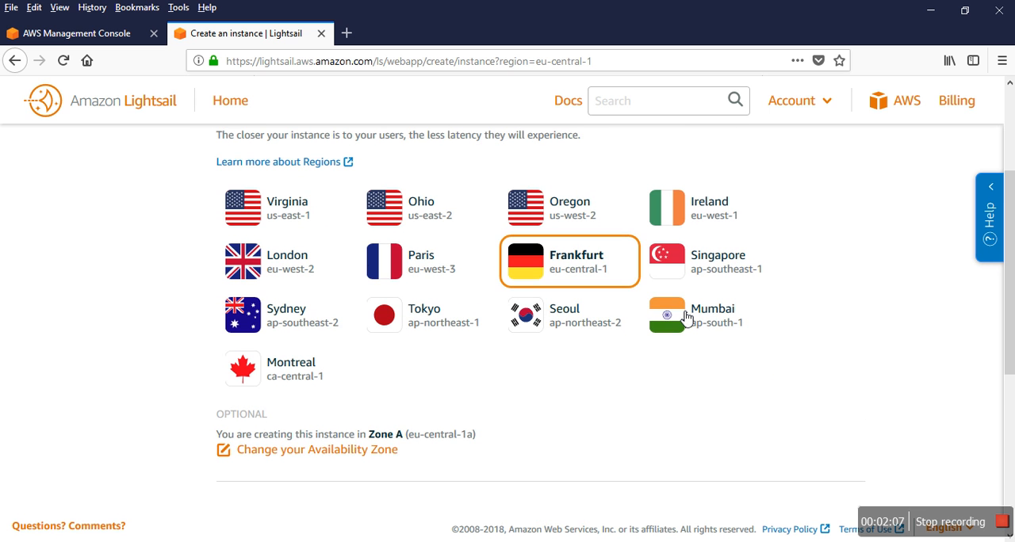
click(666, 314)
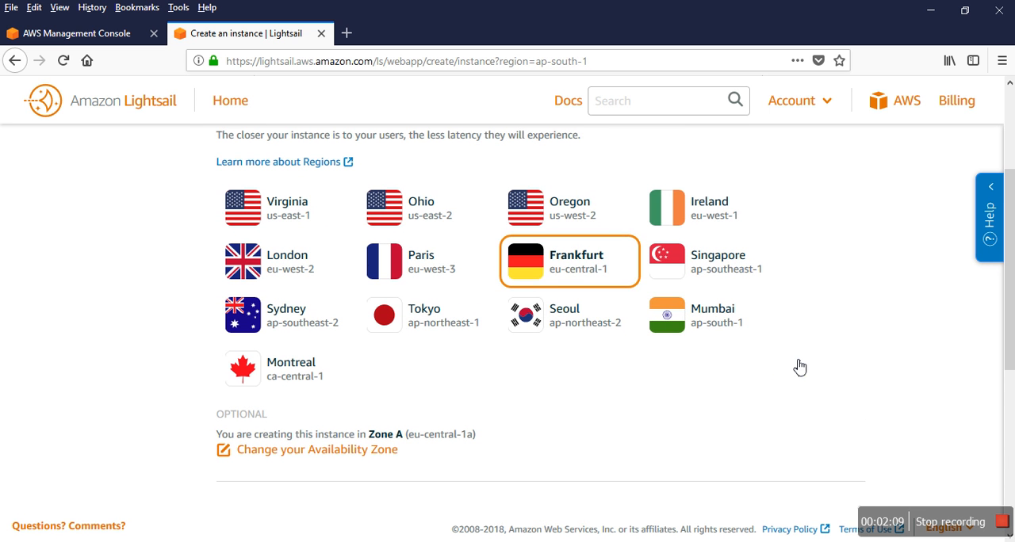
click(710, 314)
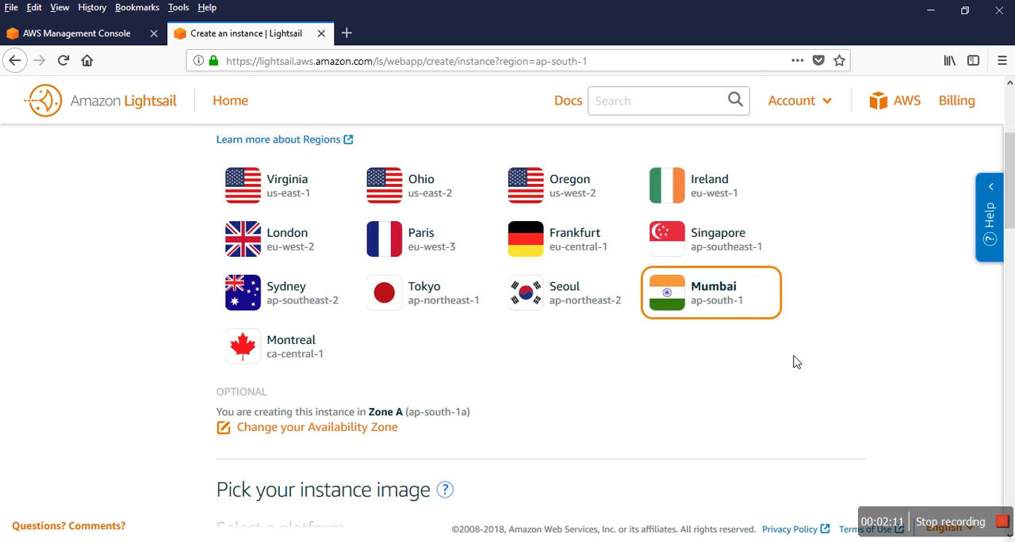
Base the instance on the Linux/Unix platform and try the Node.js app image
scroll(down, 3)
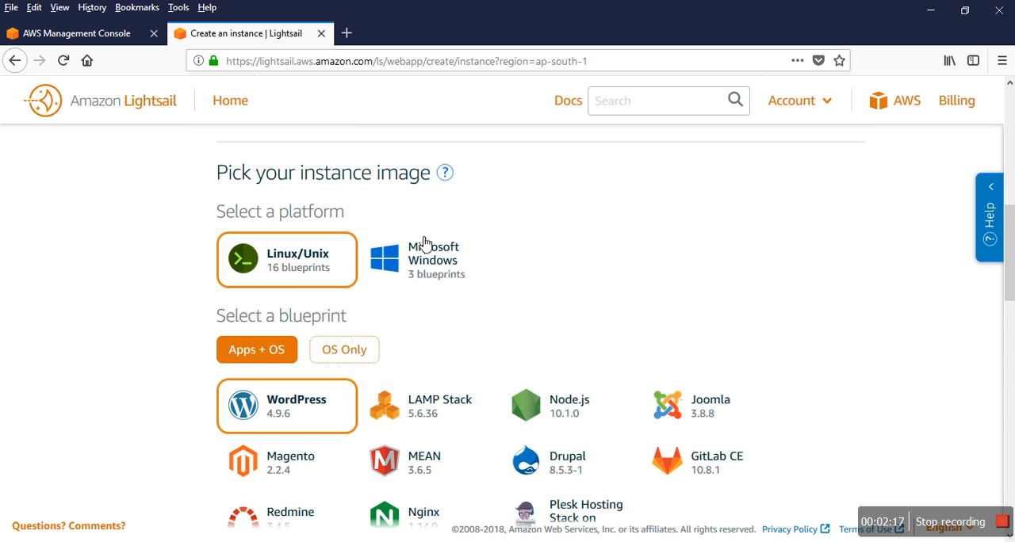
mouse_move(364, 207)
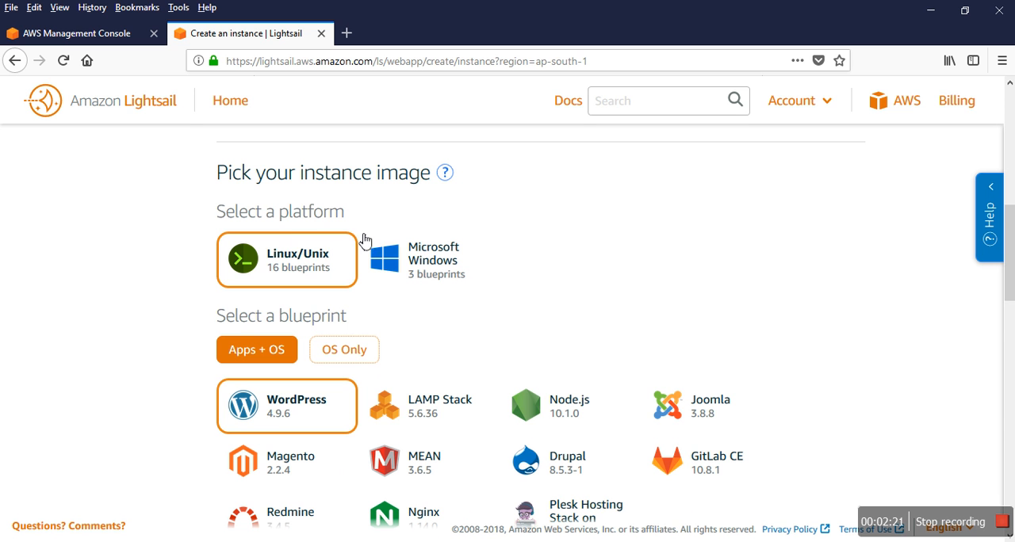
mouse_move(323, 238)
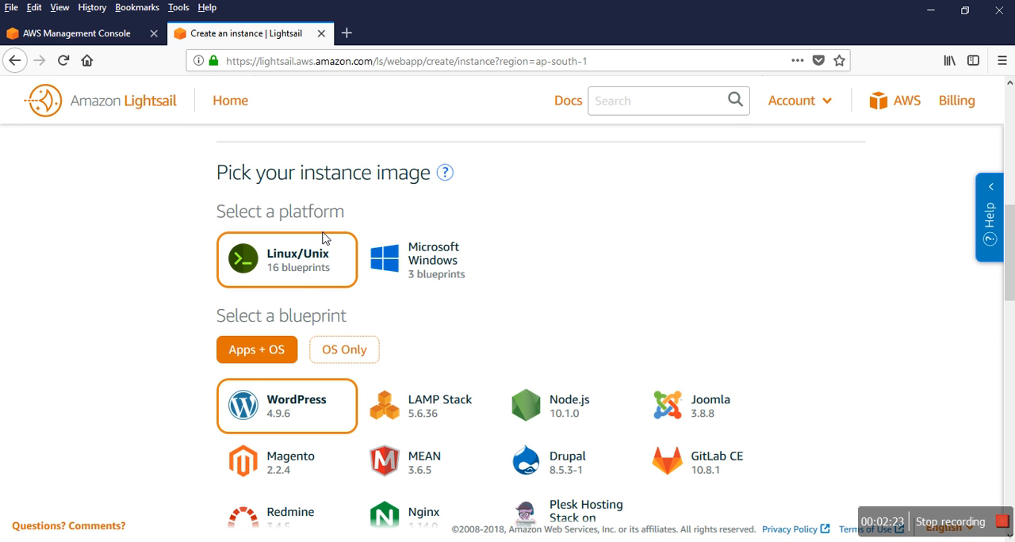
mouse_move(300, 268)
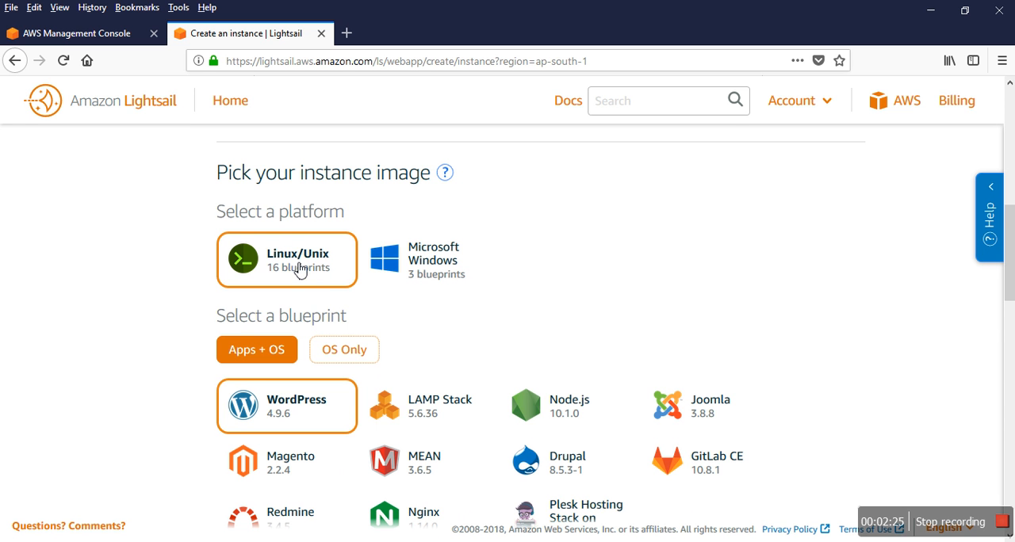
mouse_move(415, 269)
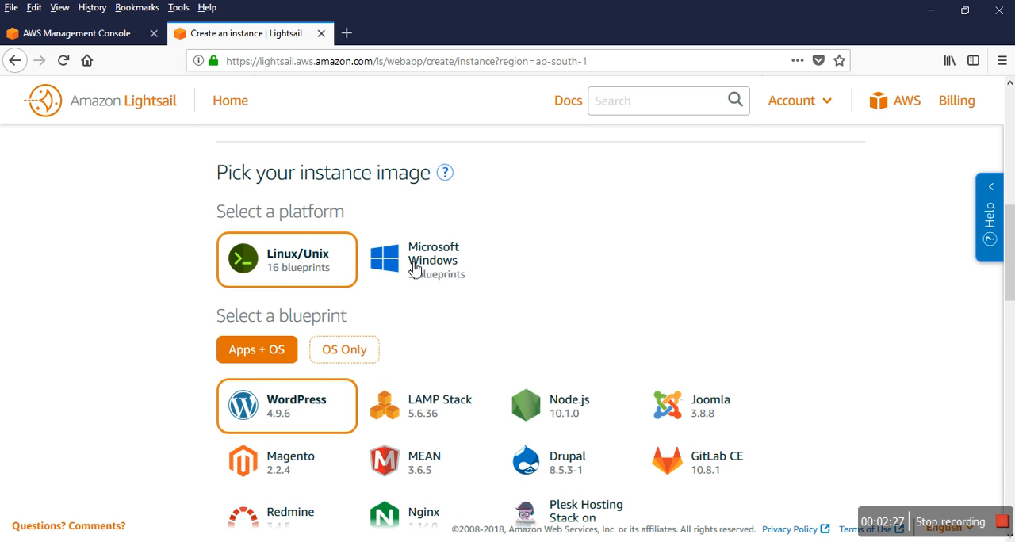
click(428, 260)
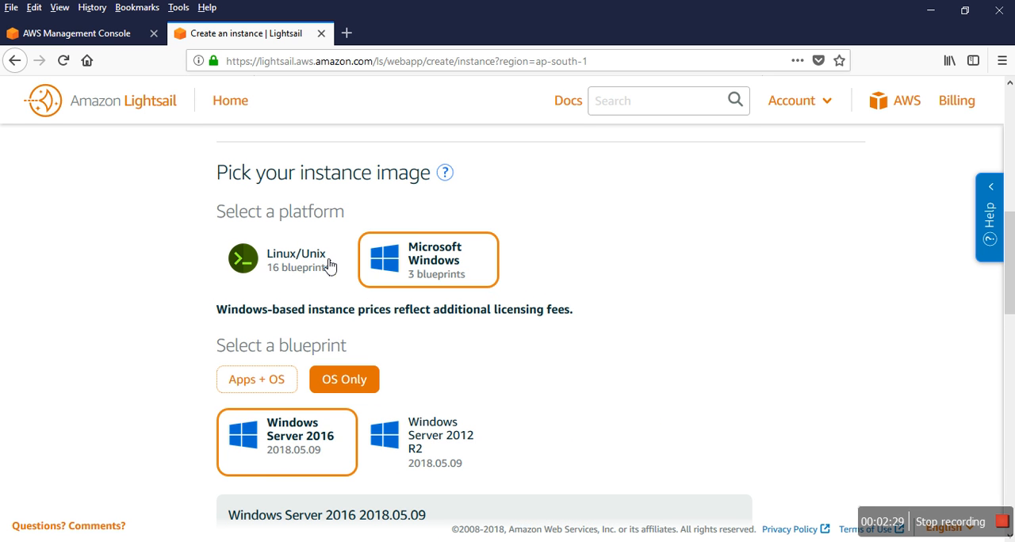
click(285, 260)
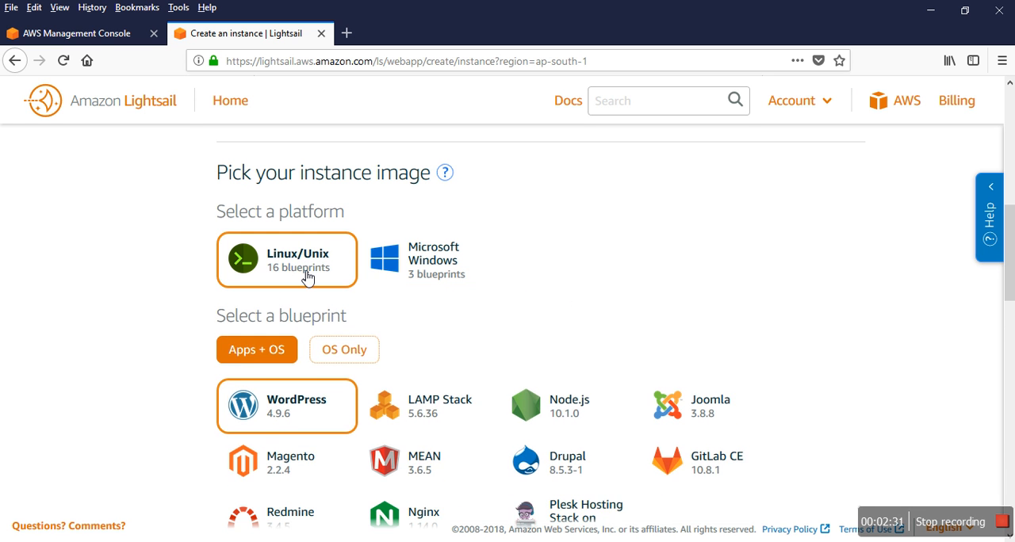
scroll(down, 3)
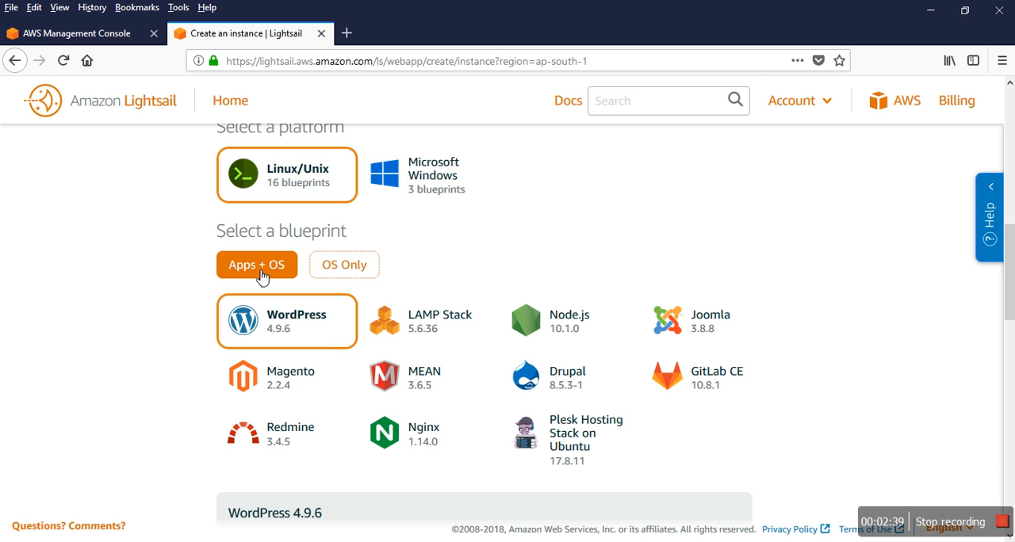
scroll(down, 3)
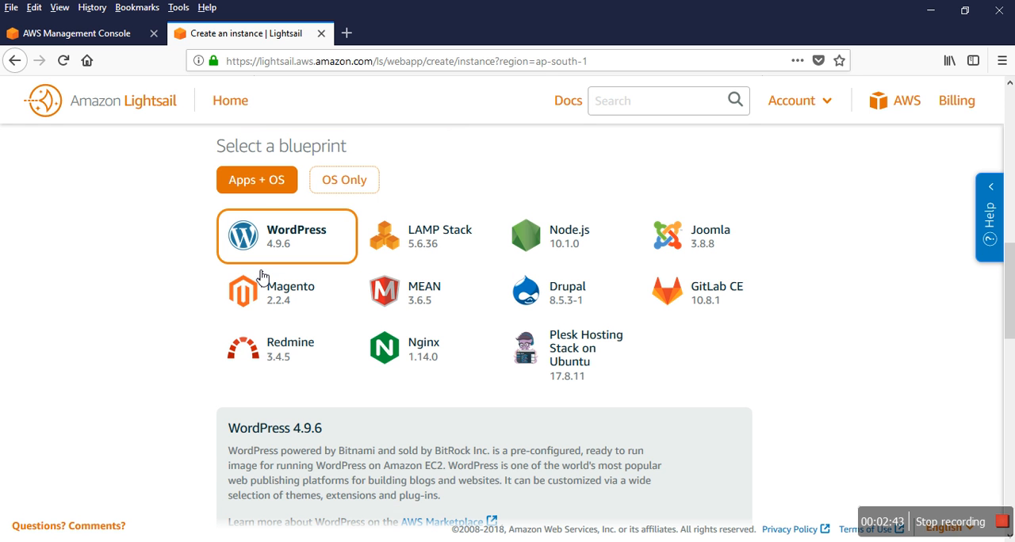
mouse_move(262, 206)
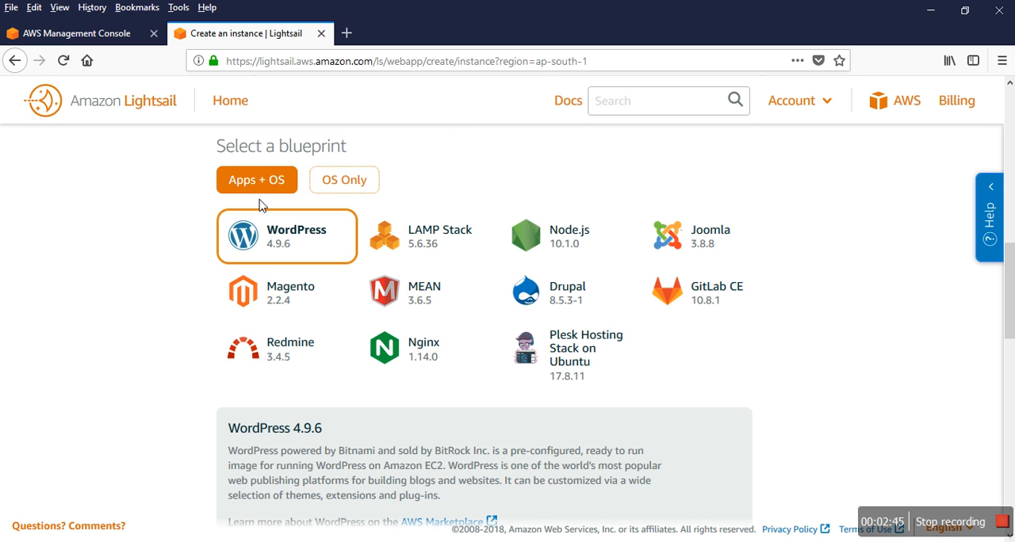
mouse_move(285, 251)
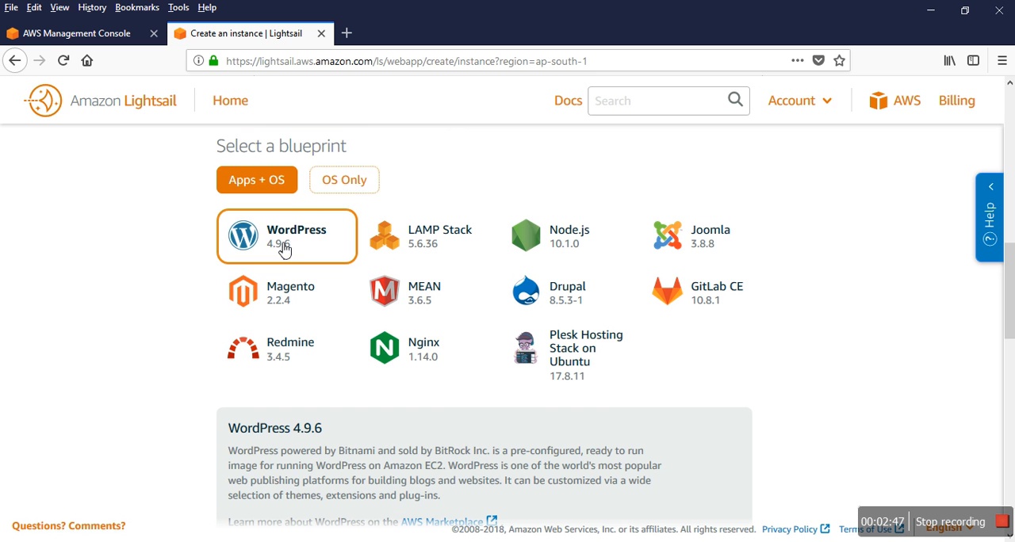
mouse_move(536, 250)
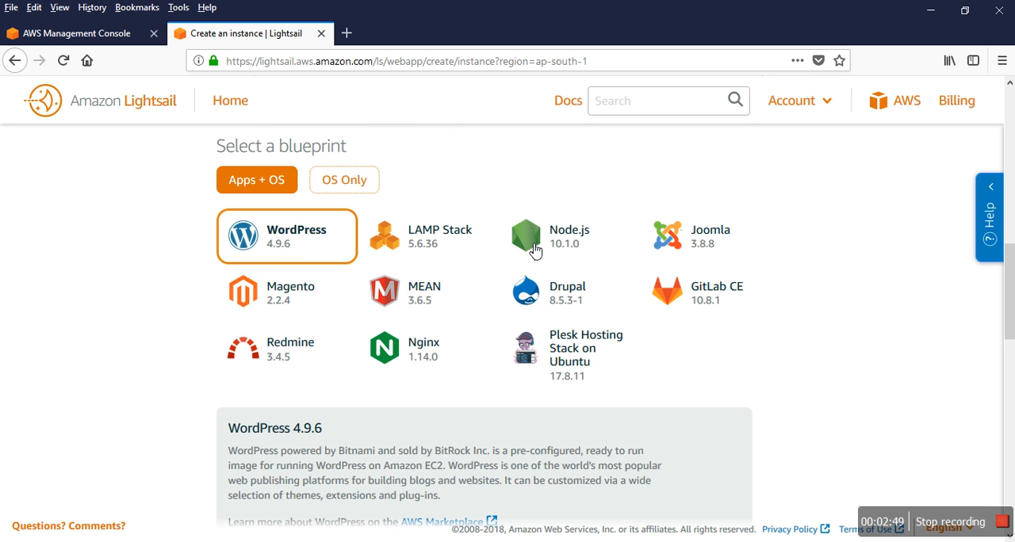
click(569, 237)
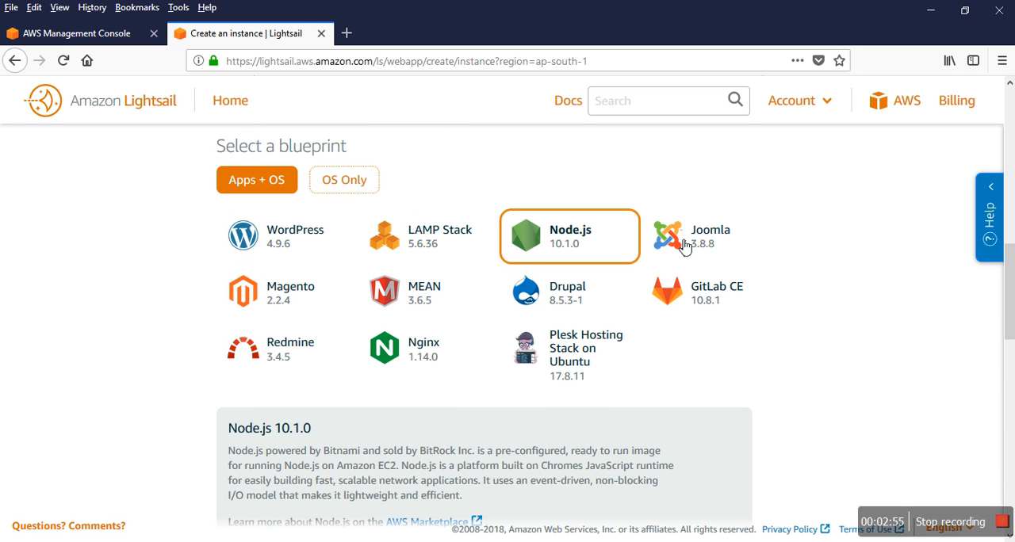
mouse_move(311, 317)
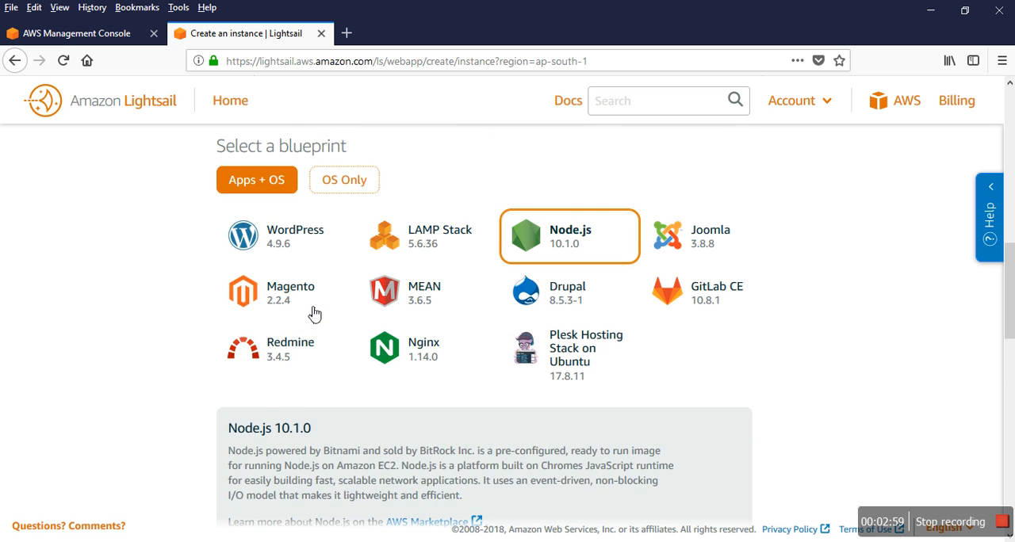
Switch to OS-only images and pick Debian 8.7, FreeBSD 11.1, then openSUSE 42.2
scroll(up, 3)
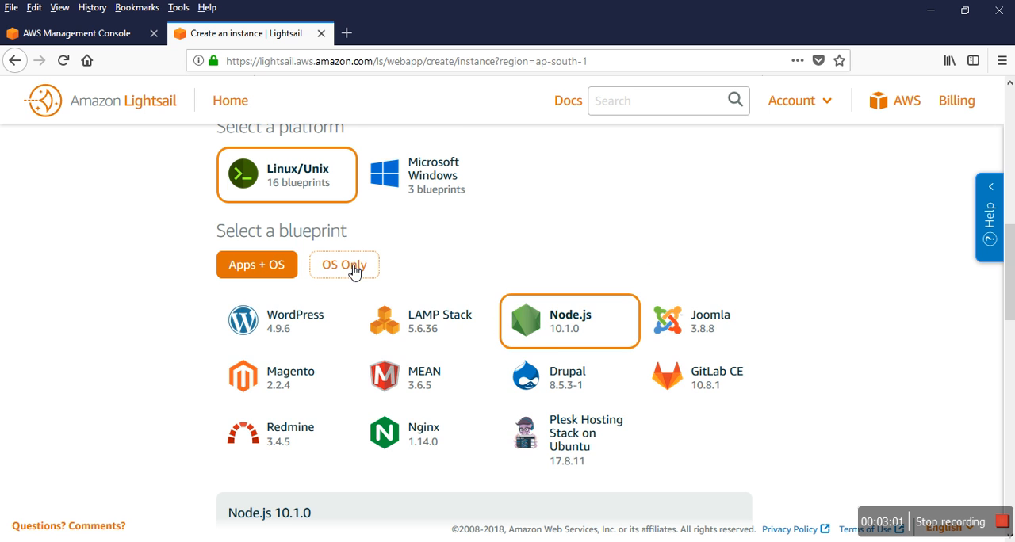
click(344, 263)
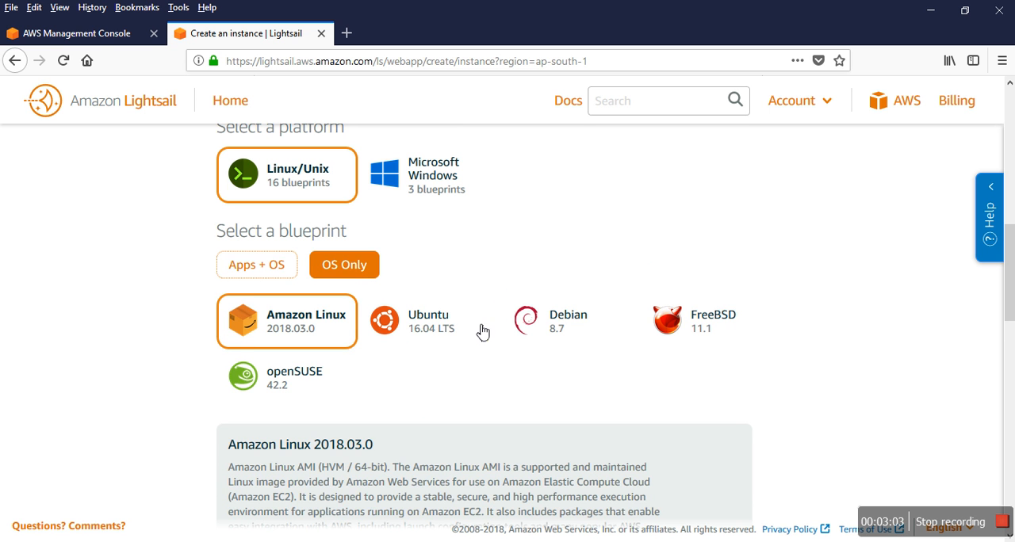
click(567, 320)
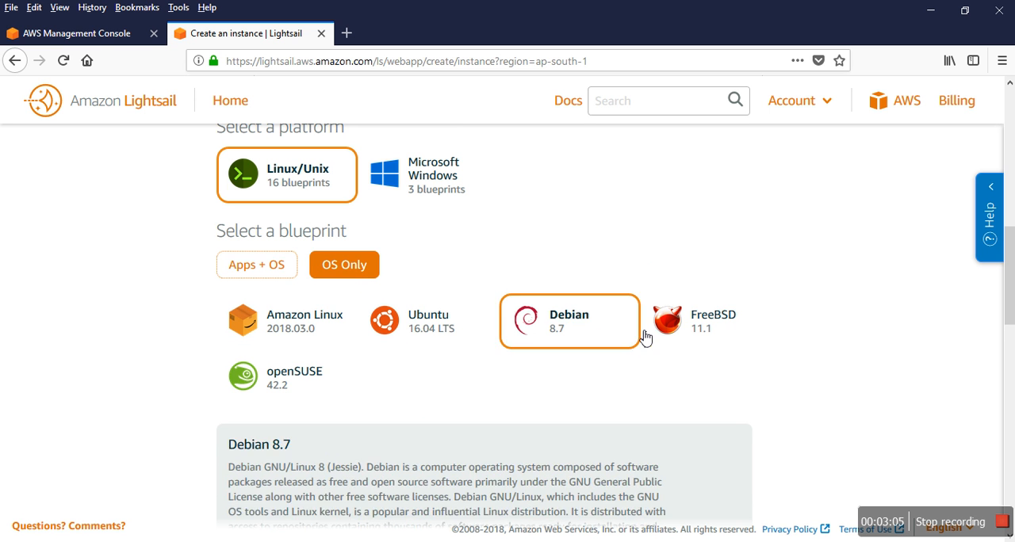
click(711, 320)
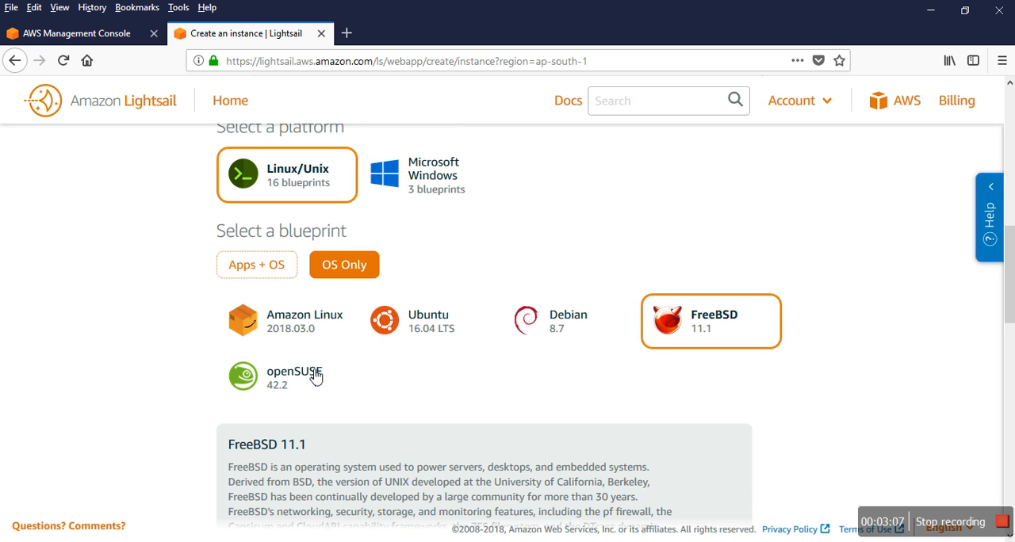
click(285, 378)
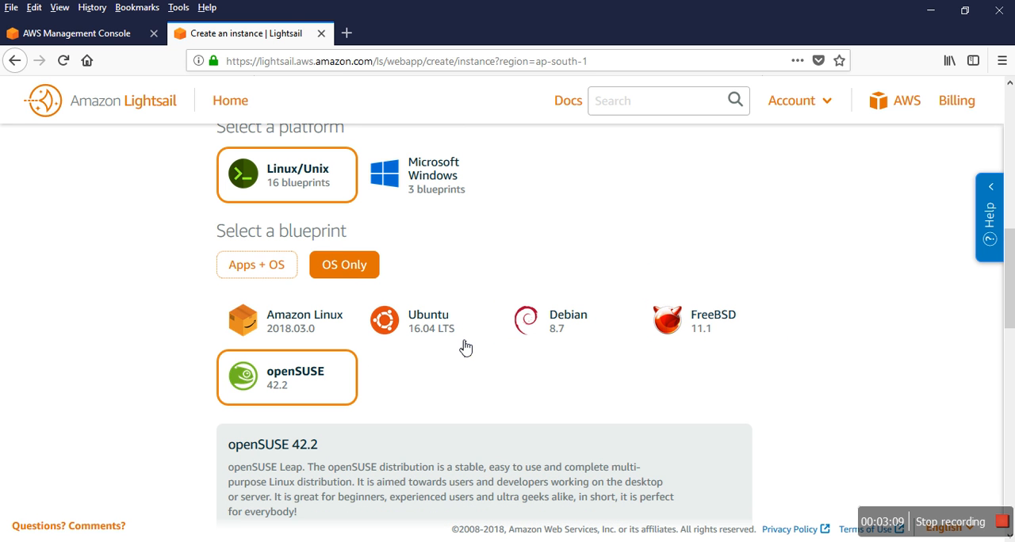
mouse_move(431, 188)
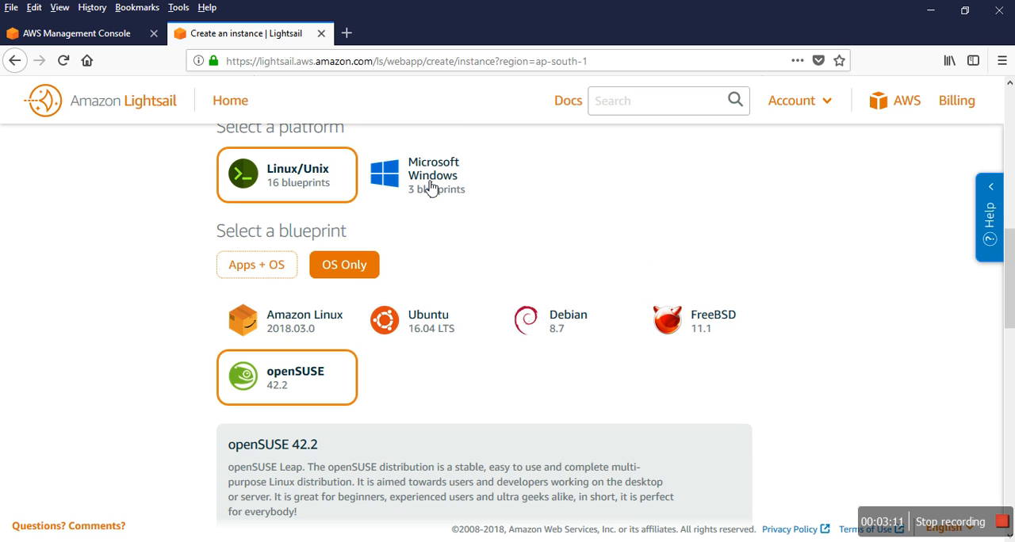
Switch to Microsoft Windows with Windows Server 2012 R2, then SQL Server 2016 Express under Apps + OS
click(429, 174)
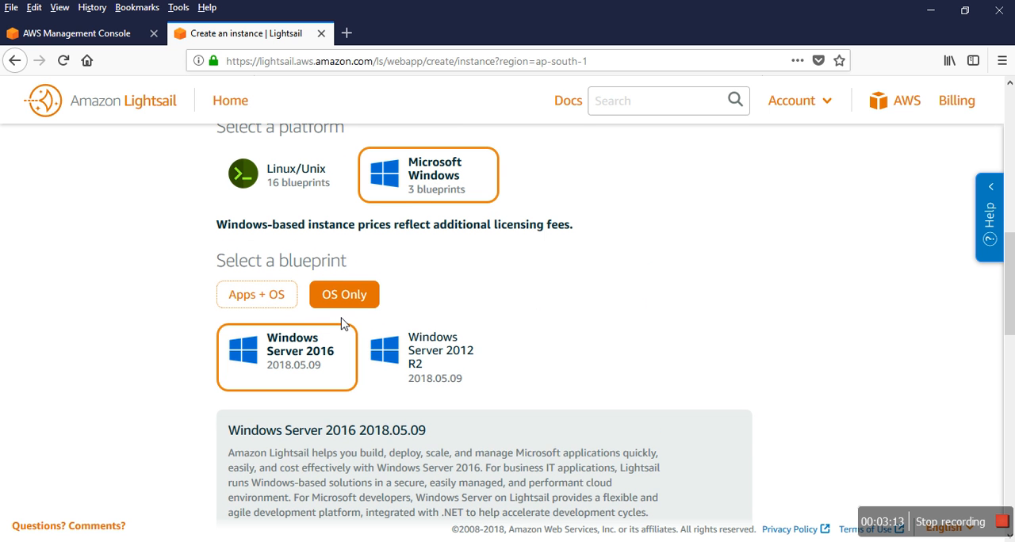
mouse_move(295, 361)
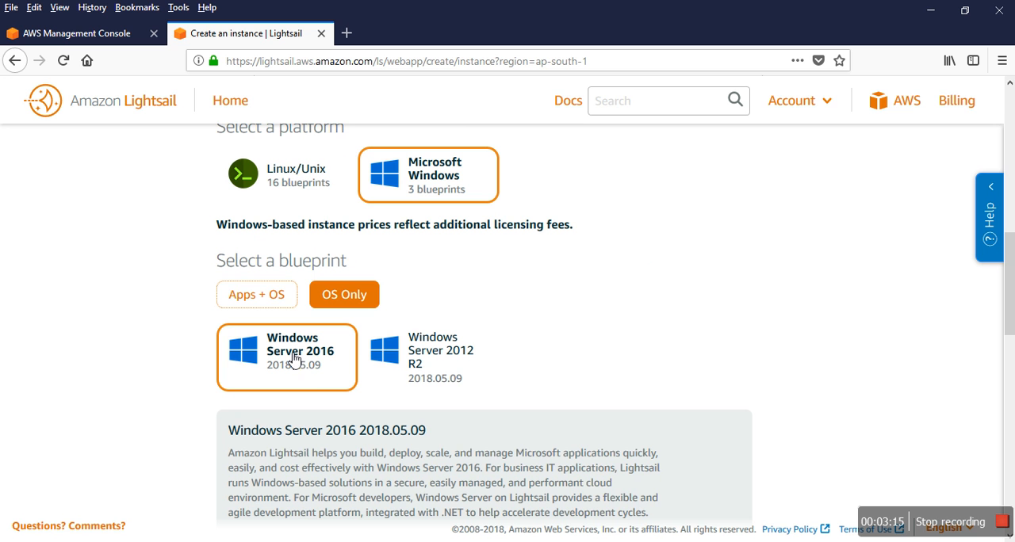
mouse_move(428, 377)
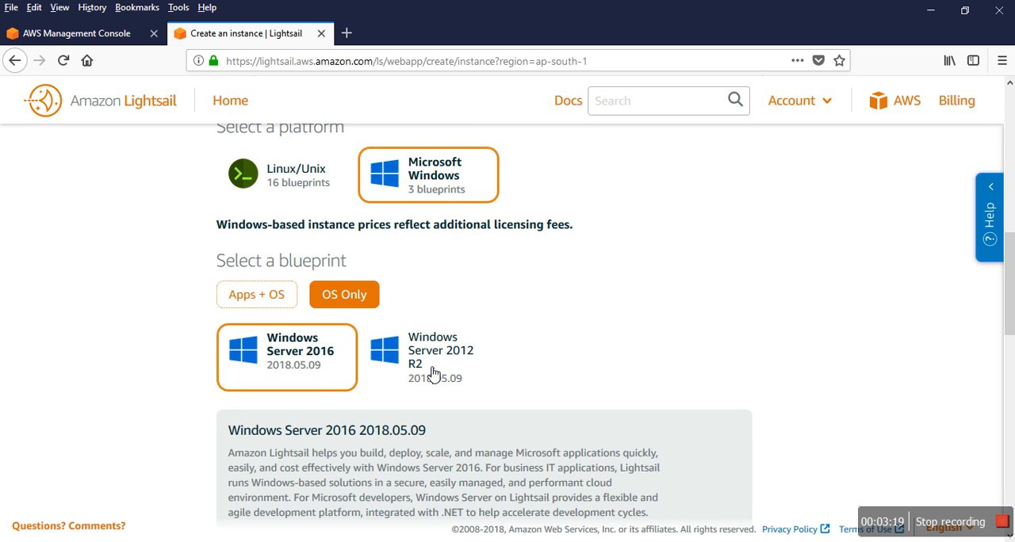
click(428, 357)
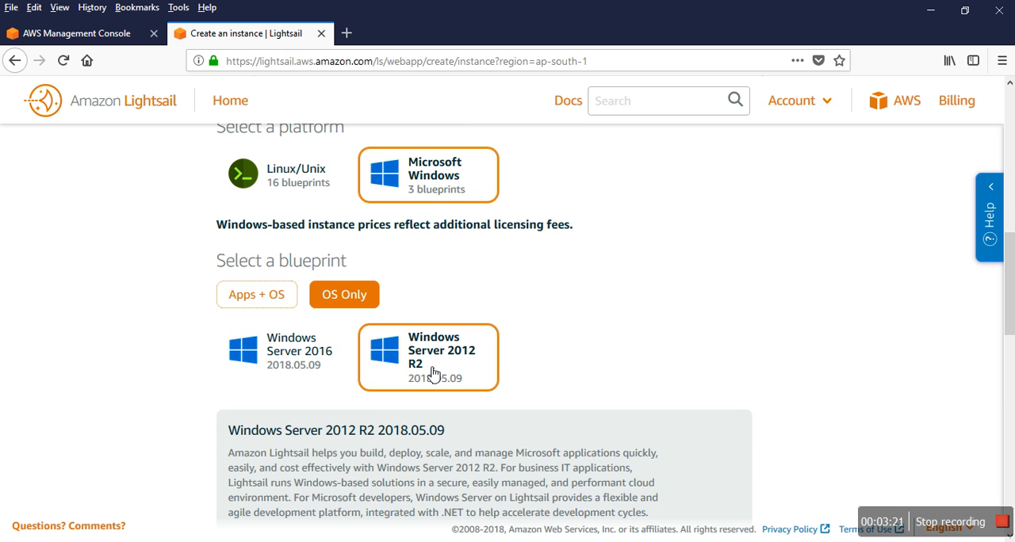
mouse_move(330, 359)
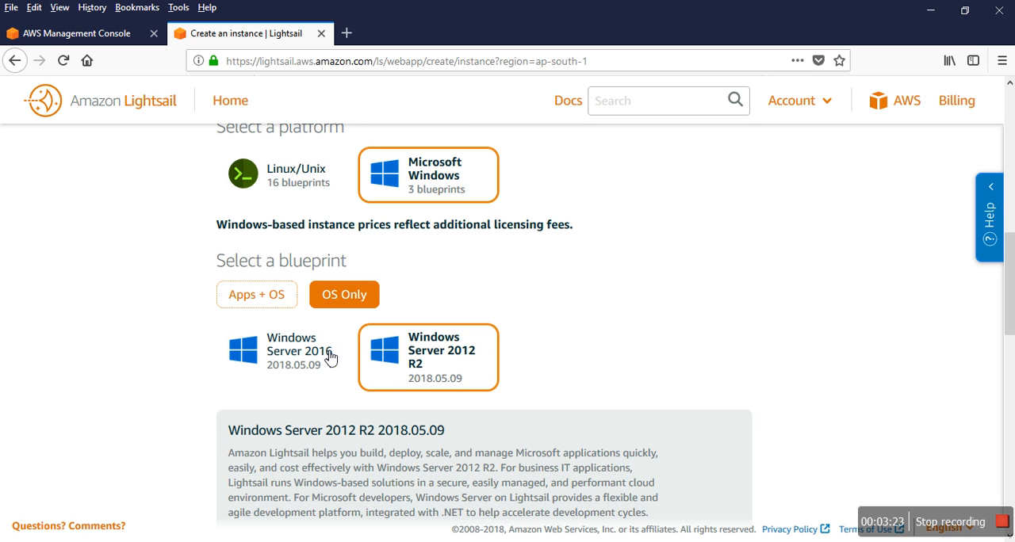
click(257, 295)
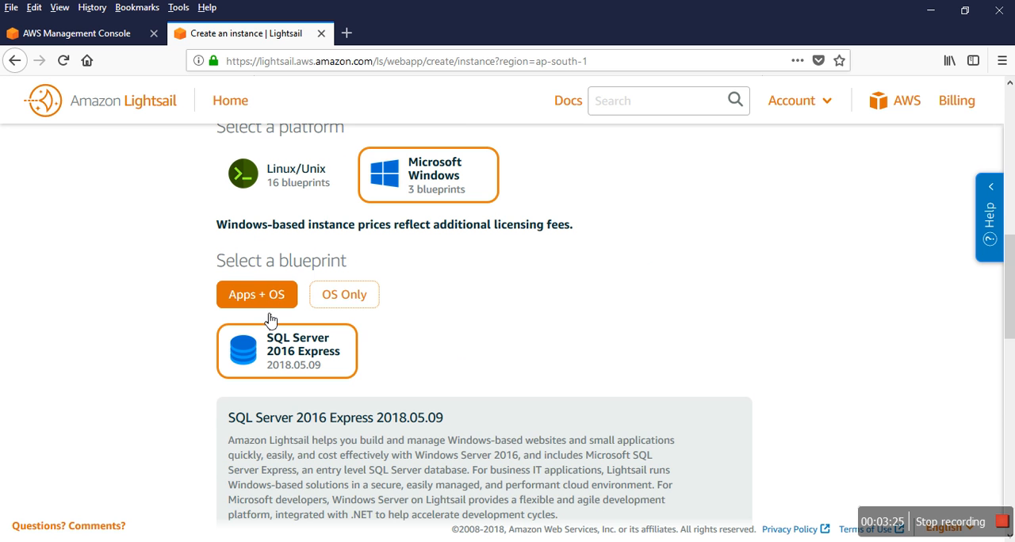
mouse_move(317, 358)
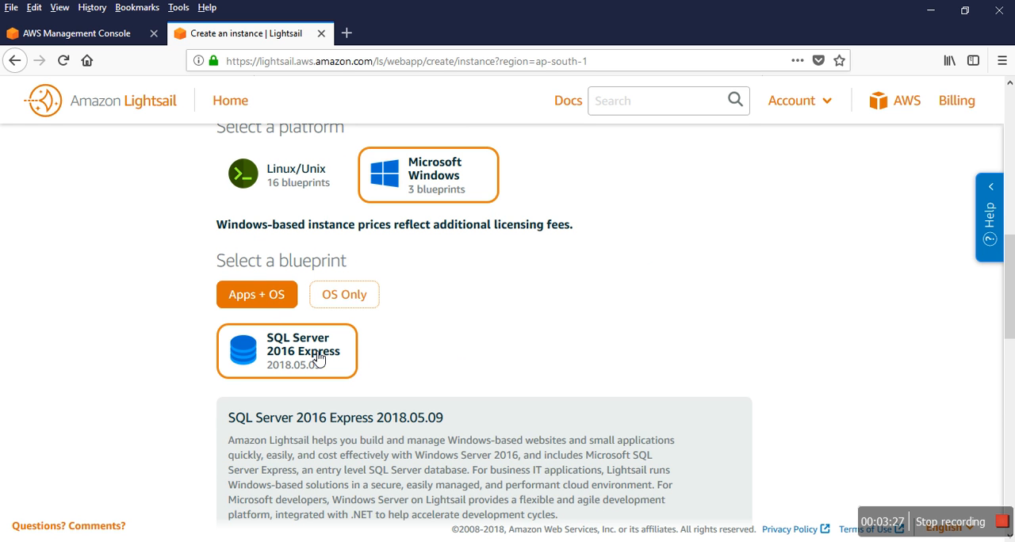
mouse_move(405, 364)
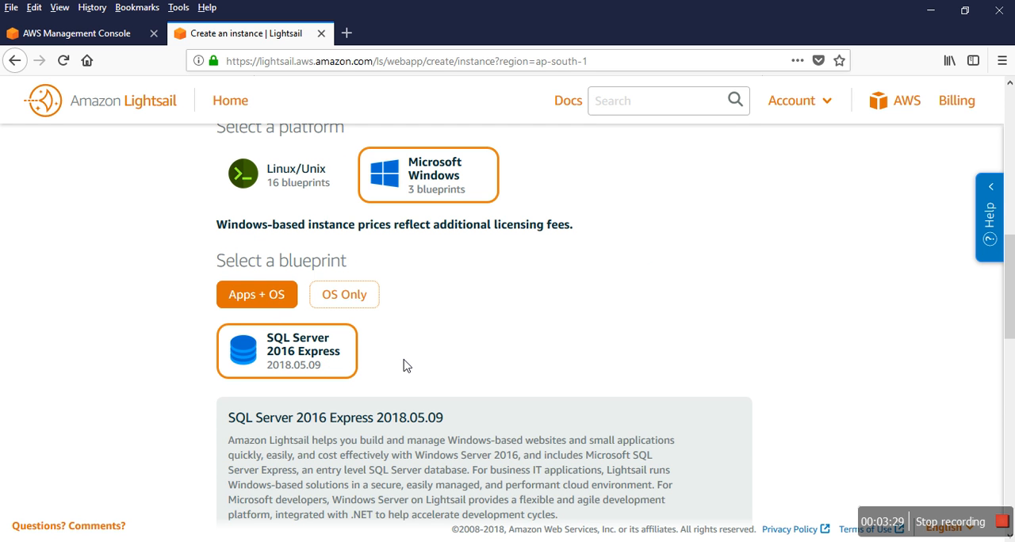
Scroll down to review the Windows instance plans and back up
scroll(down, 3)
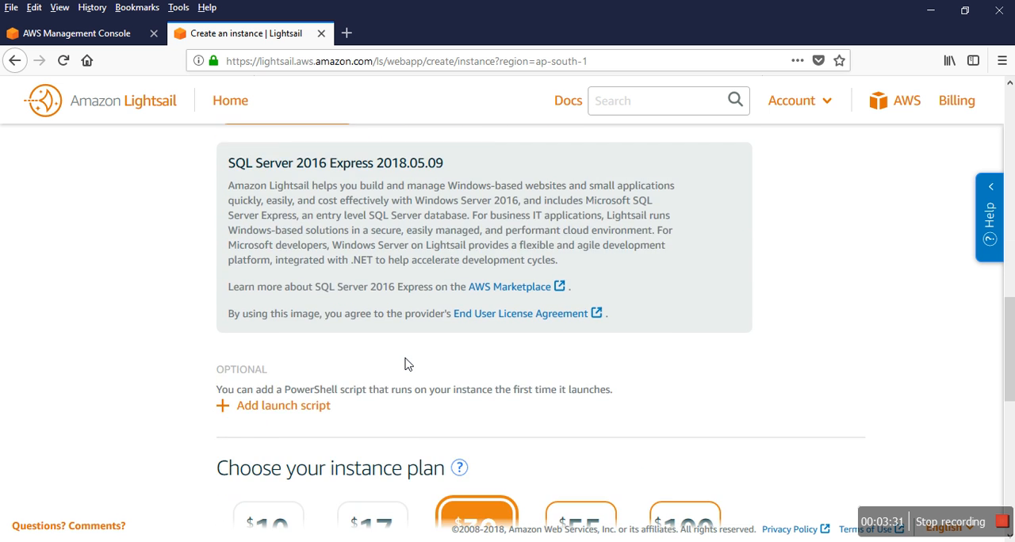
scroll(down, 3)
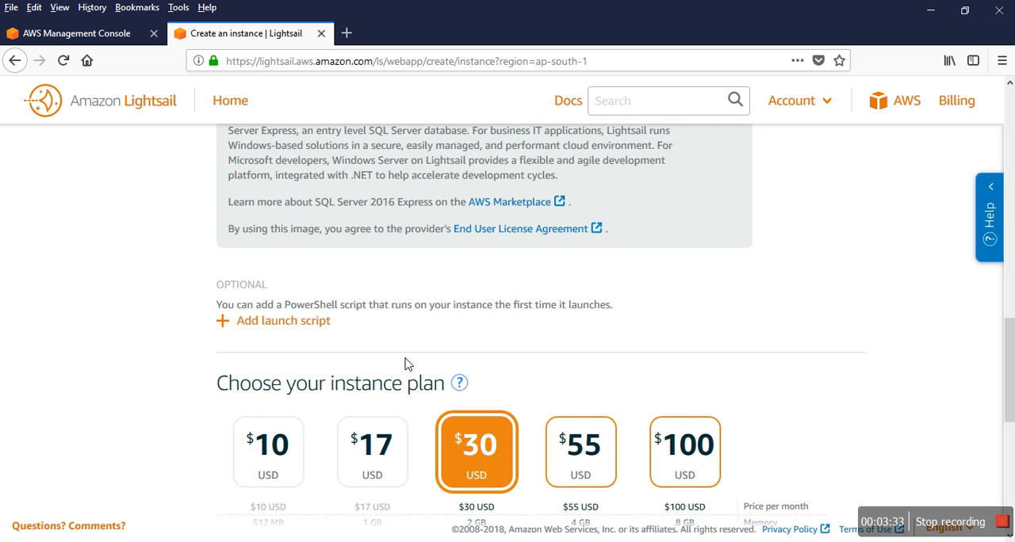
scroll(up, 3)
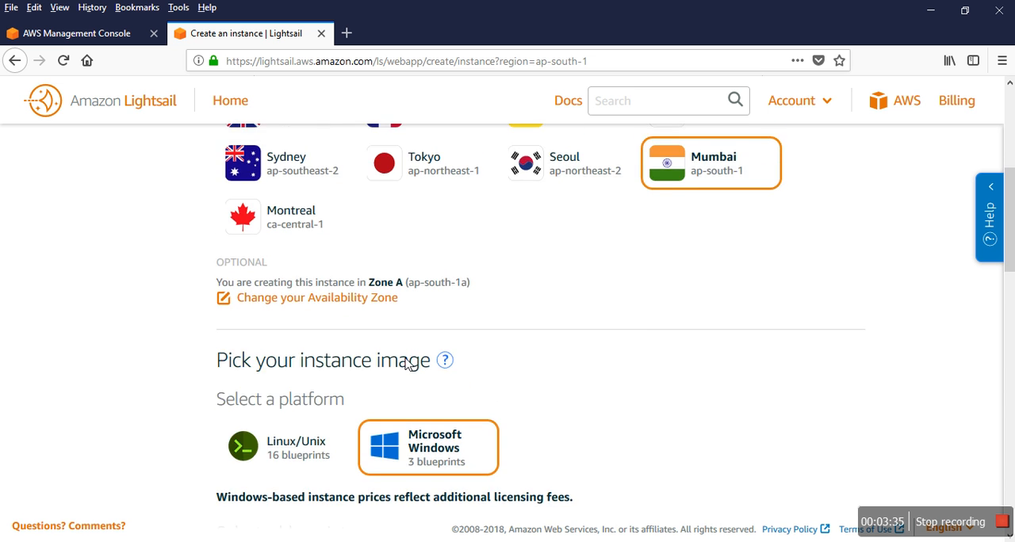
scroll(down, 3)
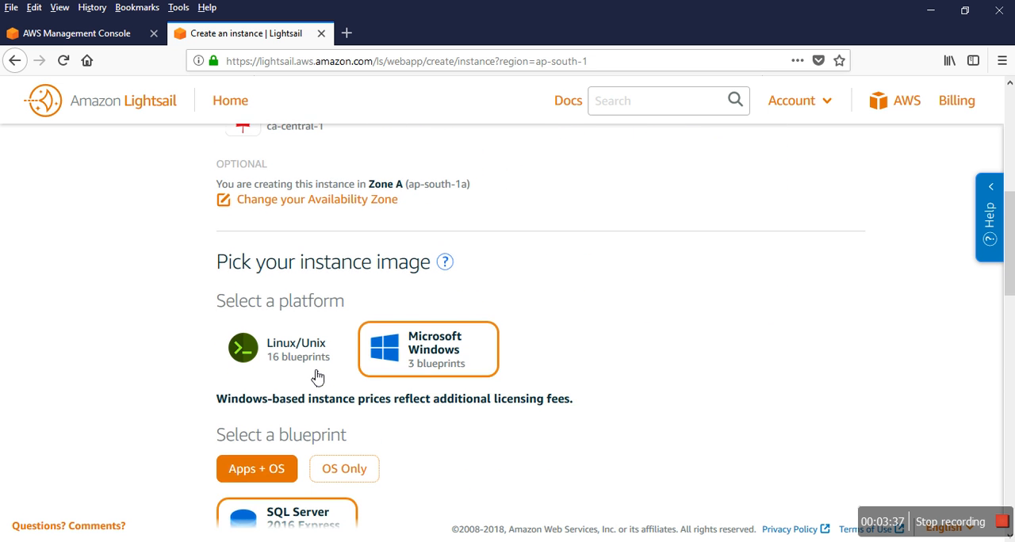
scroll(up, 3)
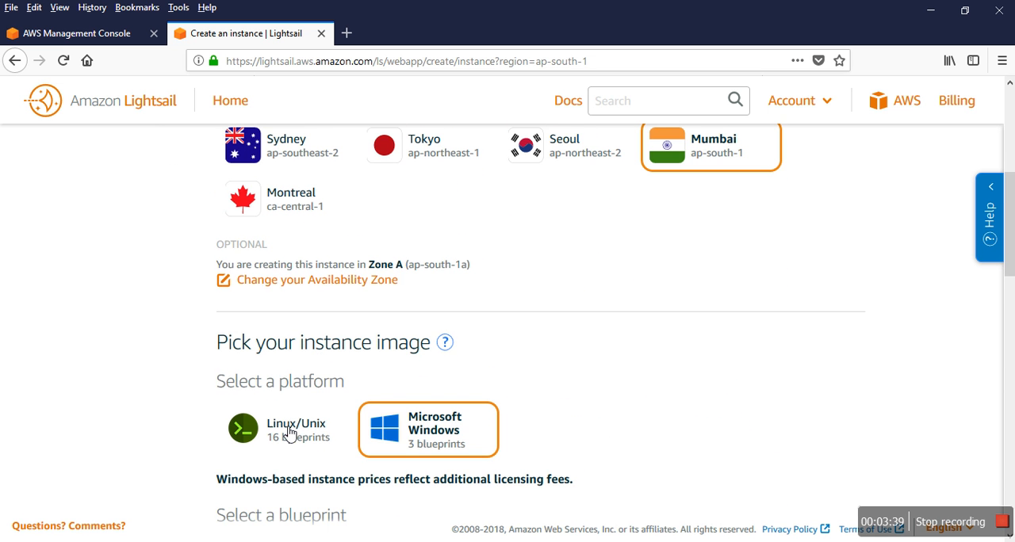
Return to Linux/Unix OS-only images and choose Ubuntu 16.04 LTS, with plans from $5 shown
click(286, 428)
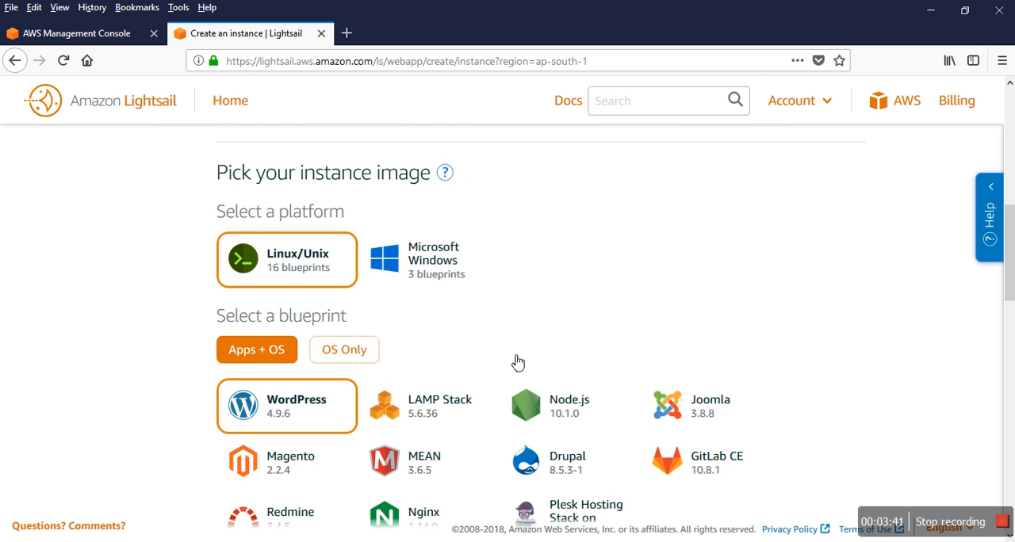
scroll(down, 3)
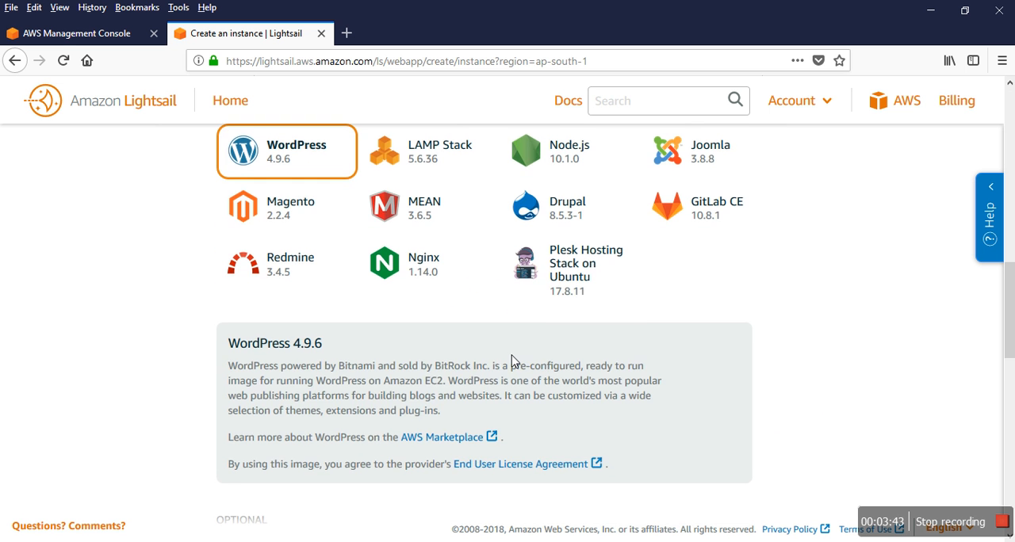
scroll(up, 3)
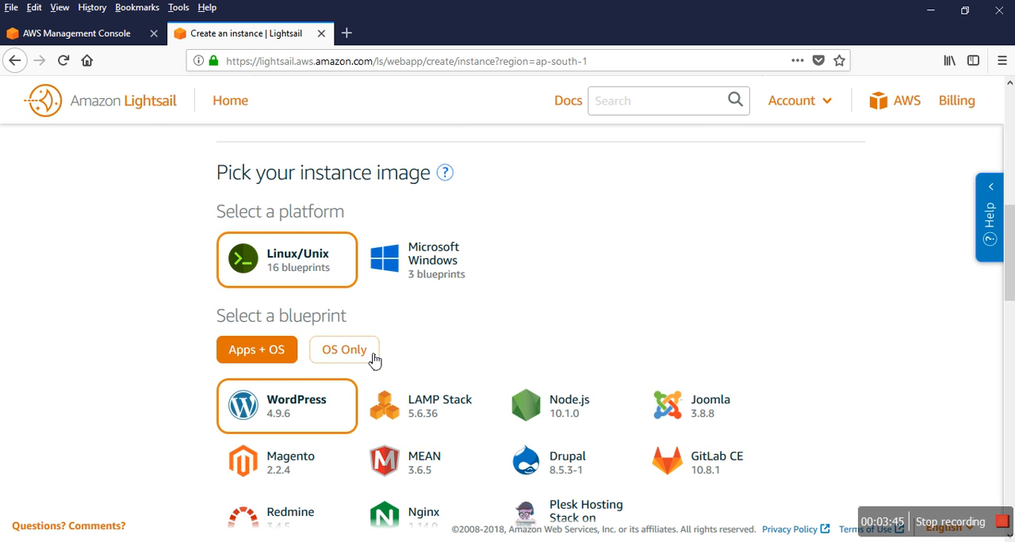
click(342, 349)
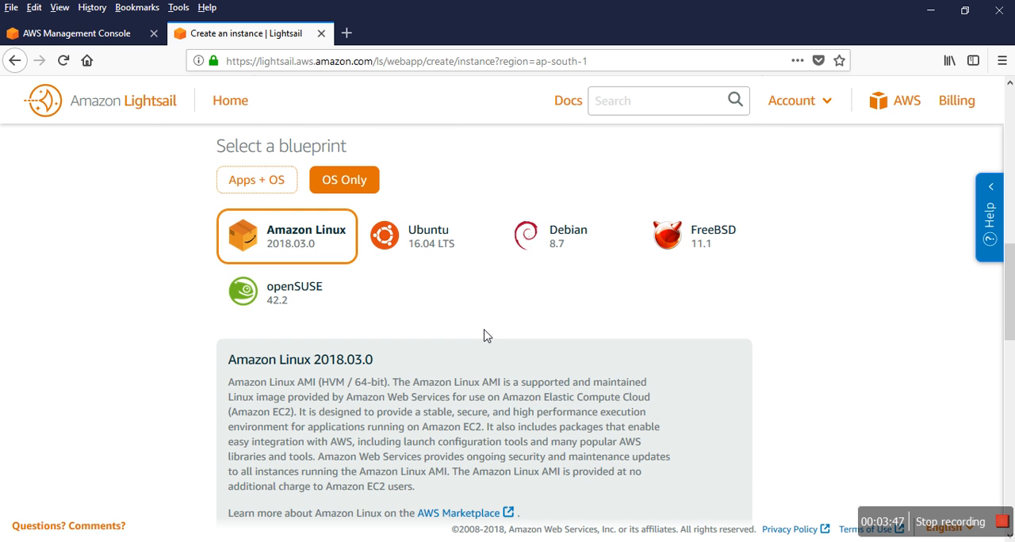
click(428, 236)
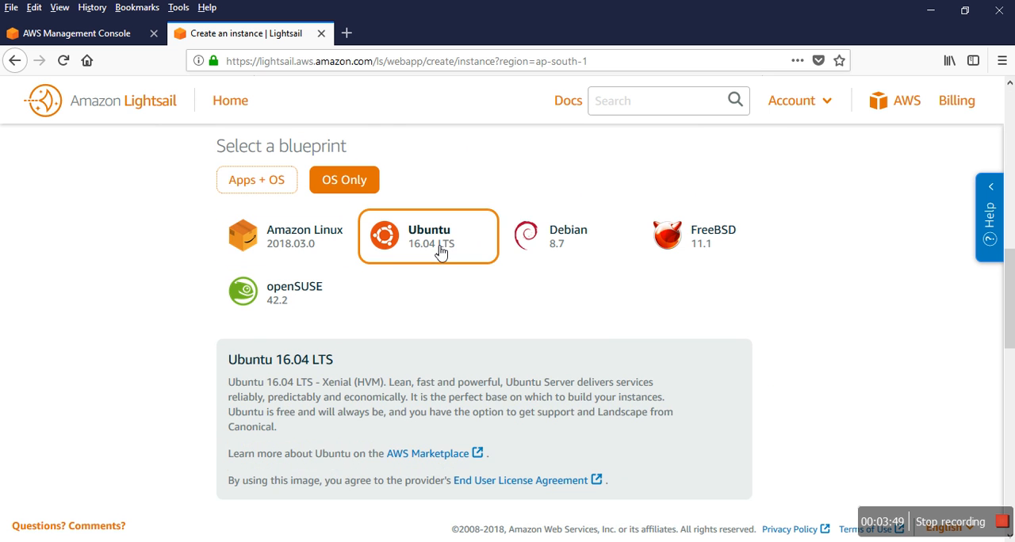
scroll(down, 3)
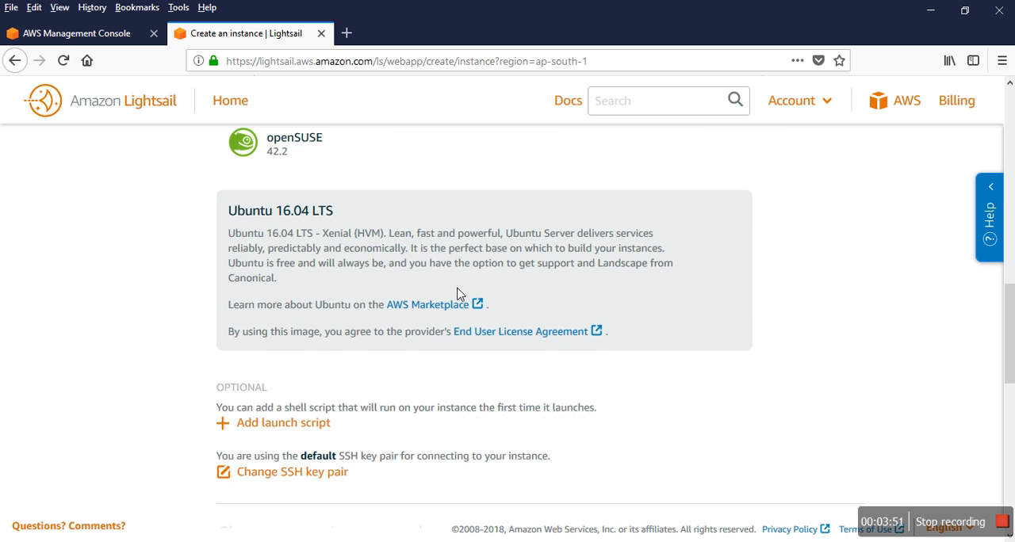
scroll(down, 3)
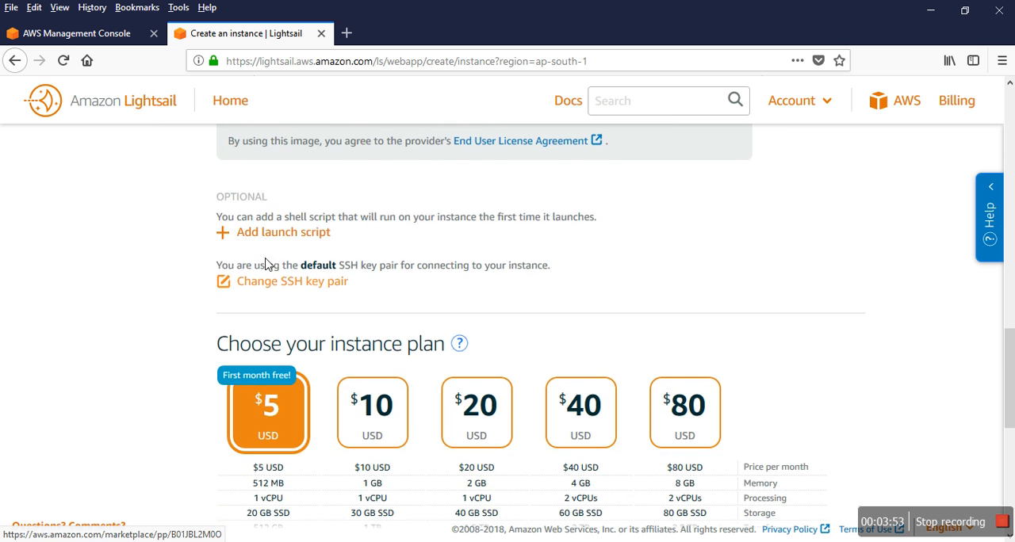
mouse_move(228, 236)
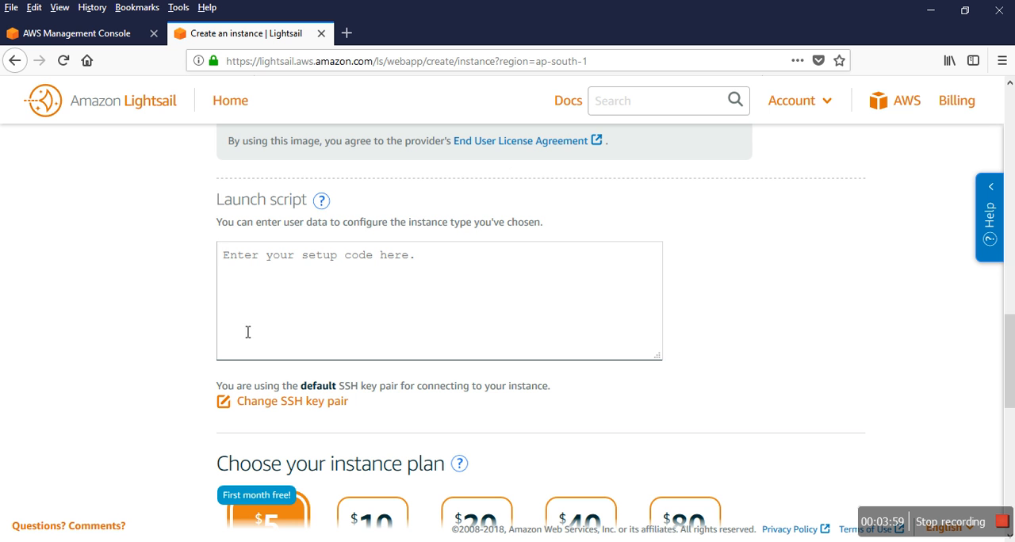
mouse_move(548, 363)
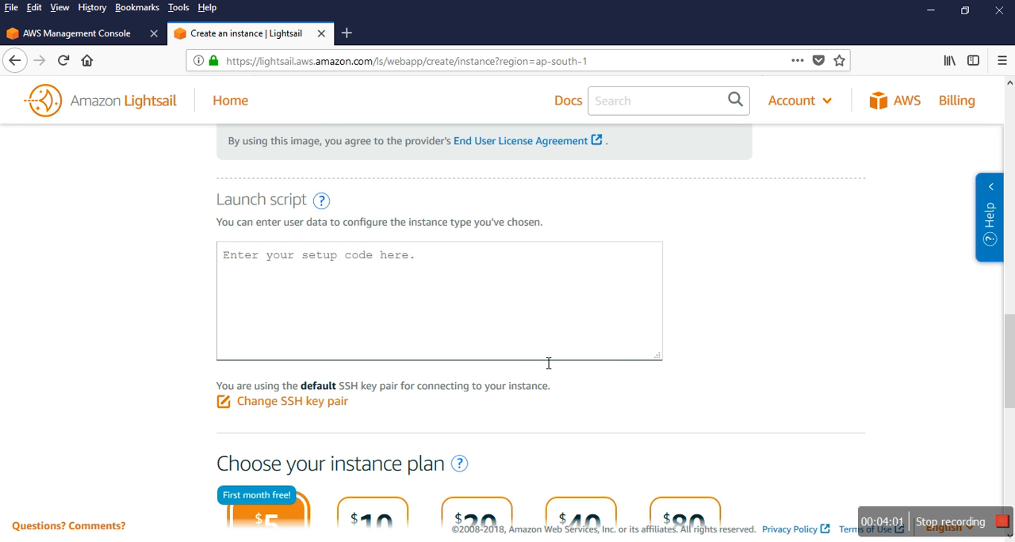
Choose the Amazon Linux image and bring up the help on writing launch scripts
scroll(down, 3)
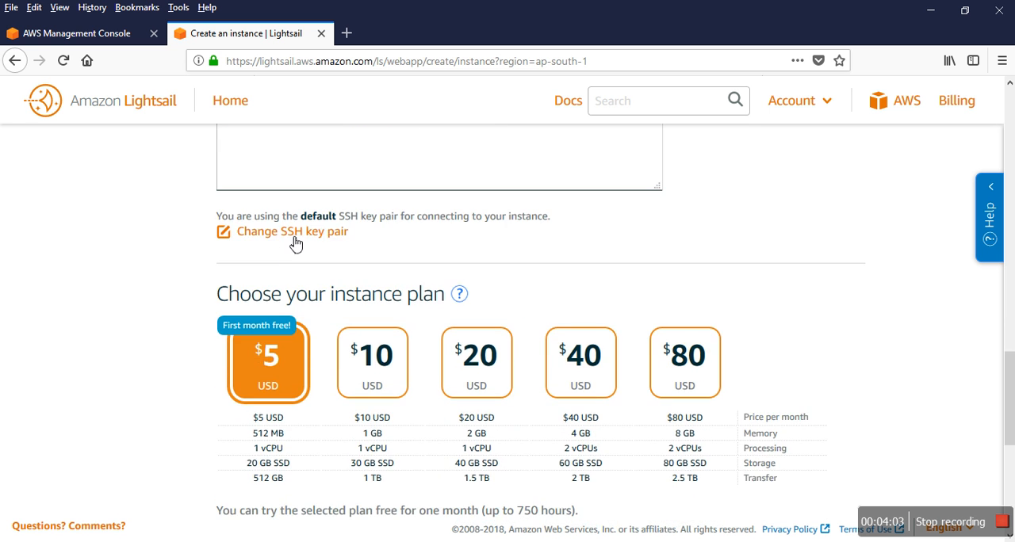
scroll(up, 3)
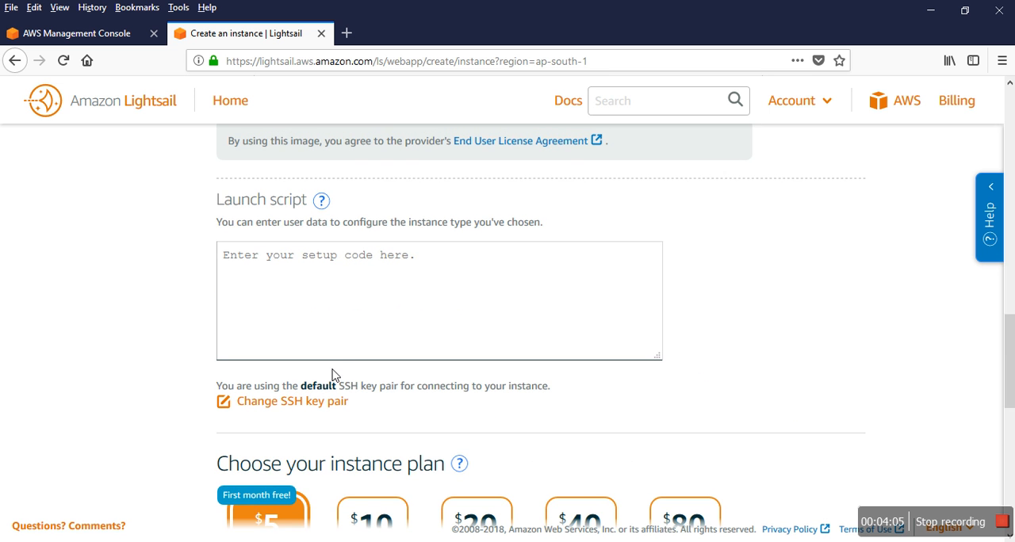
scroll(up, 3)
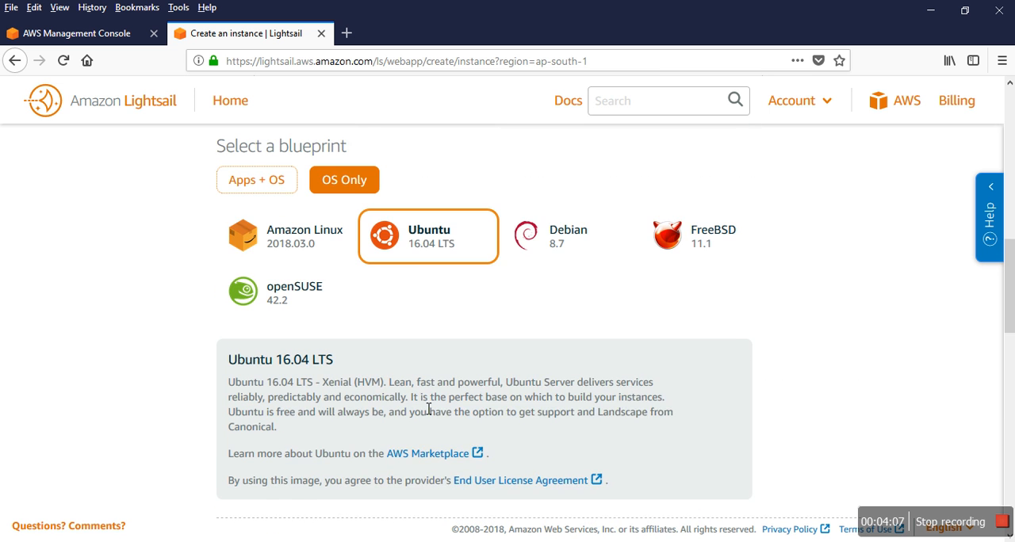
scroll(up, 3)
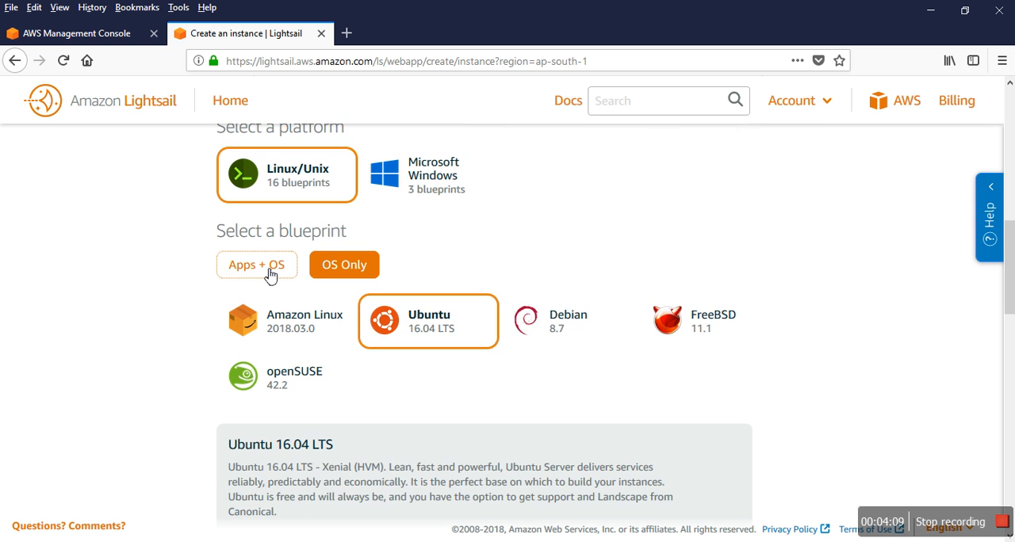
click(257, 265)
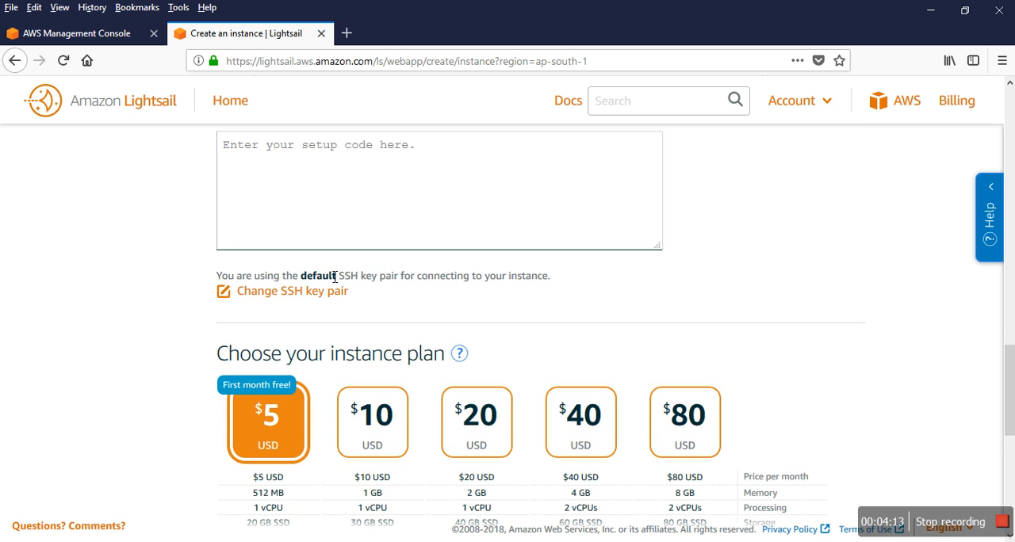
scroll(up, 3)
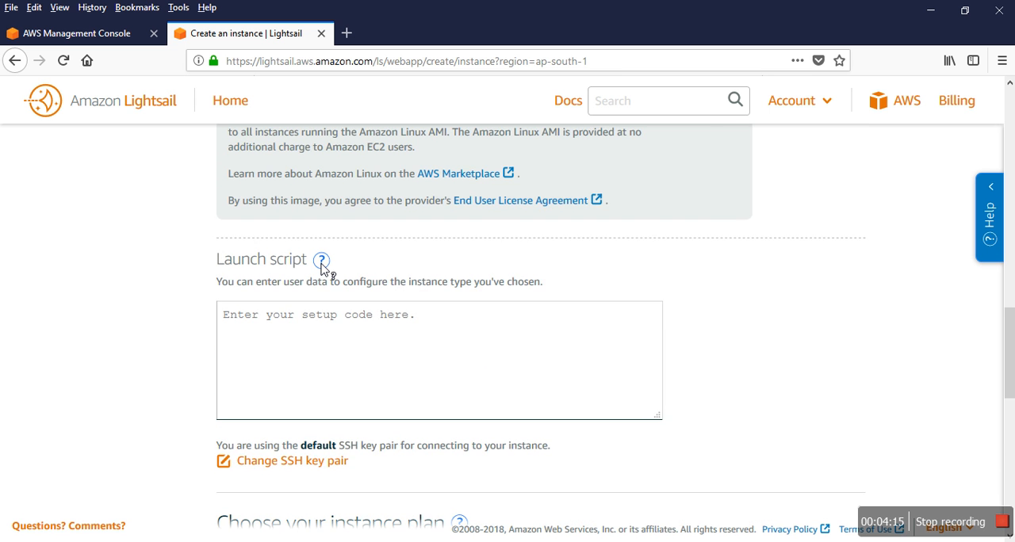
click(320, 260)
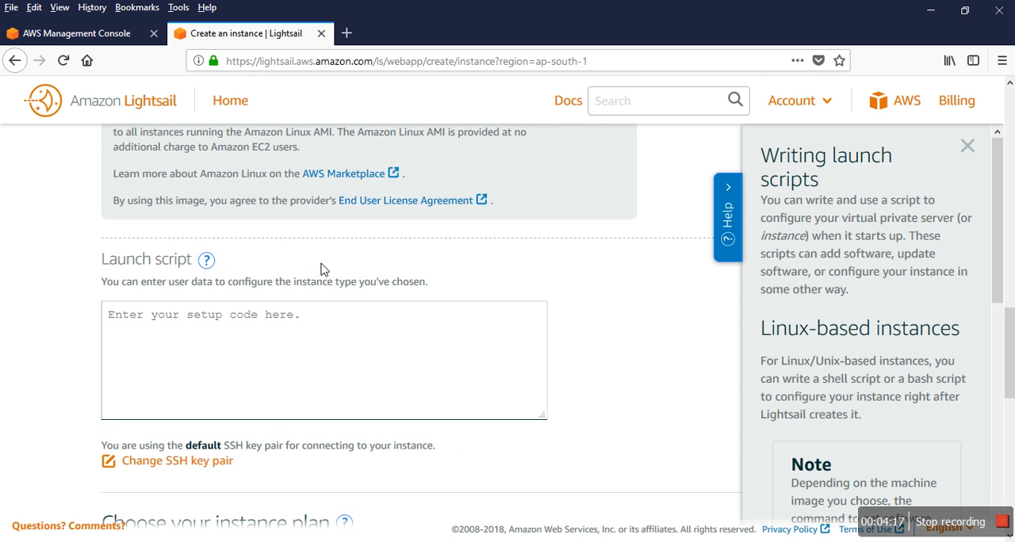
mouse_move(967, 147)
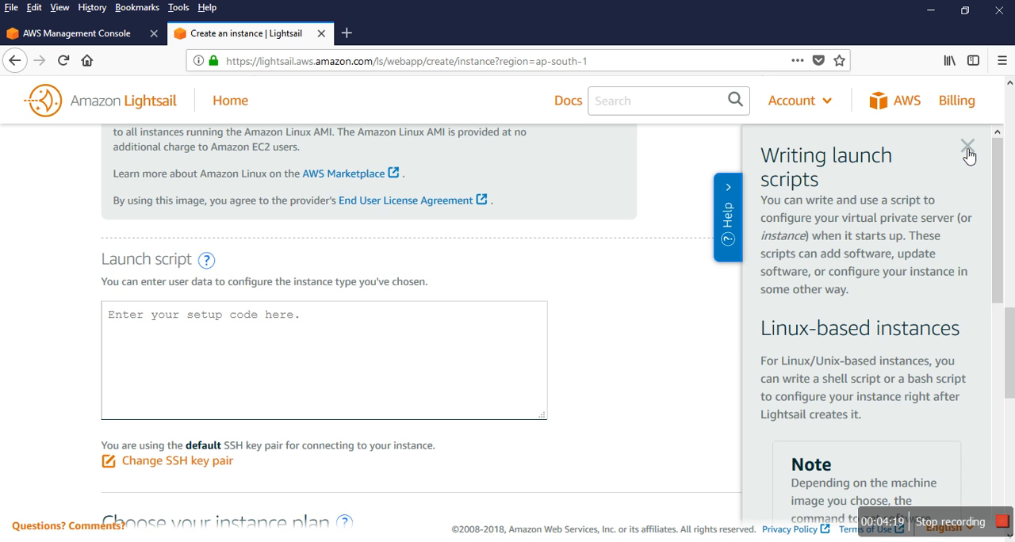
Close the launch-script help and review the plans and default name Amazon_Linux-512MB-Mumbai-1
click(968, 146)
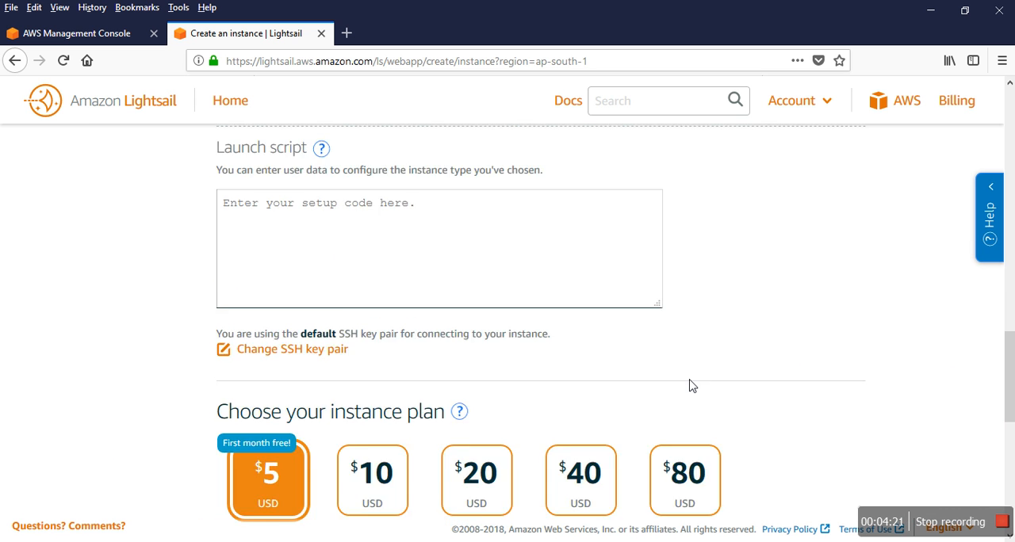
scroll(down, 3)
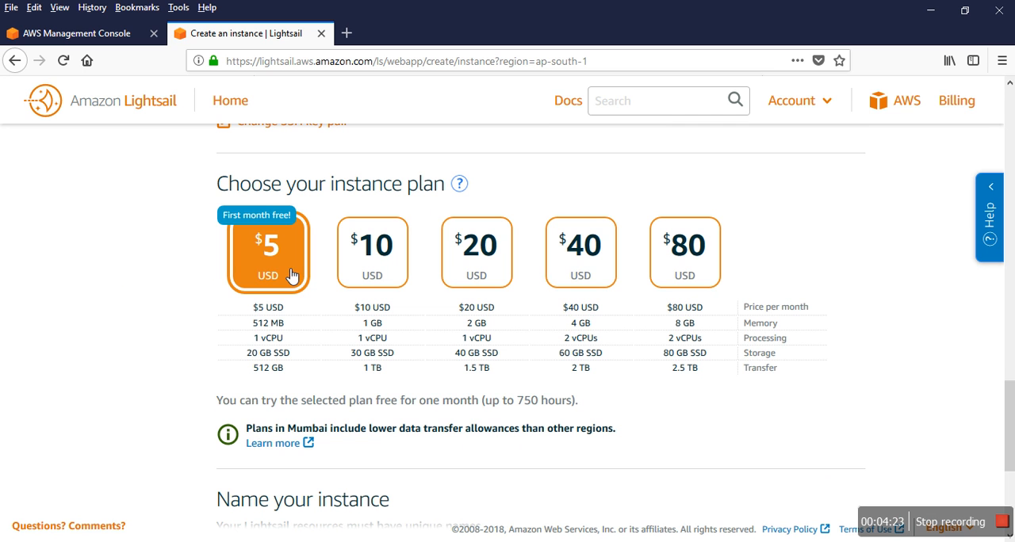
mouse_move(262, 235)
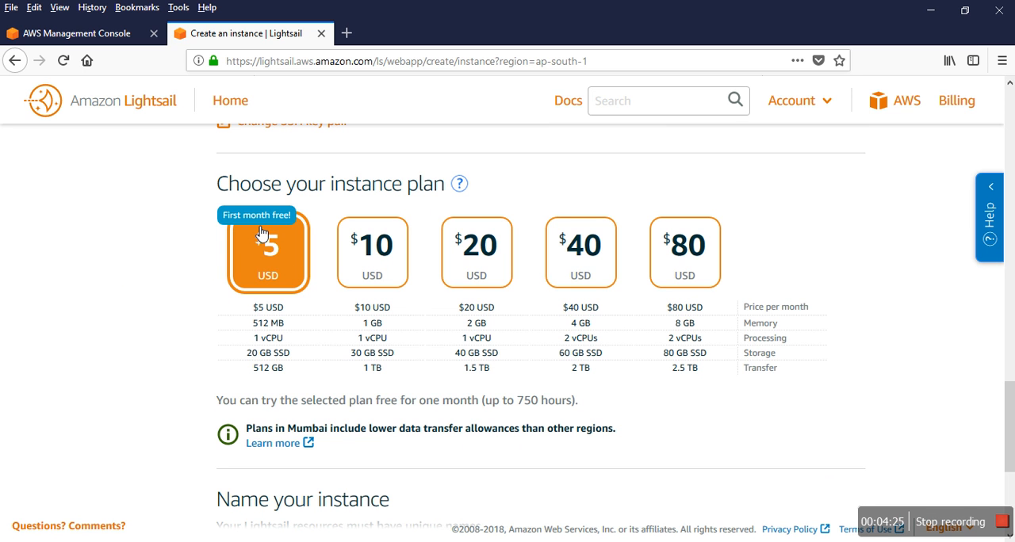
scroll(down, 3)
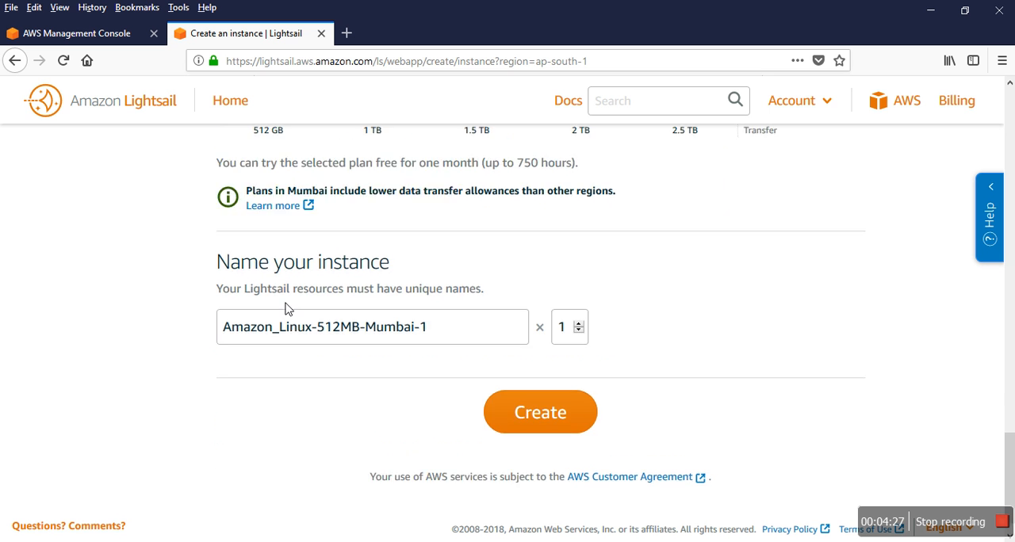
scroll(up, 3)
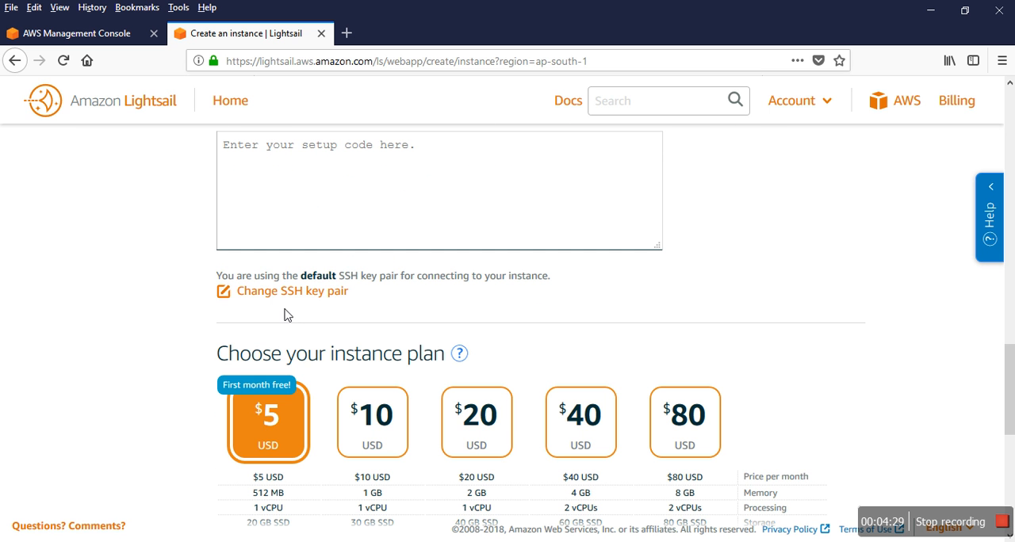
mouse_move(310, 292)
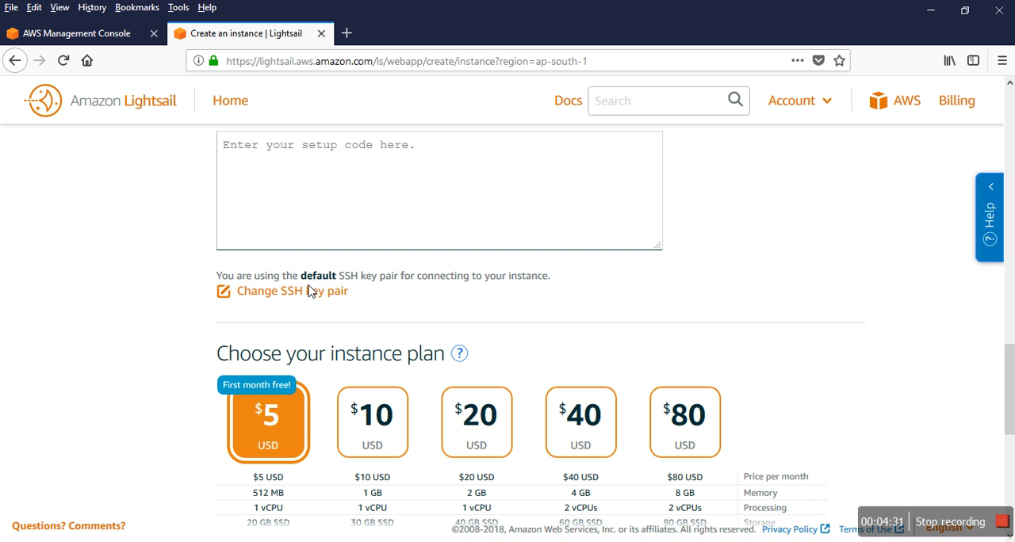
Download the default key LightsailDefaultPrivateKey-ap-south-1.pem from the SSH key pair manager and save it
click(270, 292)
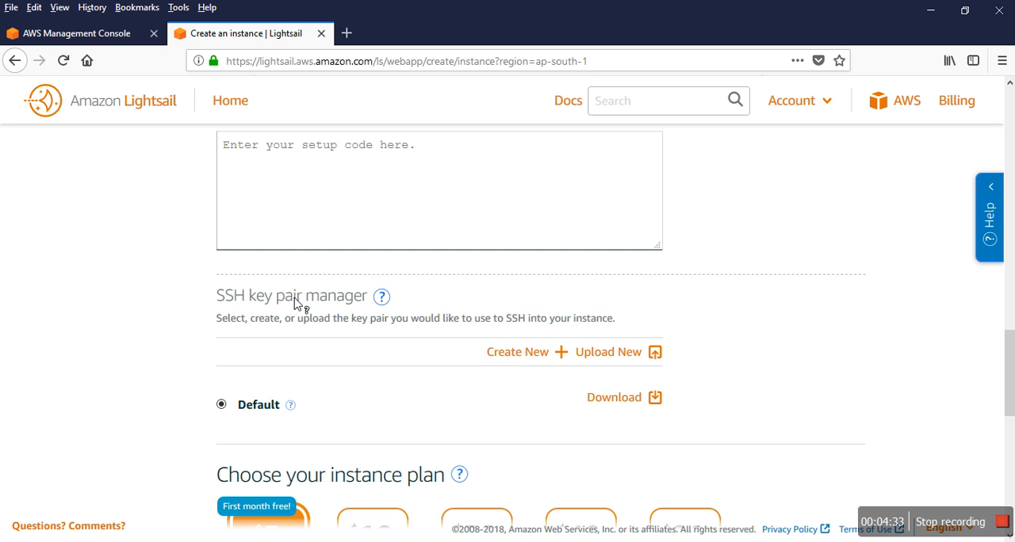
mouse_move(624, 404)
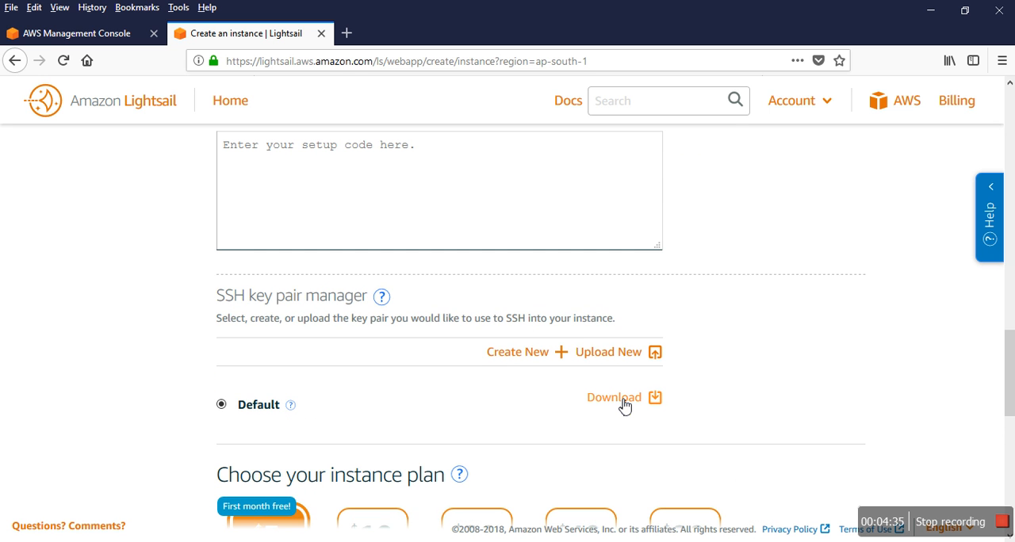
click(614, 396)
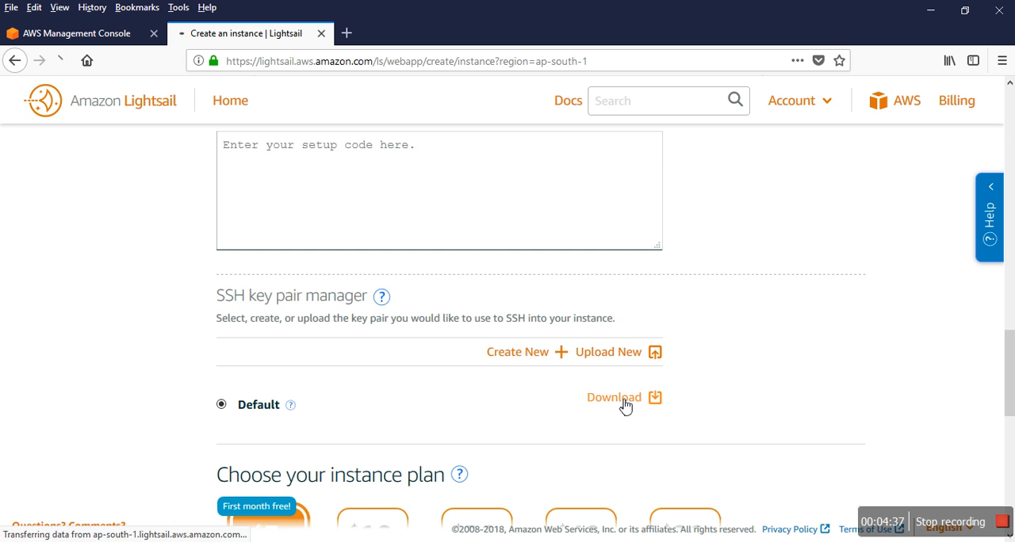
click(614, 397)
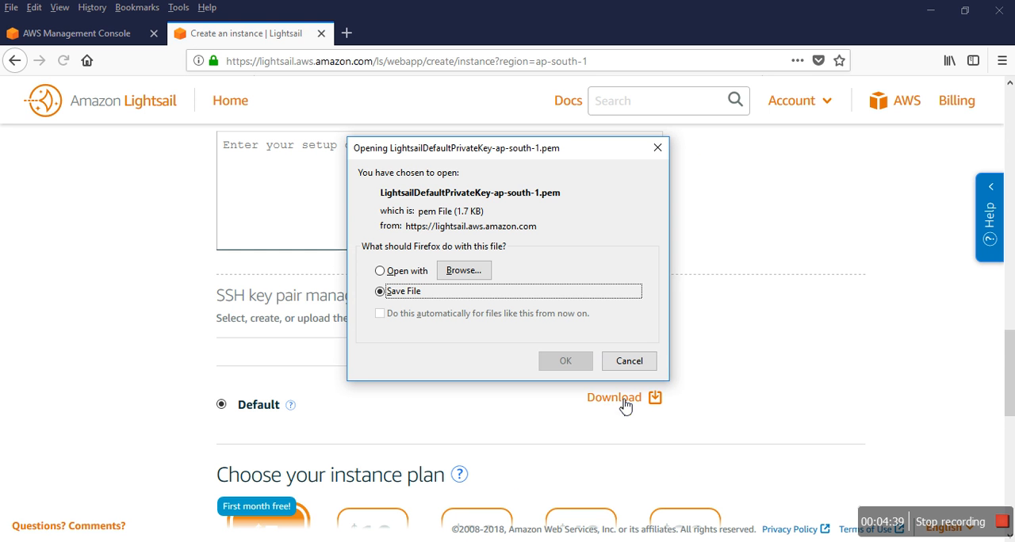
click(565, 362)
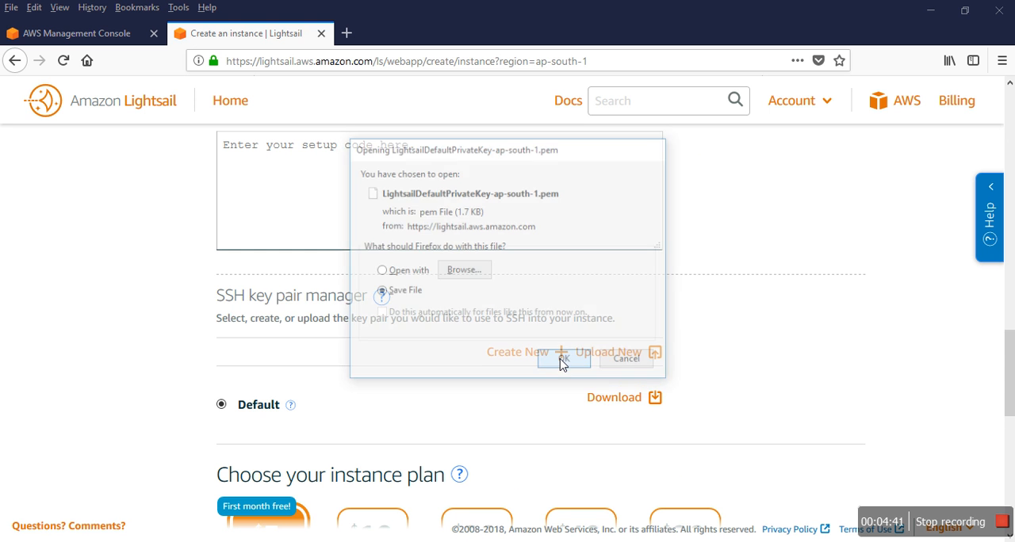
click(563, 358)
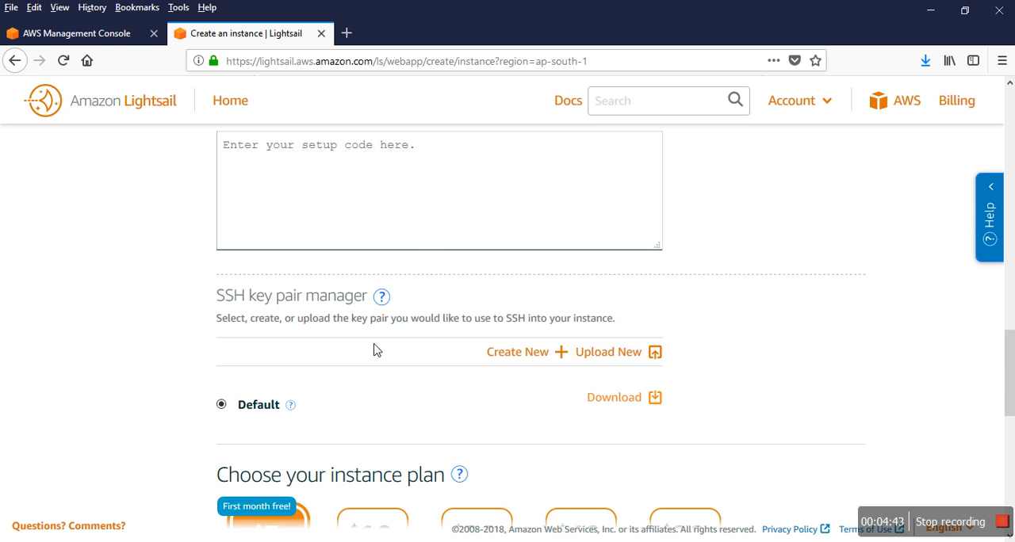
Create a new SSH key pair in Mumbai named webserver
click(517, 352)
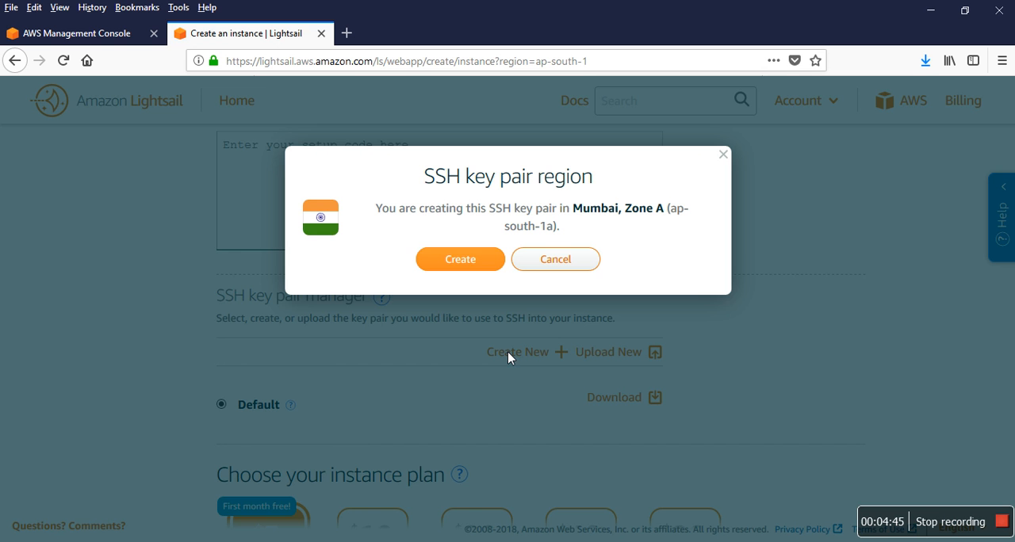
mouse_move(460, 260)
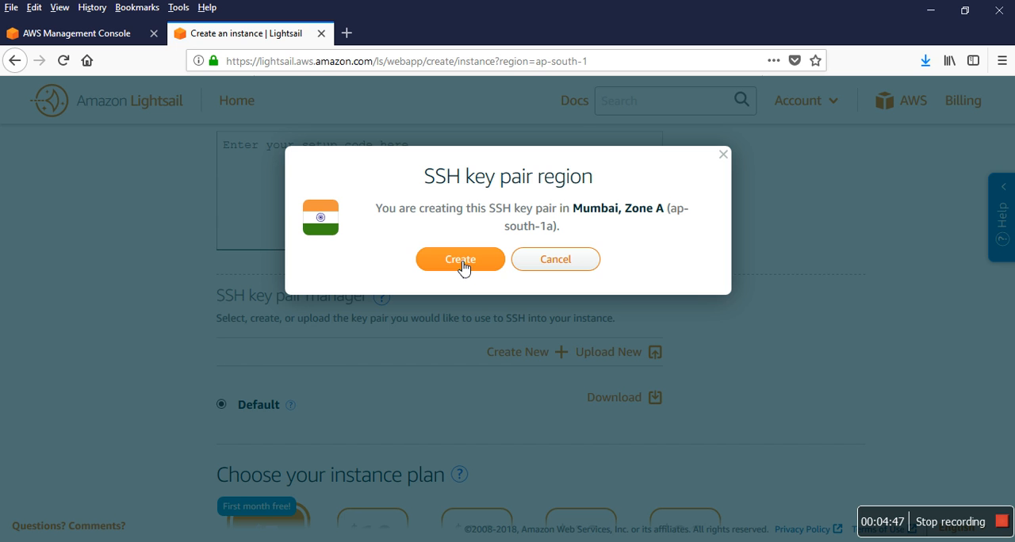
click(460, 260)
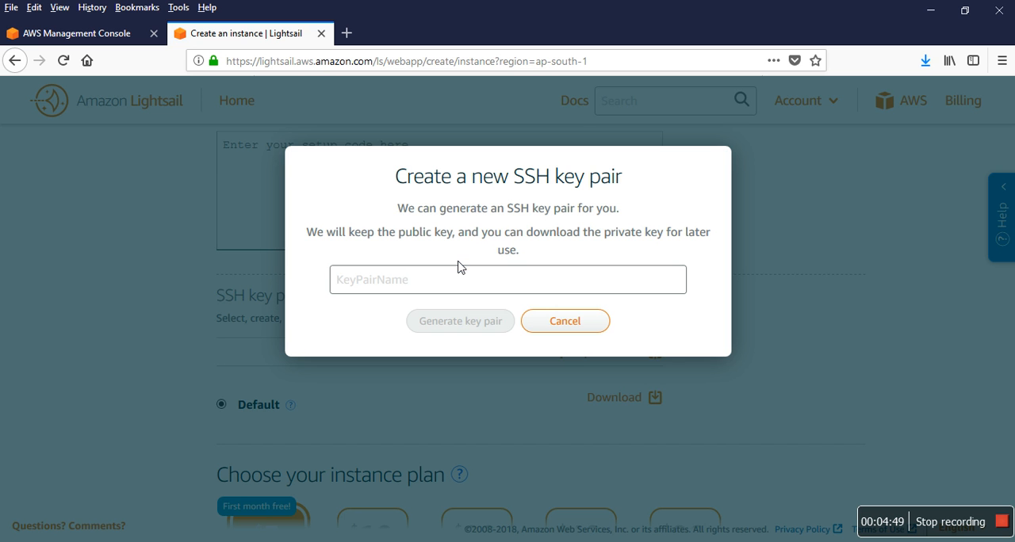
mouse_move(477, 310)
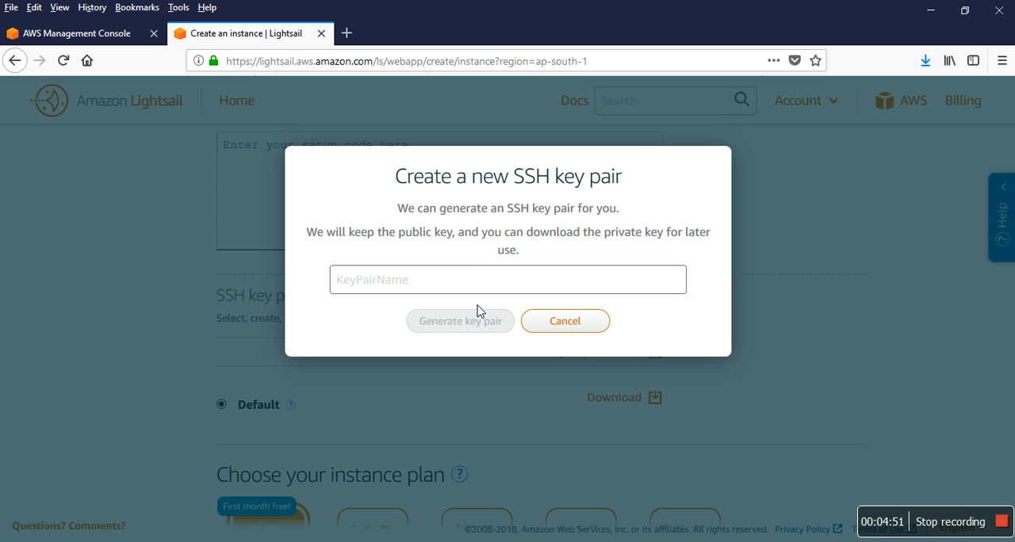
click(507, 279)
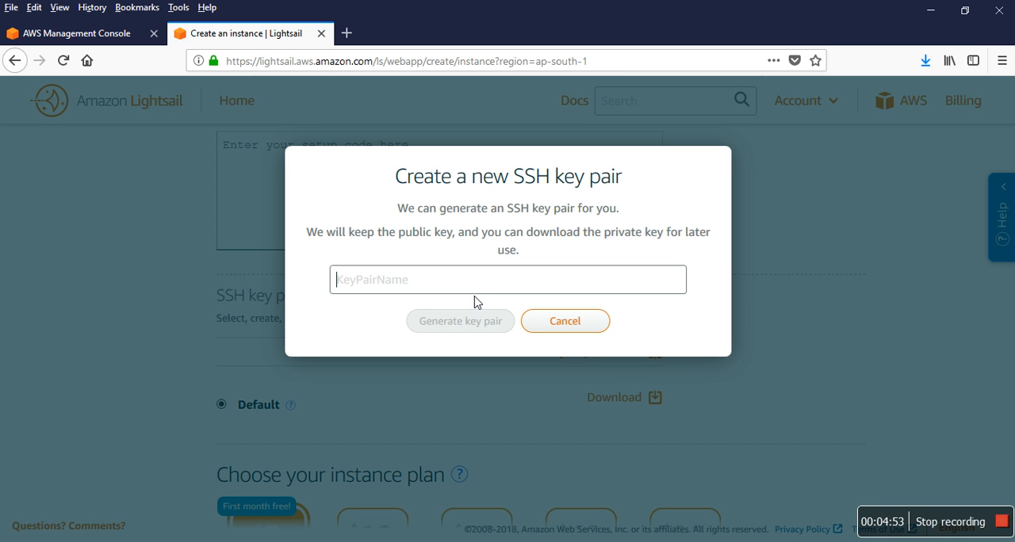
text(web)
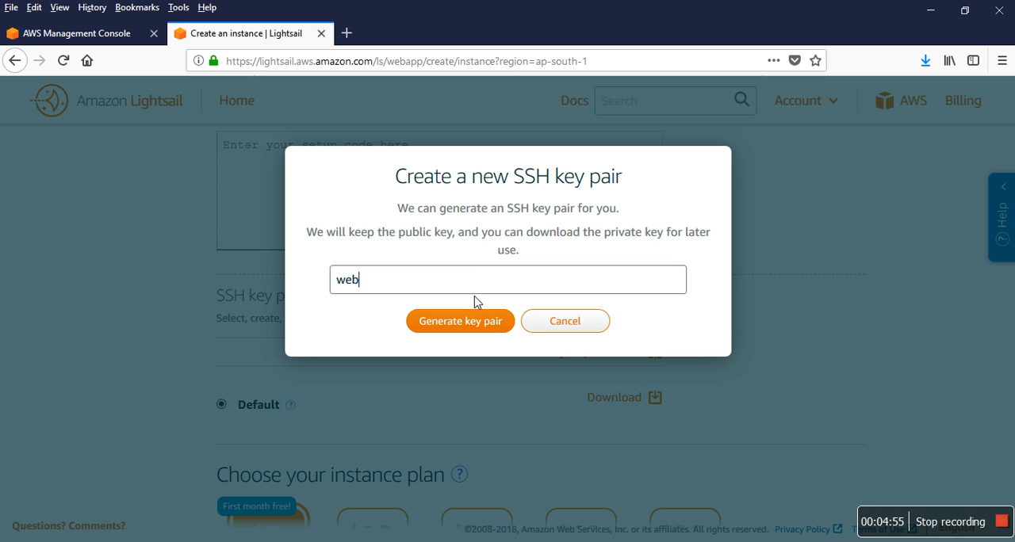
text(serve)
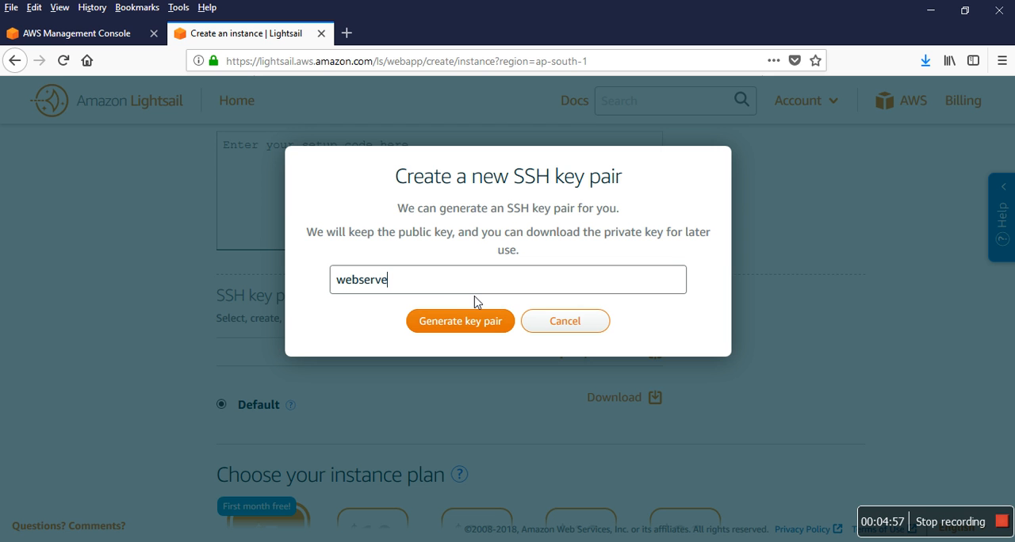
text(r)
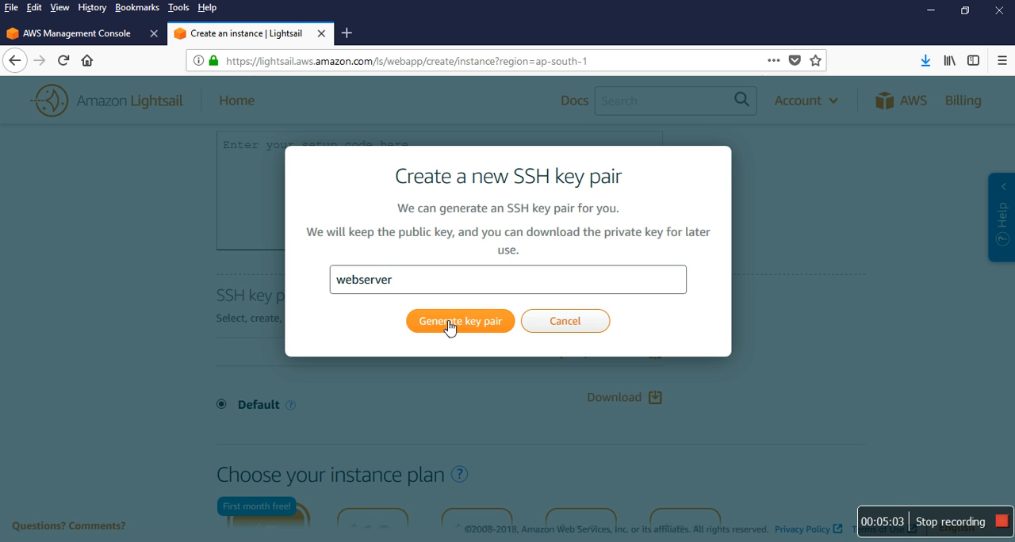
click(460, 320)
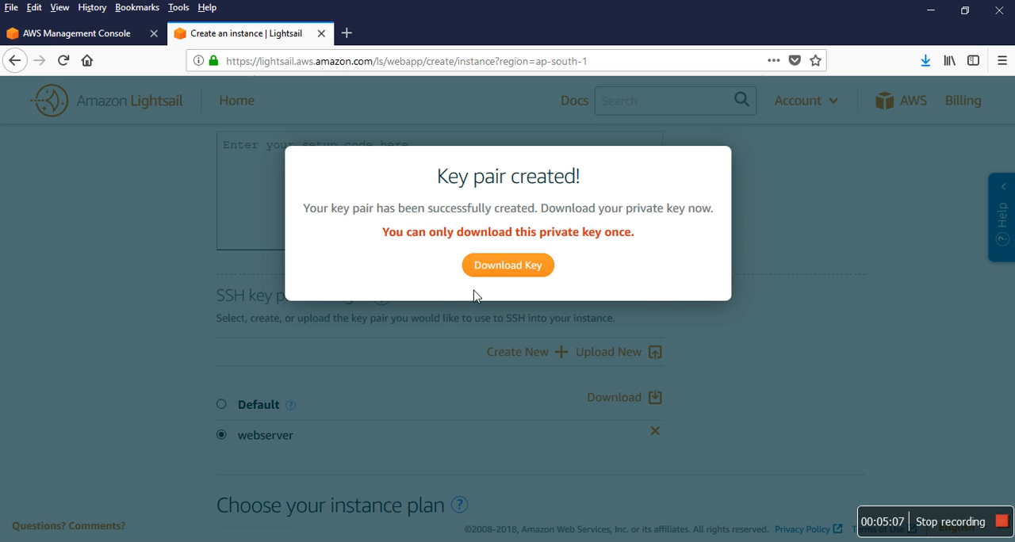
mouse_move(387, 225)
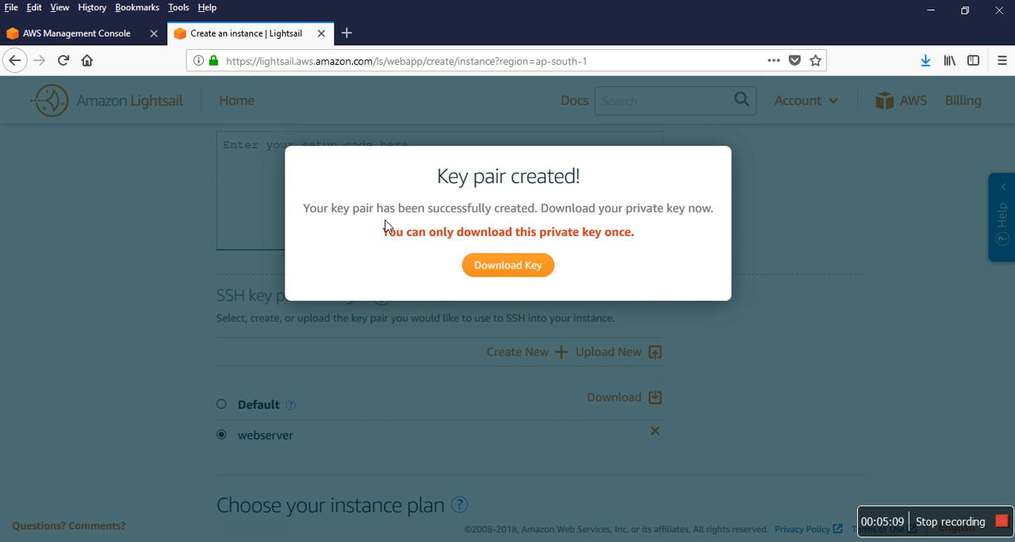
Highlight the key-pair-created message and download the webserver private key
double_click(340, 208)
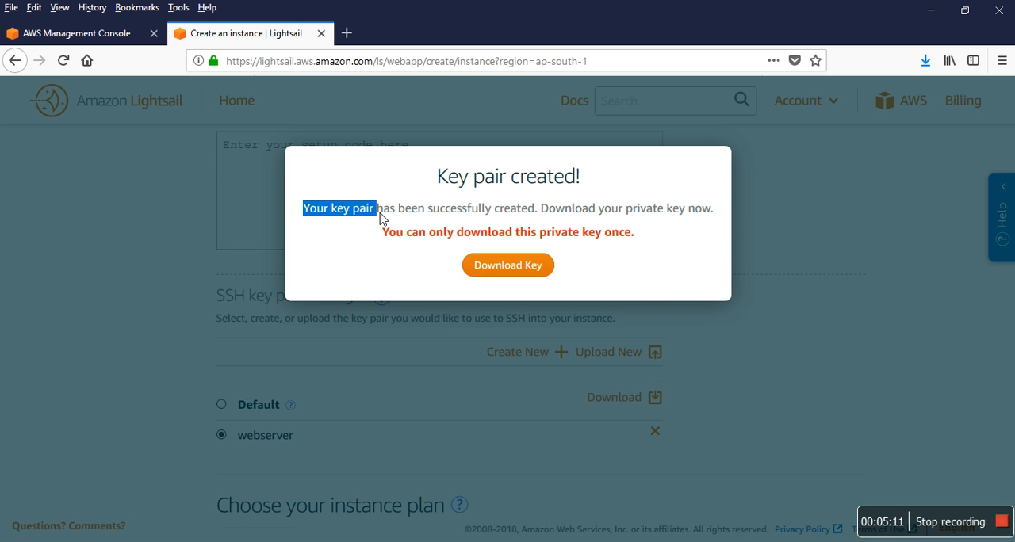
drag(381, 208, 642, 220)
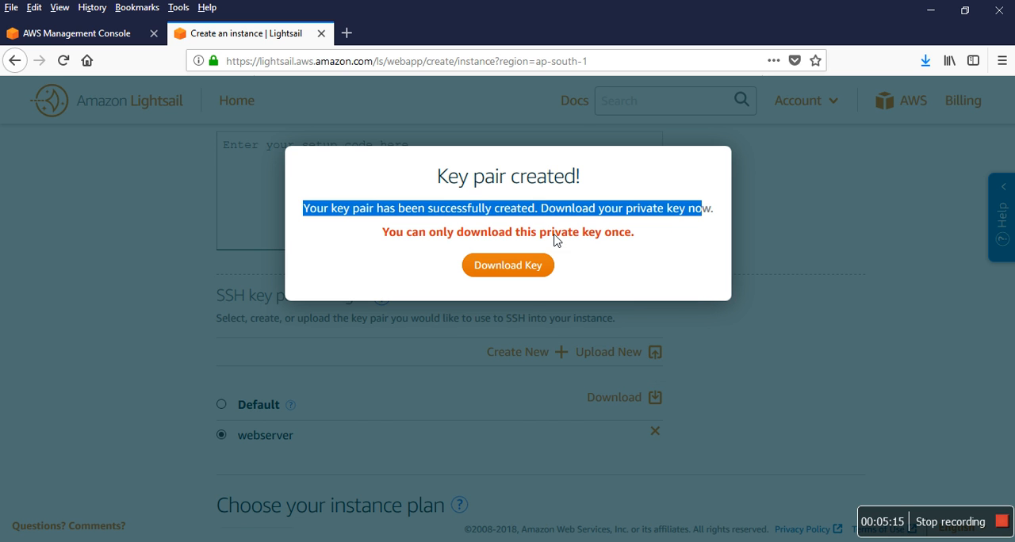
mouse_move(514, 245)
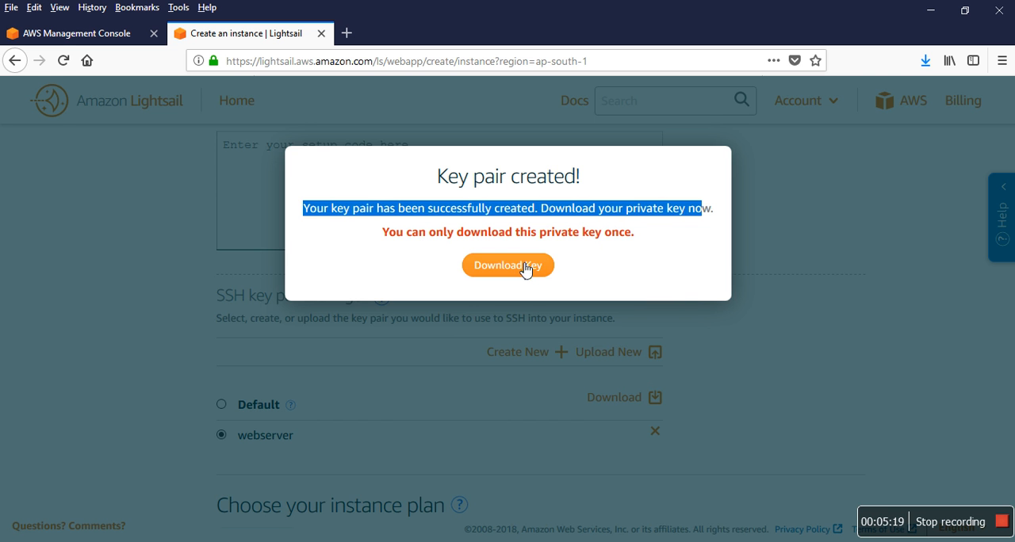
click(508, 265)
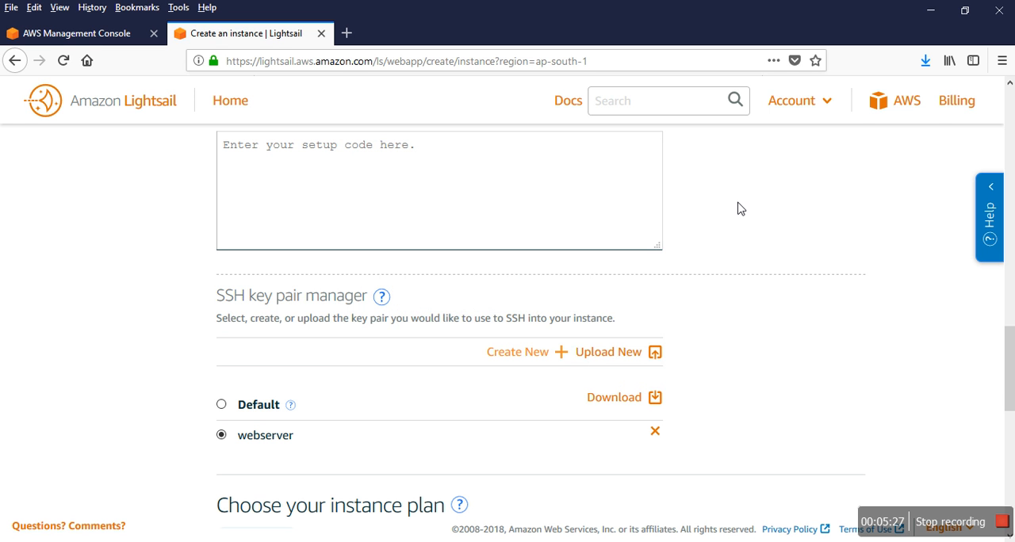
Replace the default instance name with webserver
click(925, 60)
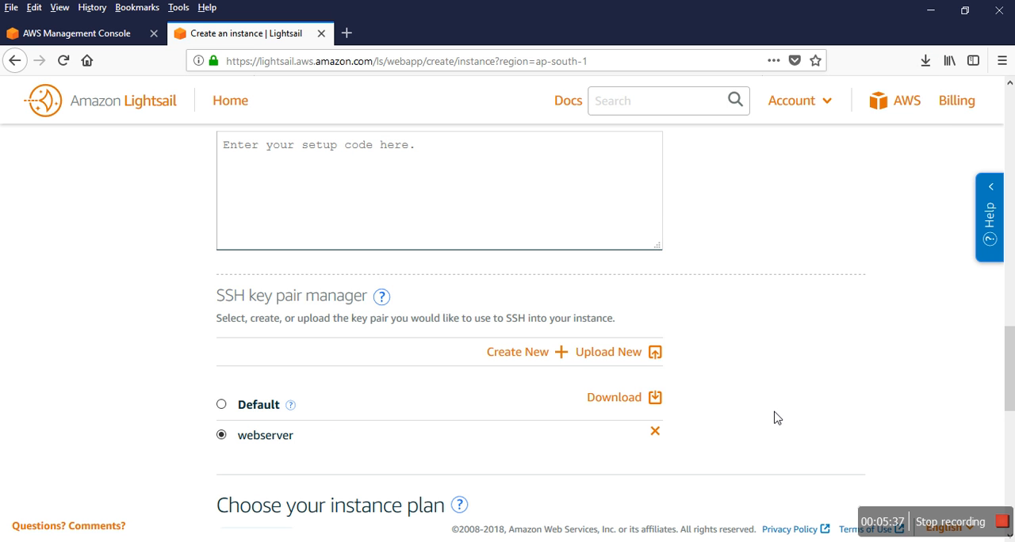
scroll(down, 3)
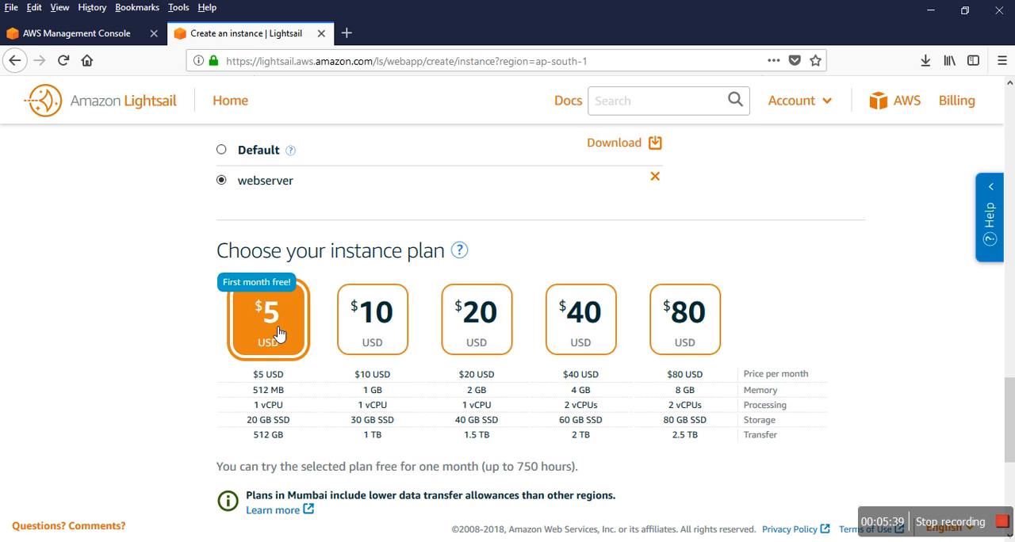
scroll(down, 3)
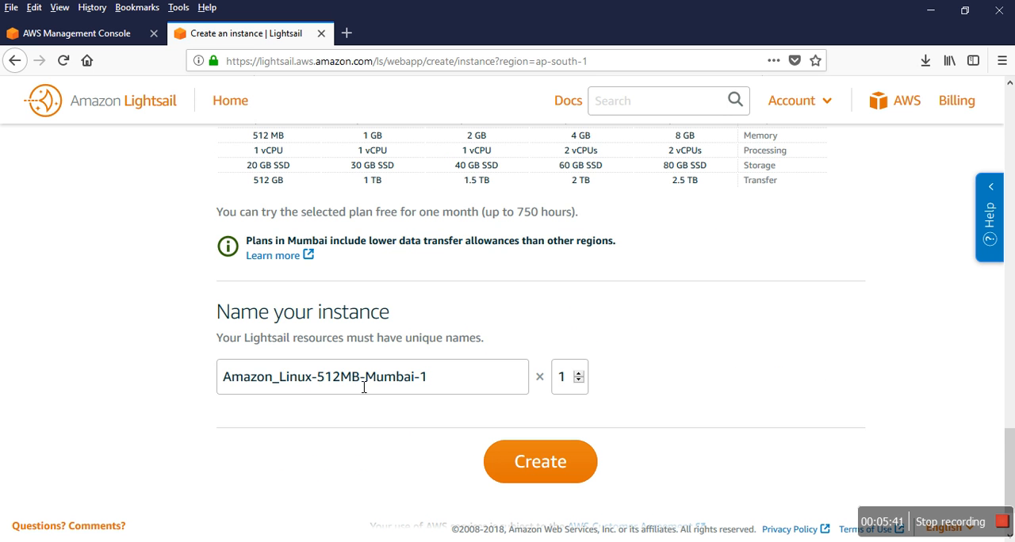
double_click(235, 378)
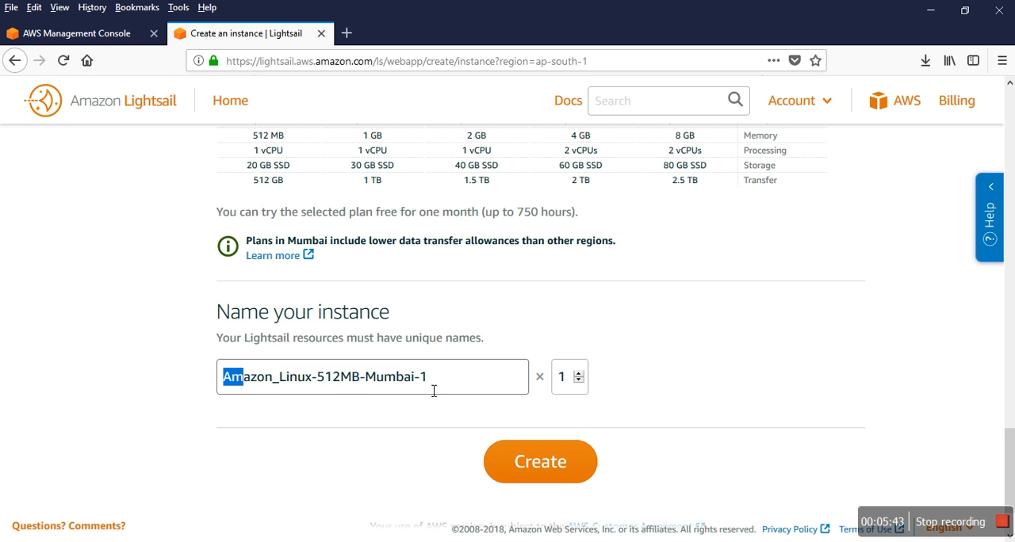
key(BackSpace)
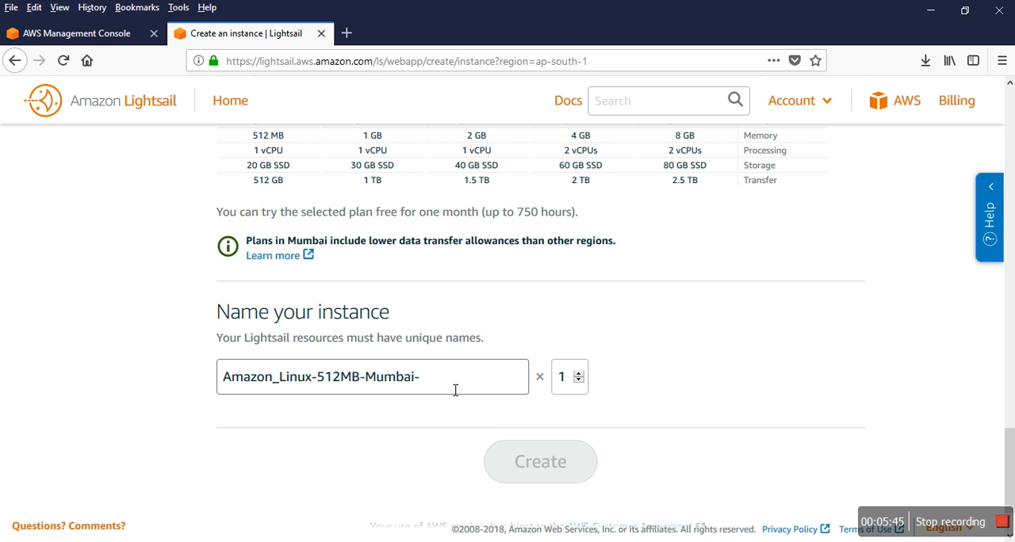
key(BackSpace)
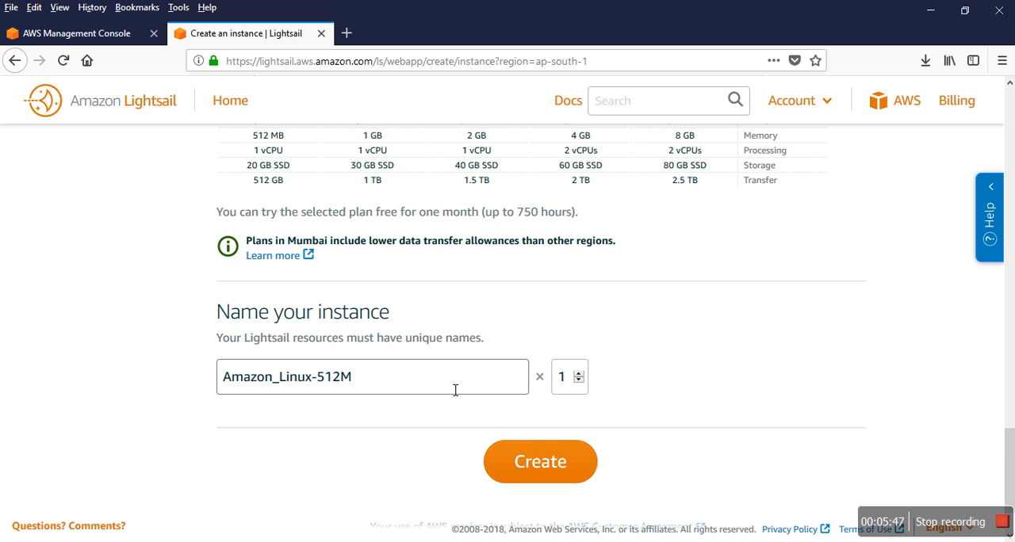
key(Backspace)
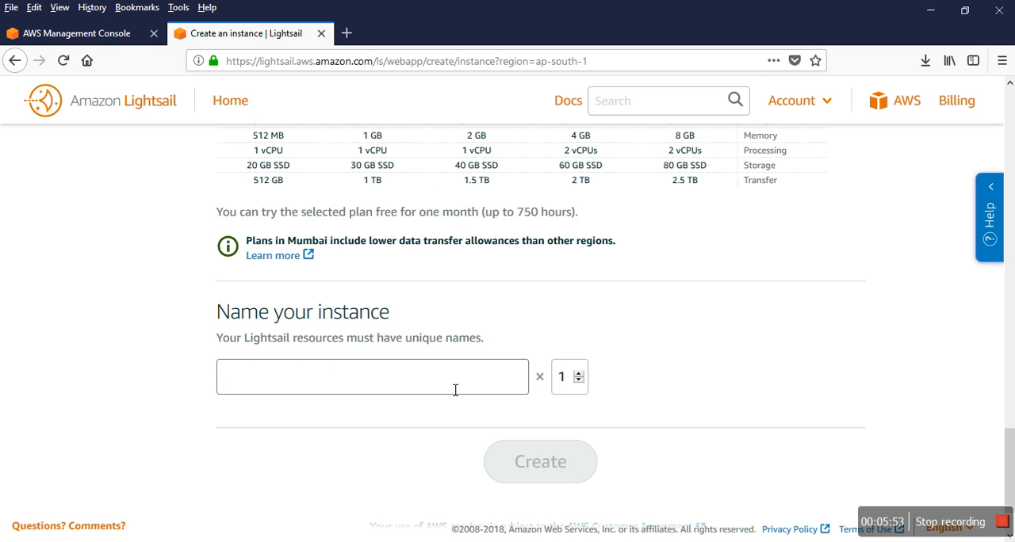
text(webse)
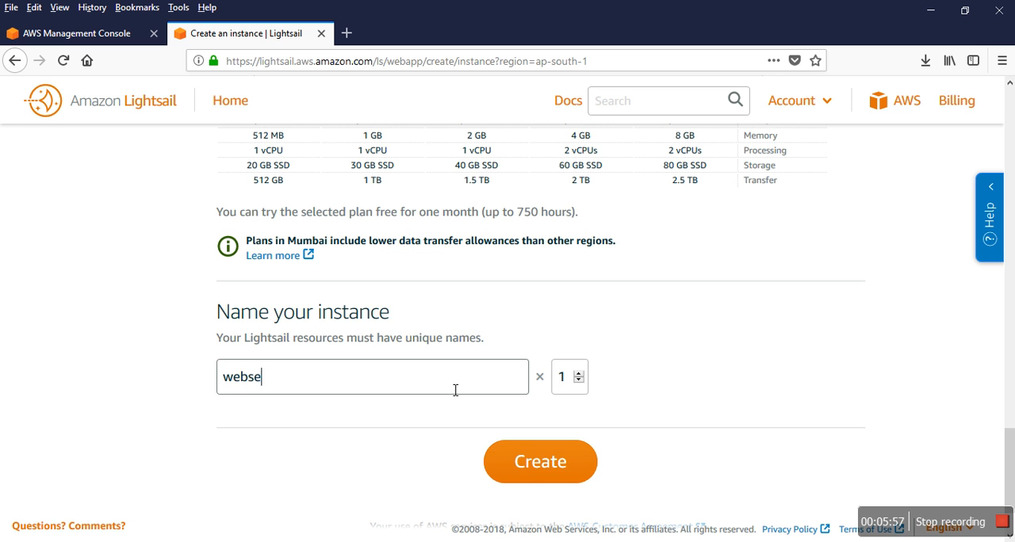
text(rver)
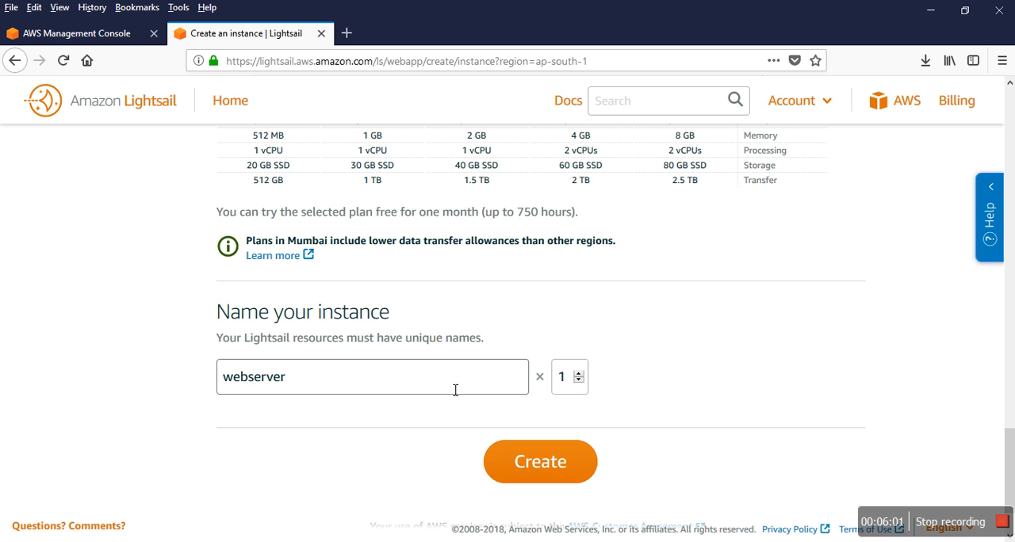
mouse_move(538, 399)
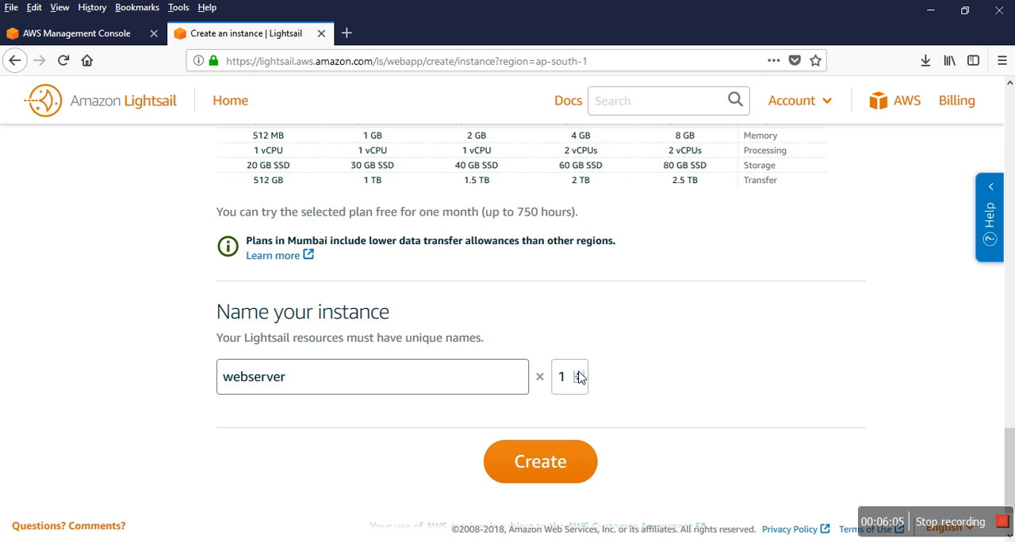
Try instance counts up to 3, return to 1, and attempt creation, hitting the name-in-use error
click(580, 372)
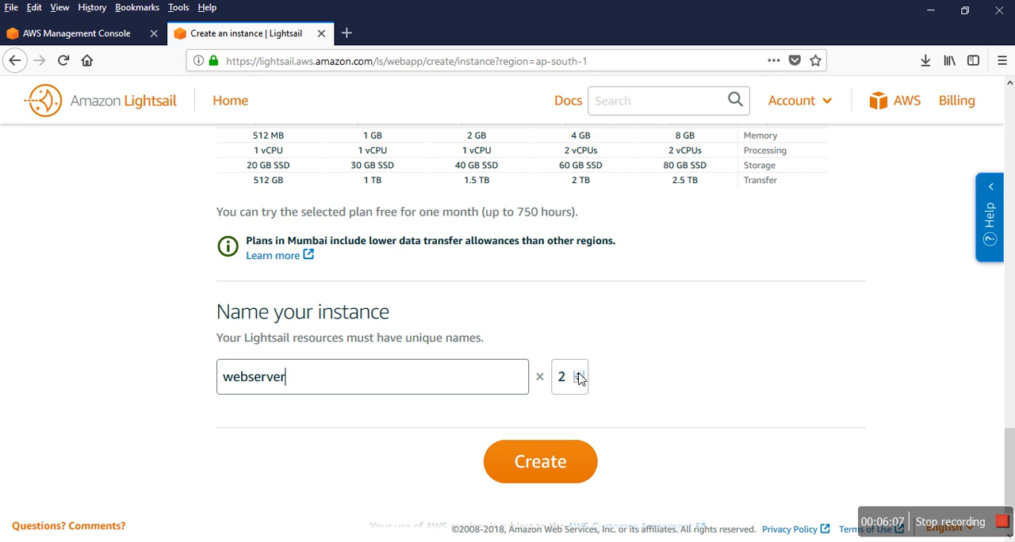
click(579, 371)
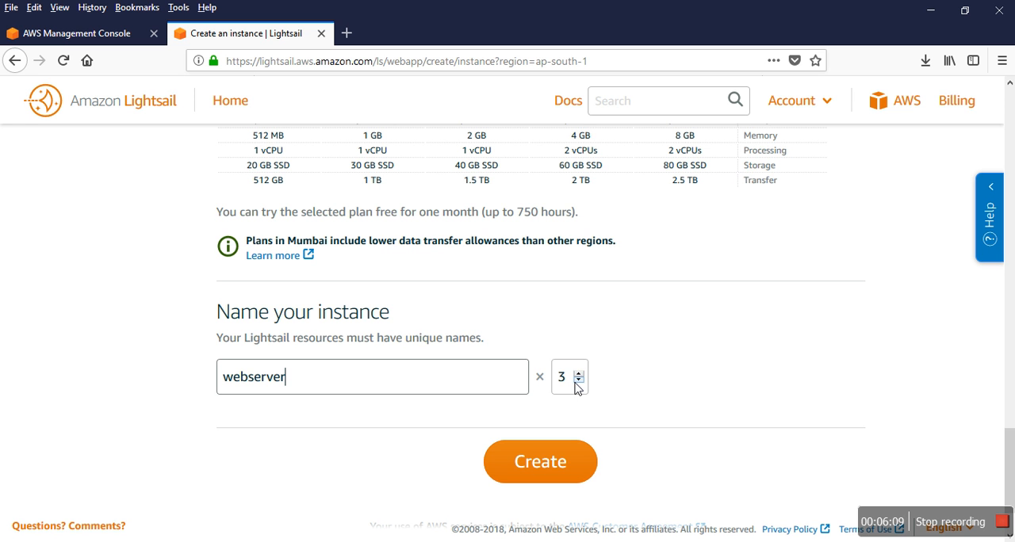
click(577, 384)
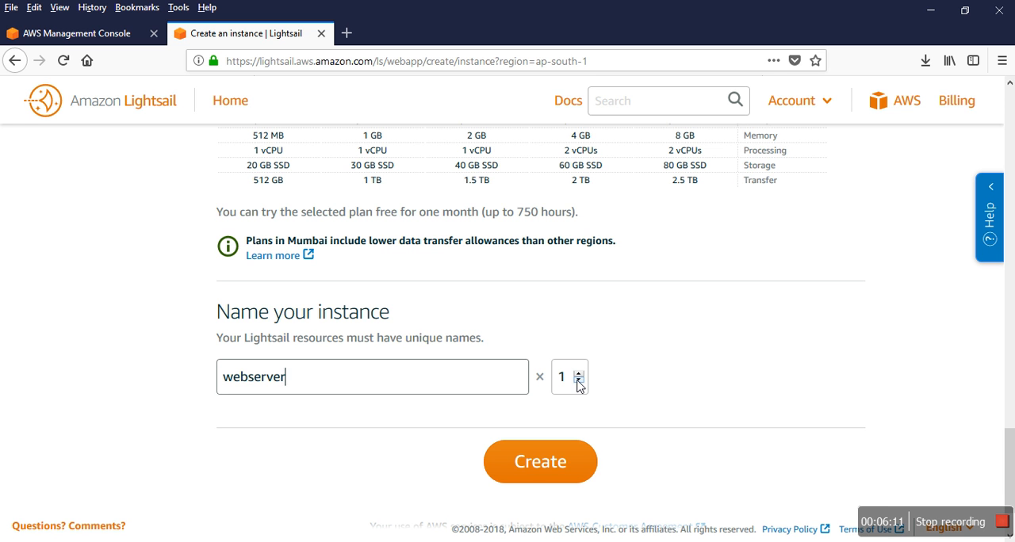
mouse_move(646, 389)
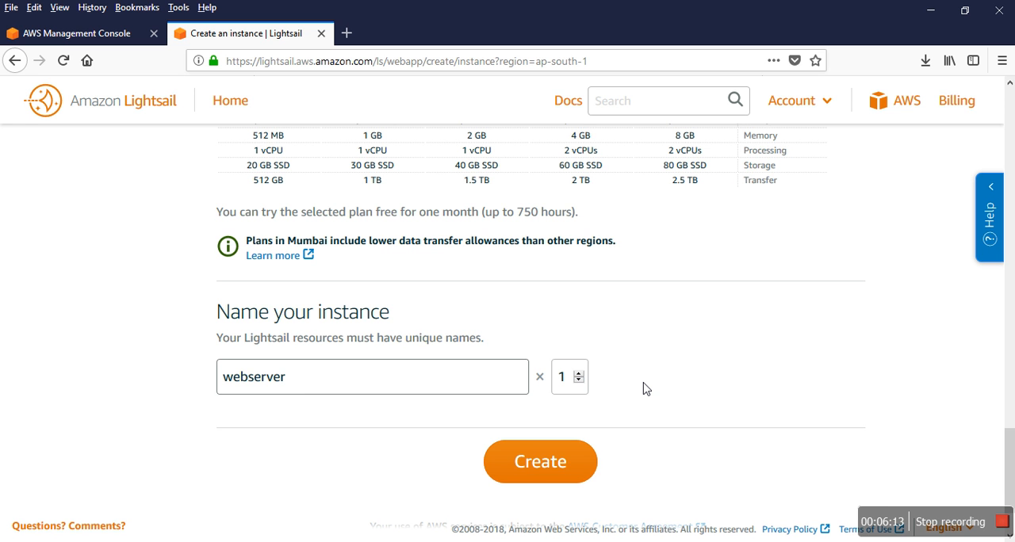
mouse_move(539, 463)
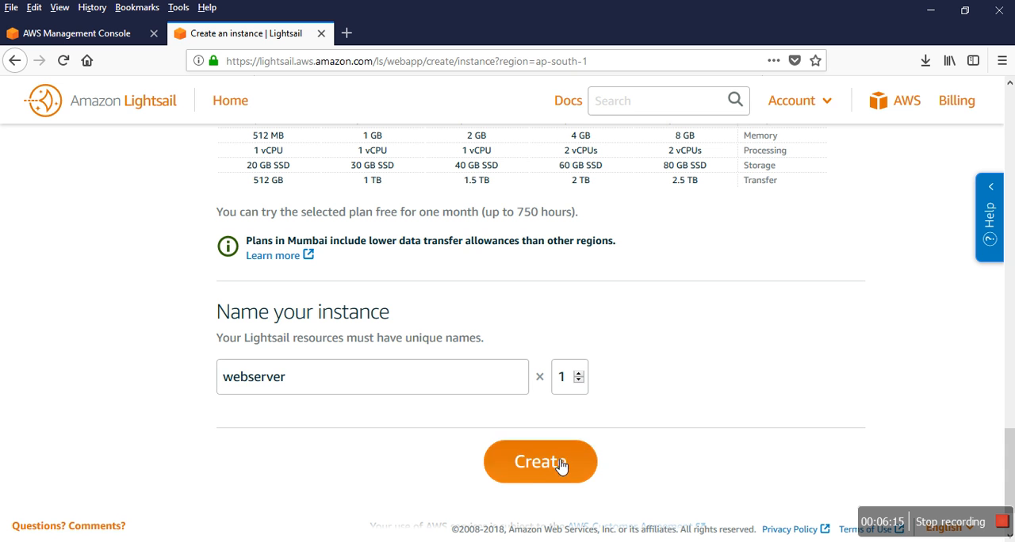
click(539, 463)
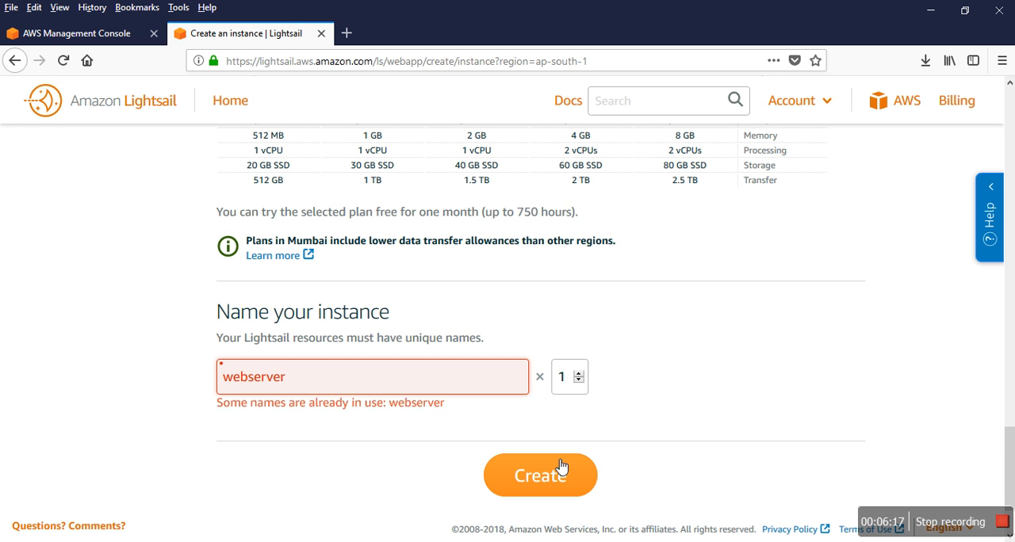
mouse_move(295, 428)
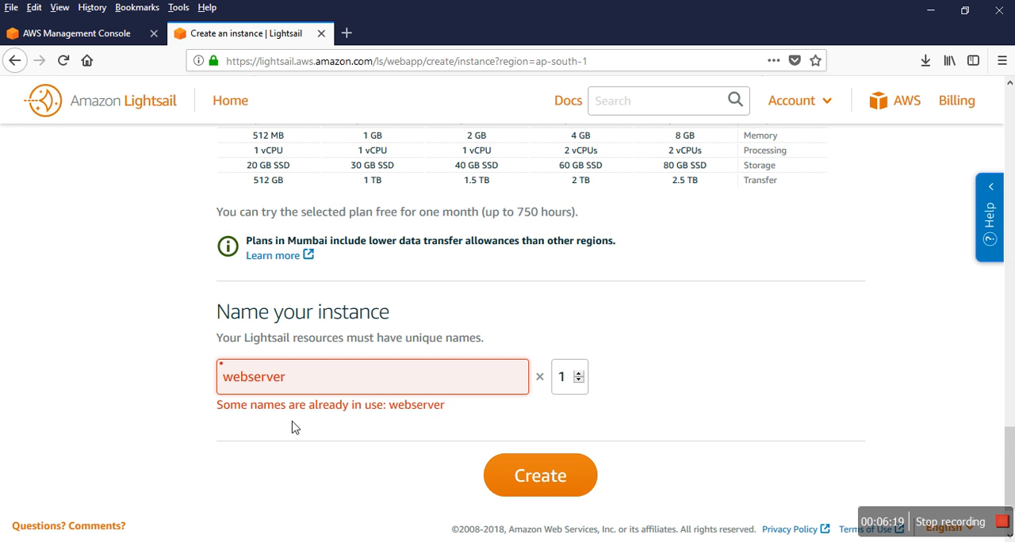
mouse_move(395, 412)
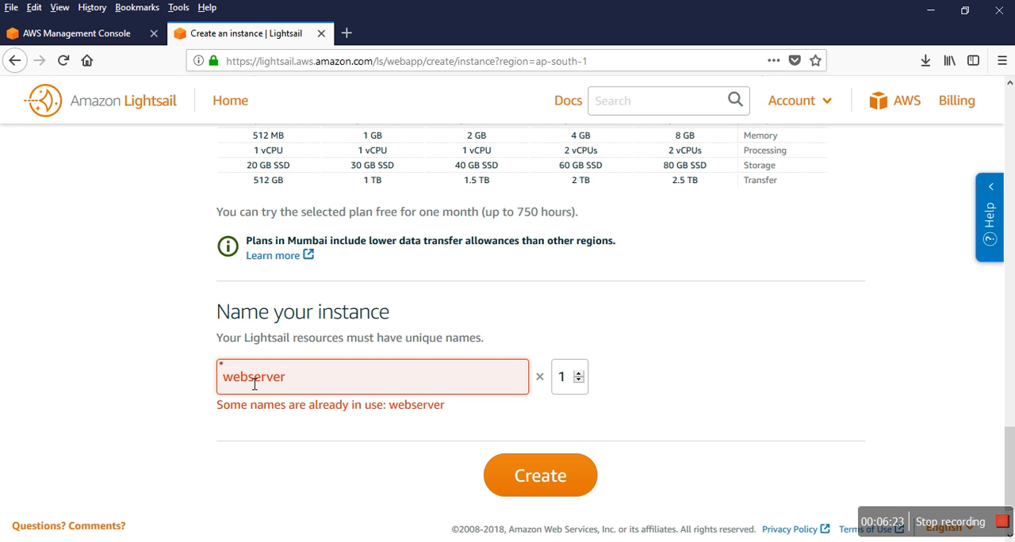
mouse_move(295, 403)
text(-)
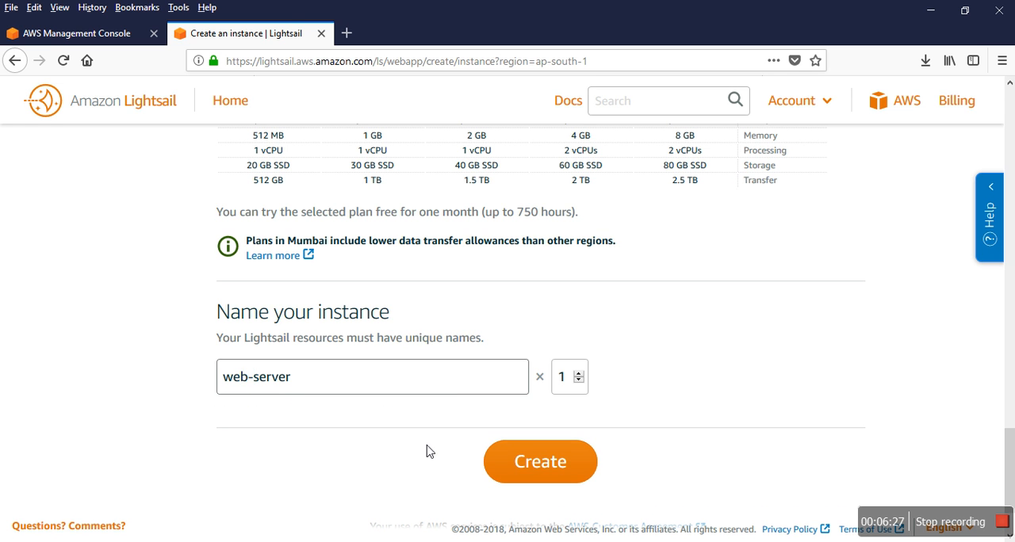
Create the instance named web-server in Mumbai Zone A with 512 MB RAM and 1 vCPU
click(539, 461)
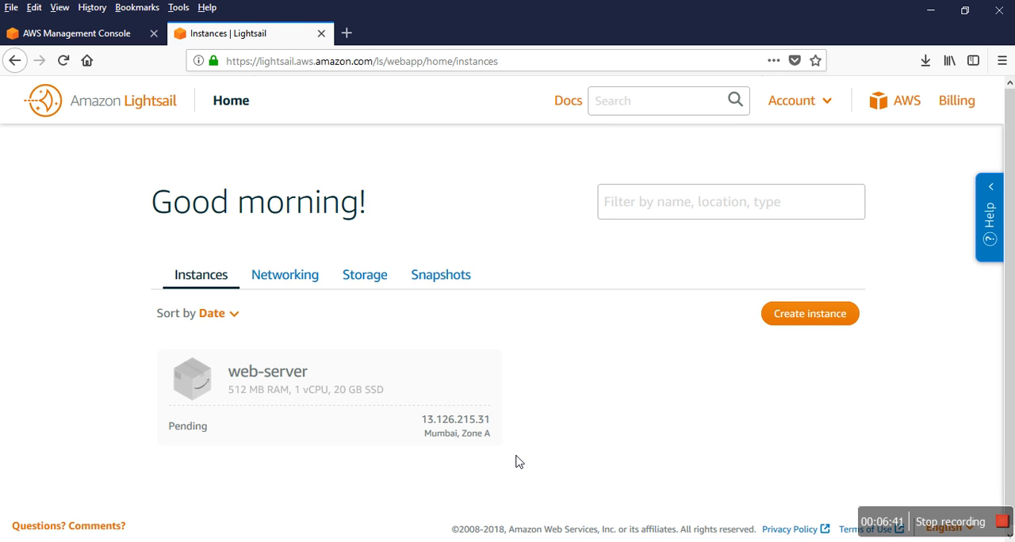
mouse_move(420, 415)
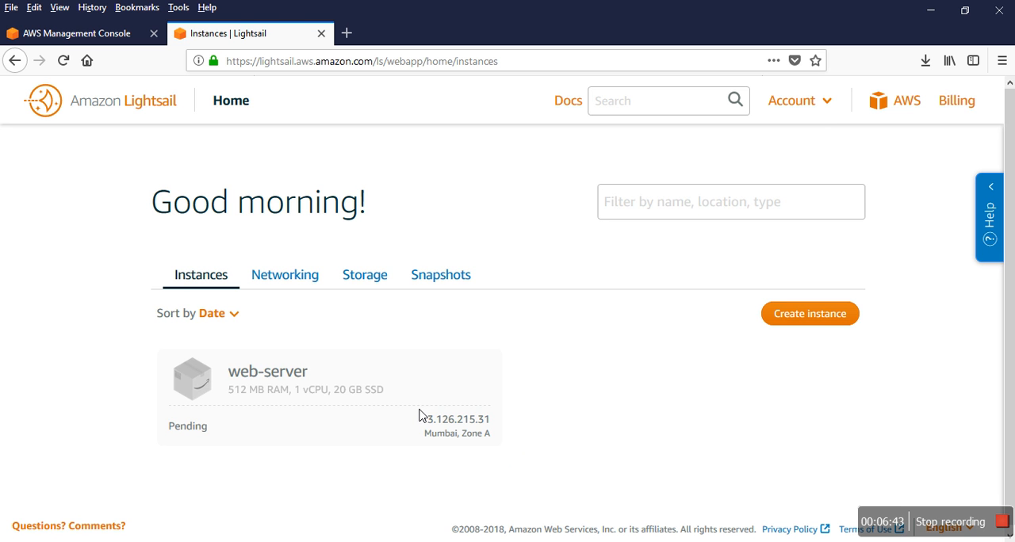
mouse_move(304, 396)
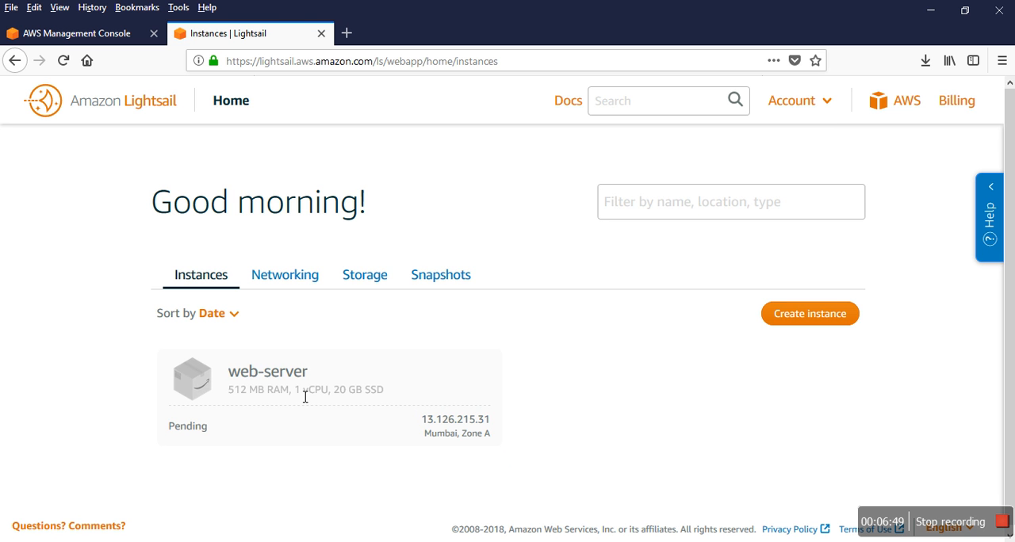
mouse_move(362, 412)
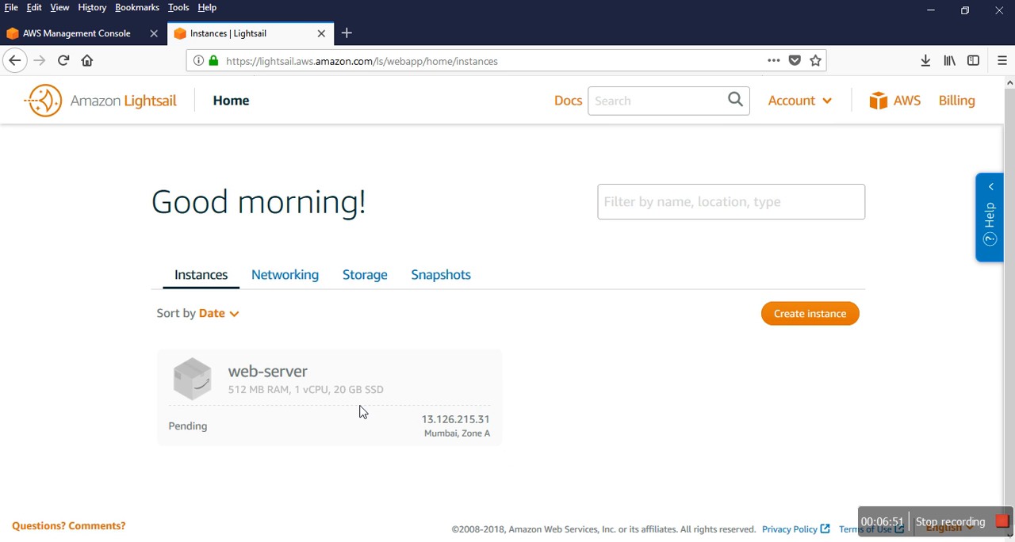
mouse_move(399, 378)
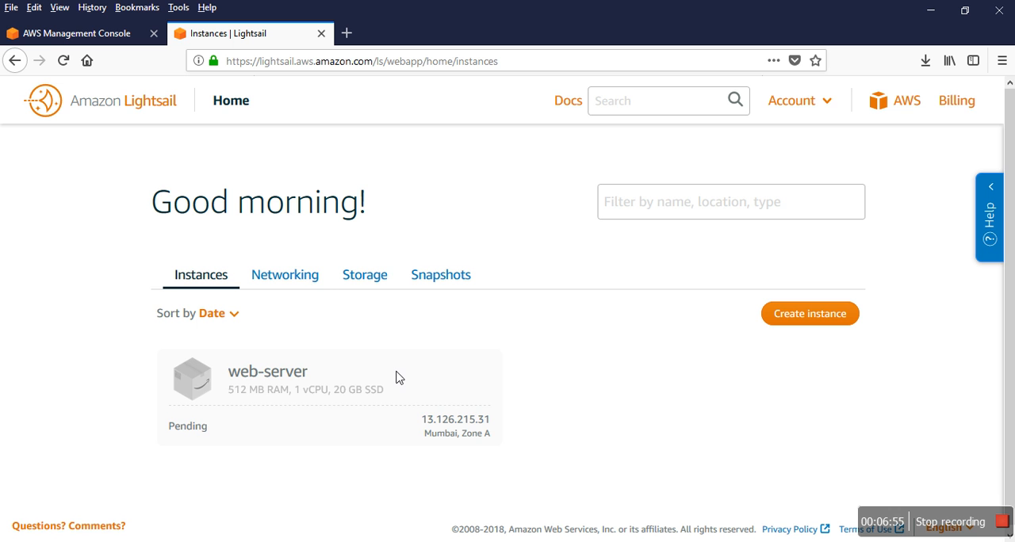
mouse_move(285, 275)
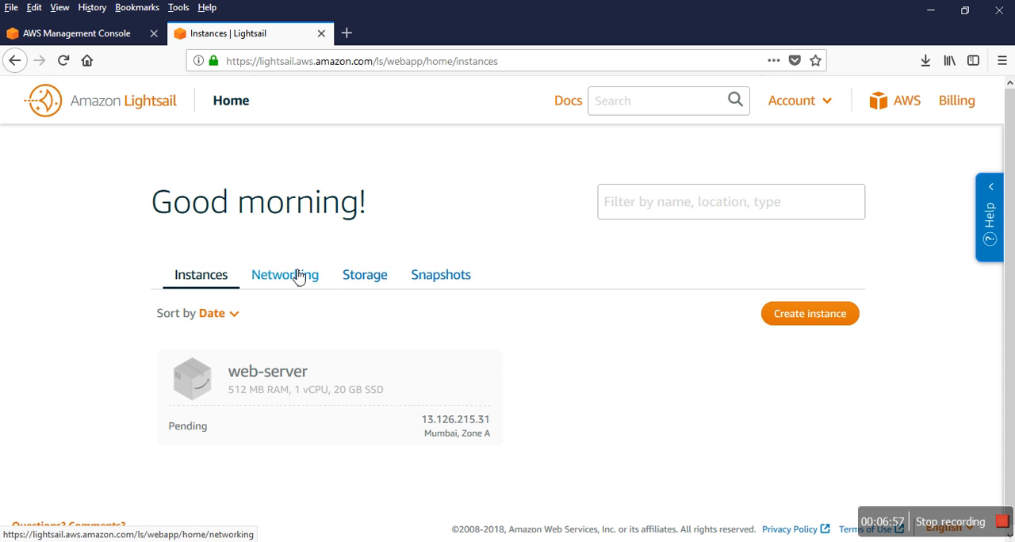
mouse_move(387, 396)
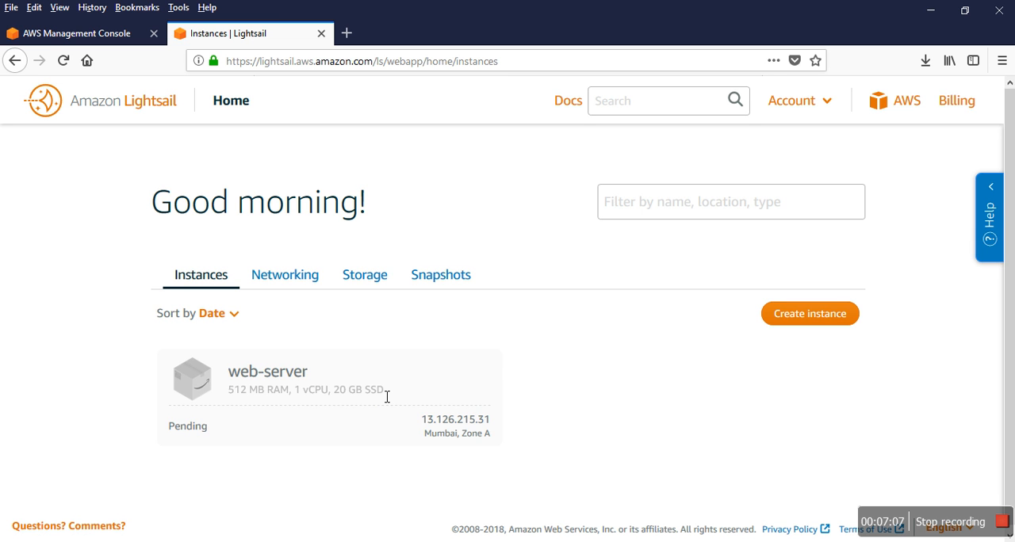
mouse_move(796, 247)
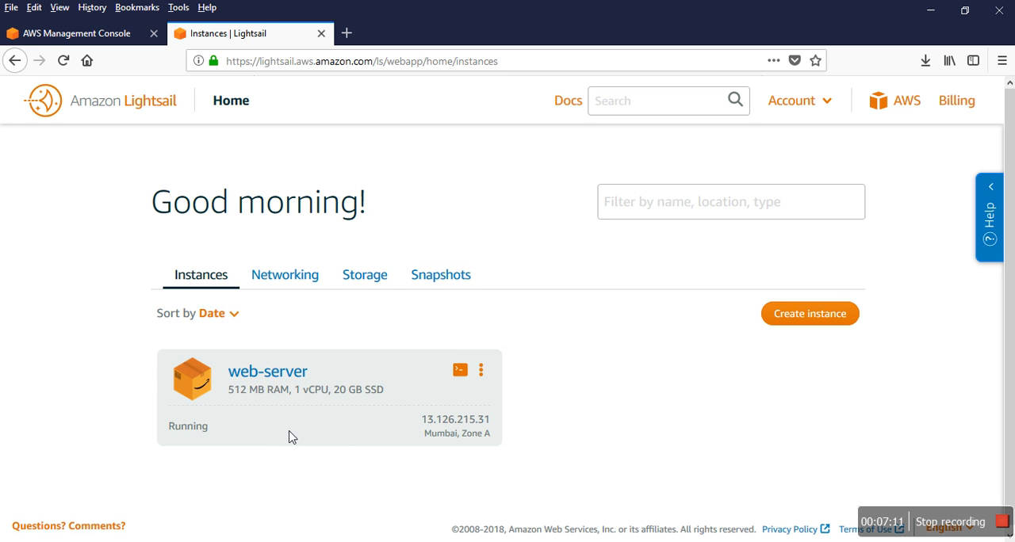
mouse_move(286, 429)
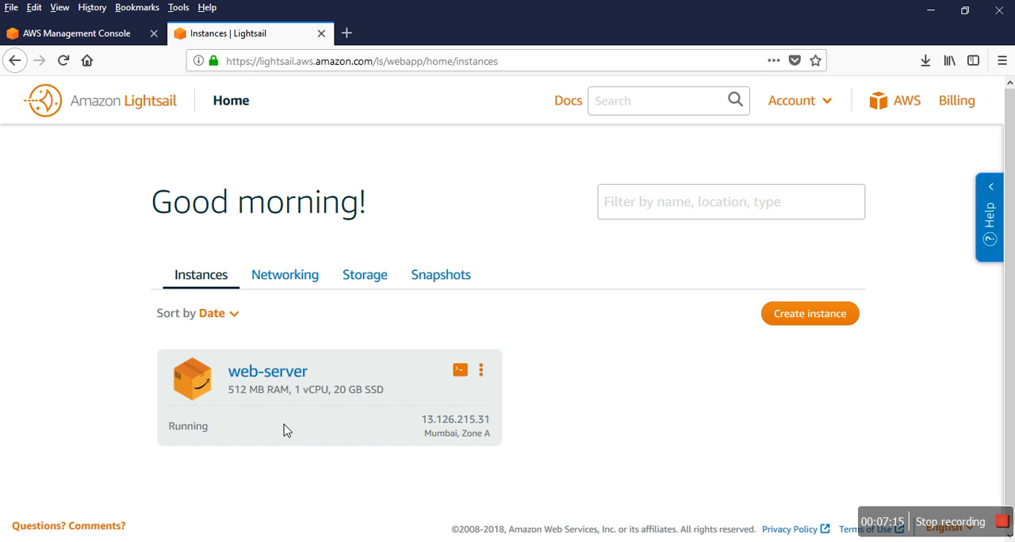
mouse_move(460, 371)
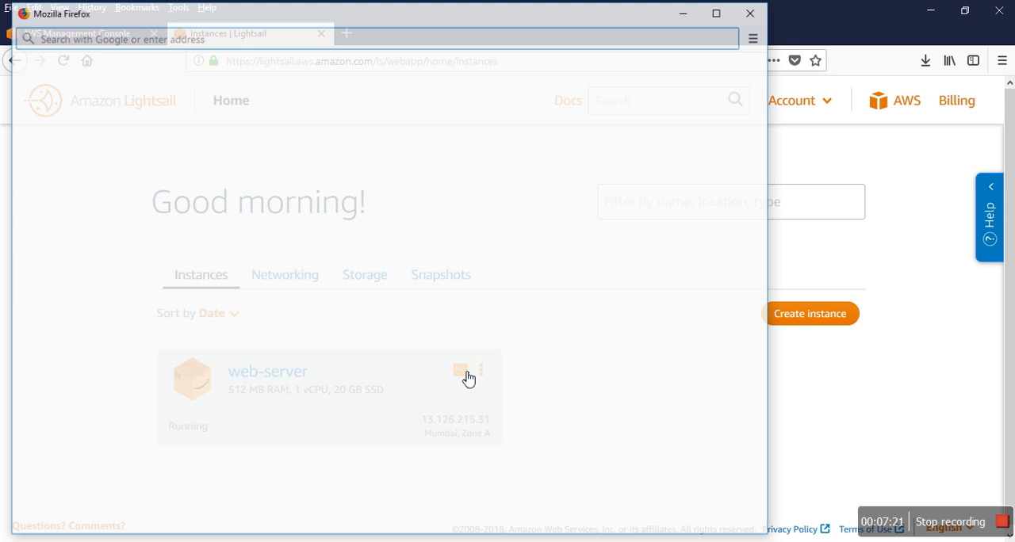
Start a browser SSH session to web-server and become root with sudo su
click(460, 373)
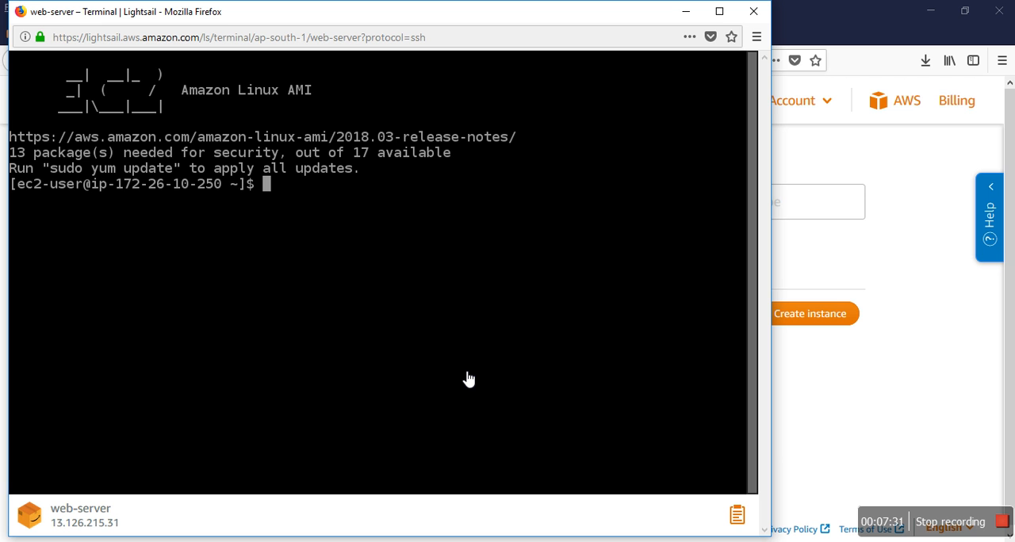
text(s)
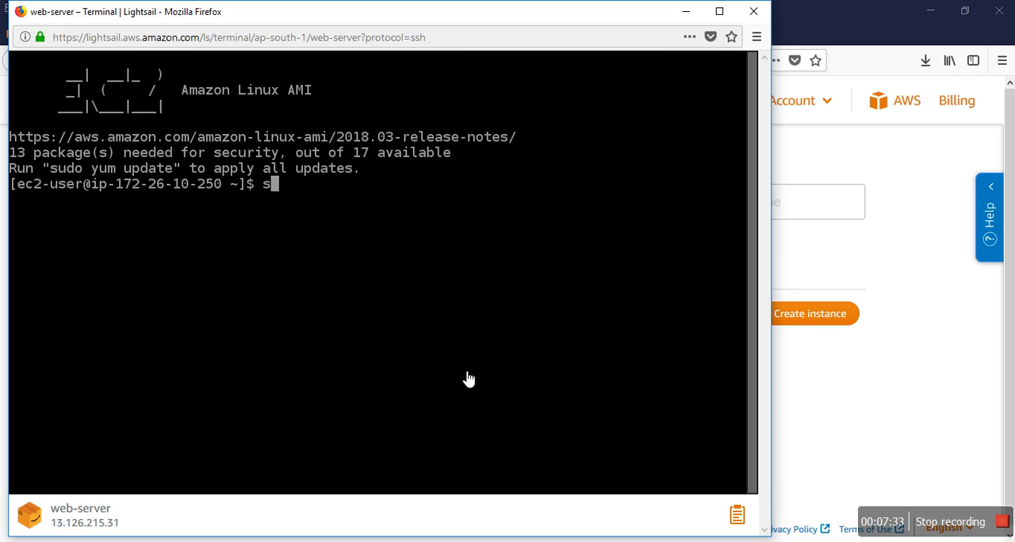
text(udo)
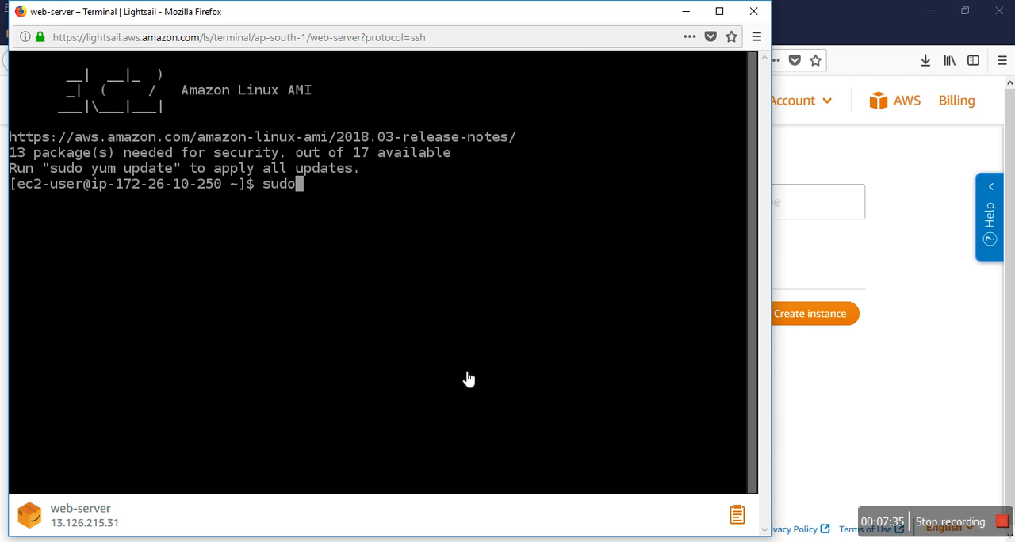
text(so)
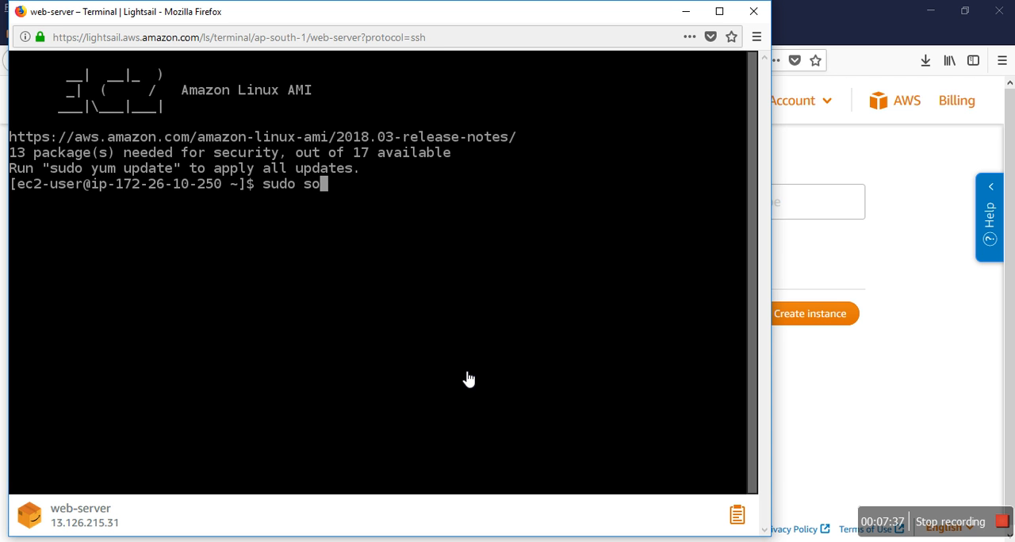
key(BackSpace)
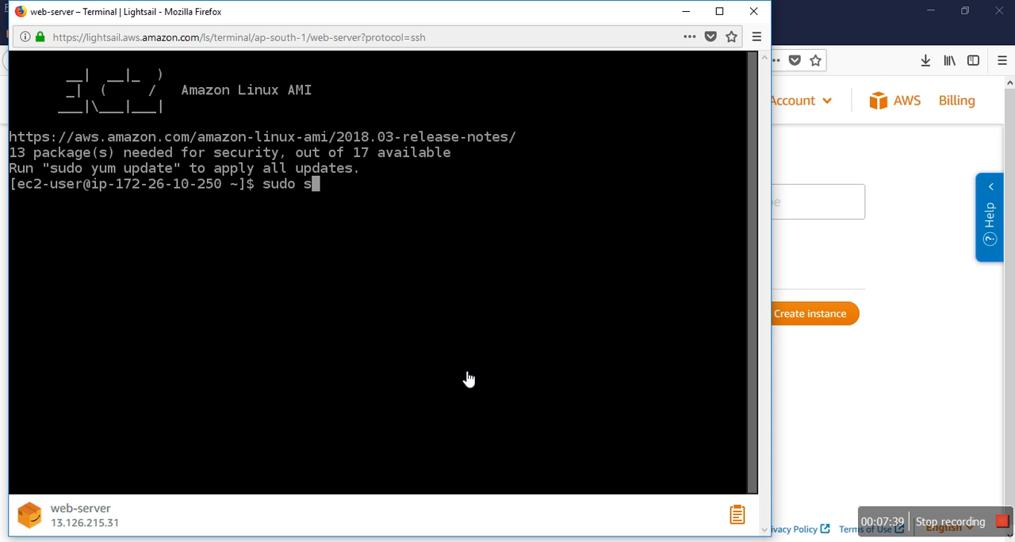
text(u)
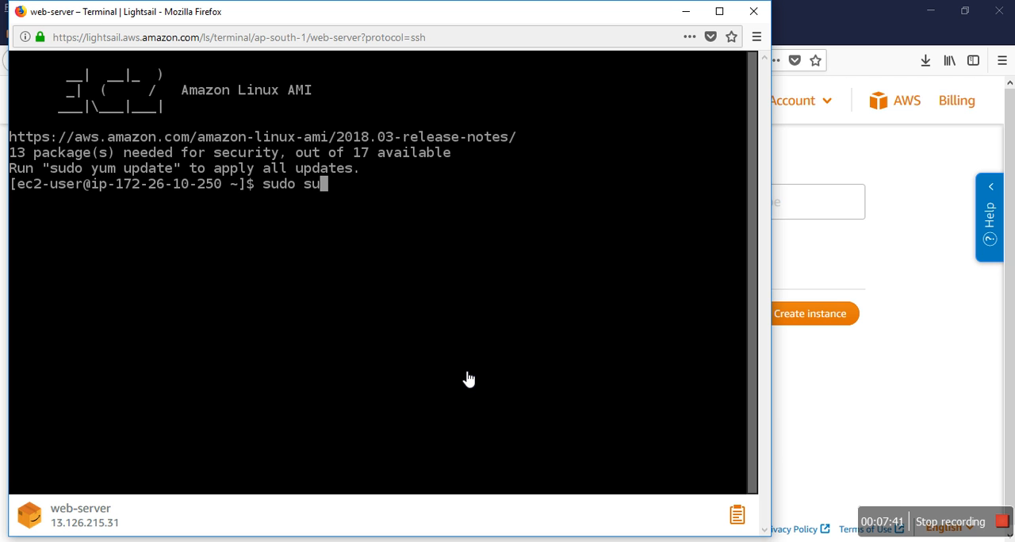
key(Return)
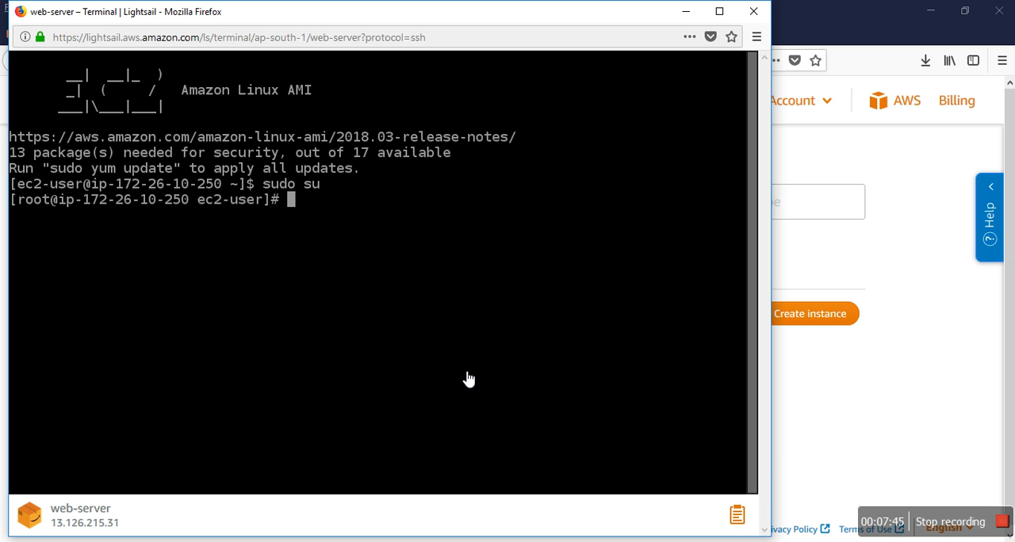
Run yum update as root and answer y to upgrade the 16 listed packages
text(yum)
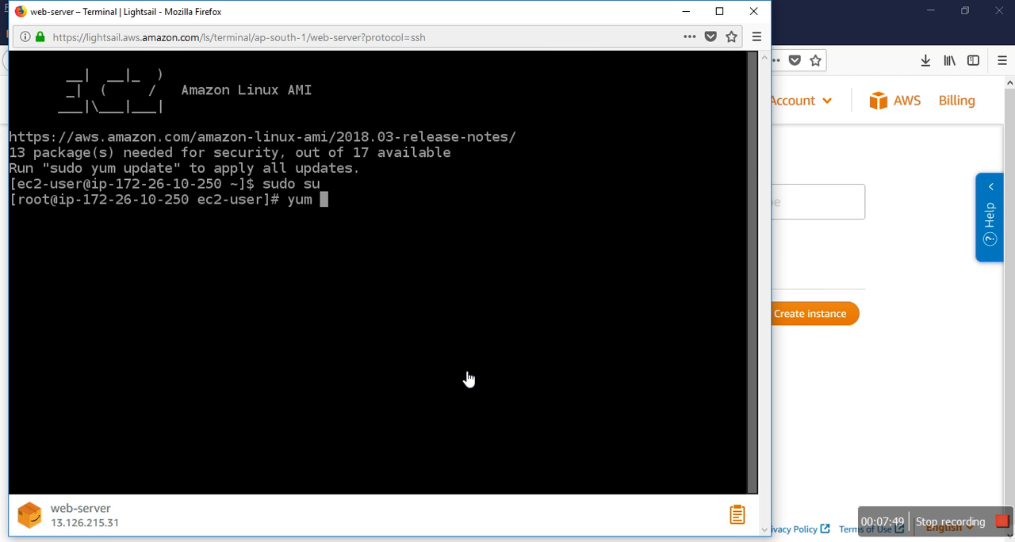
text(up)
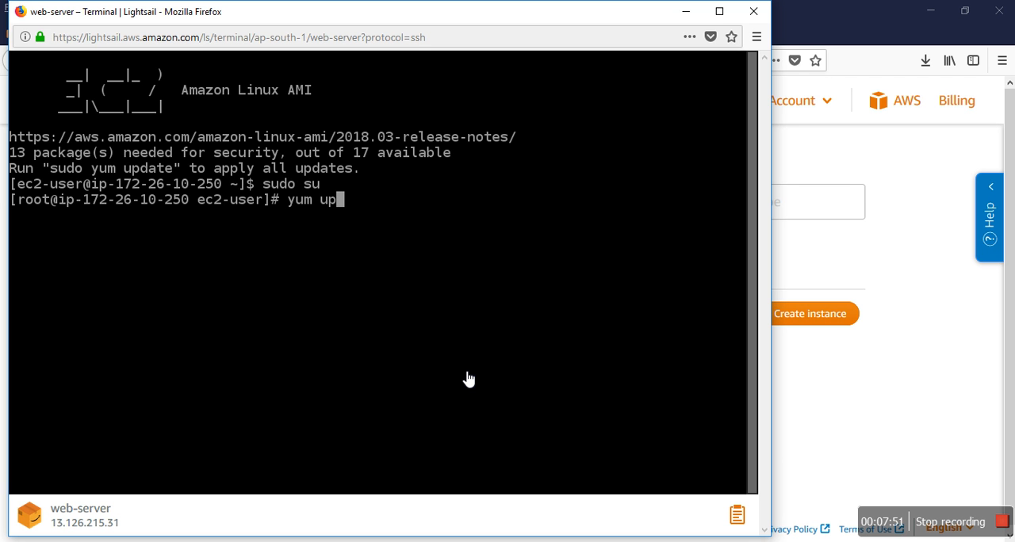
text(date)
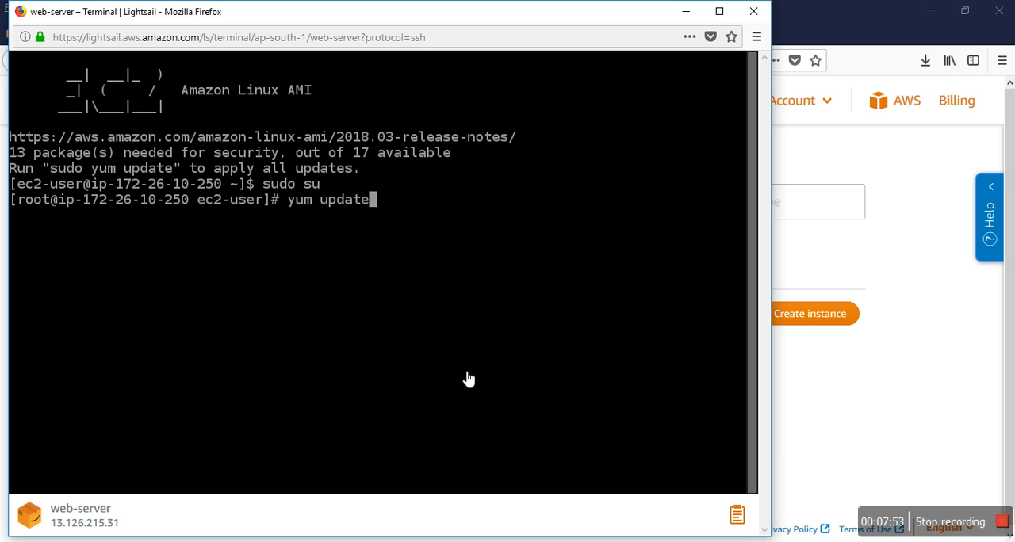
key(Return)
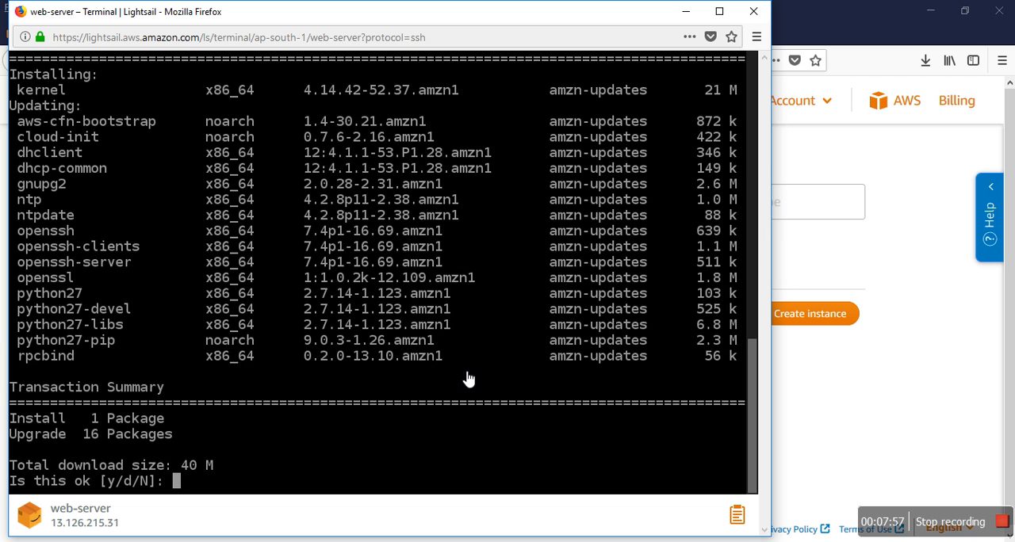
text(y)
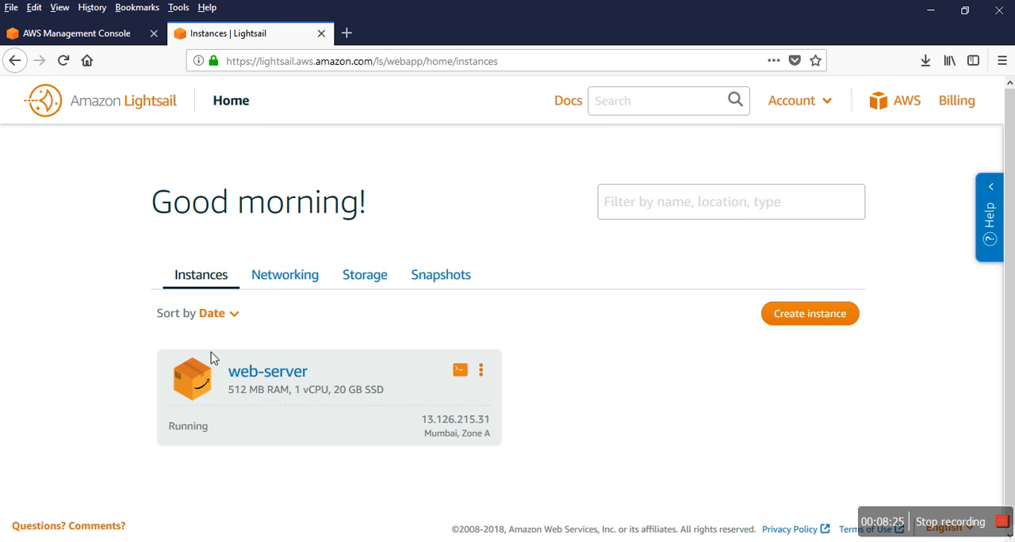
mouse_move(310, 409)
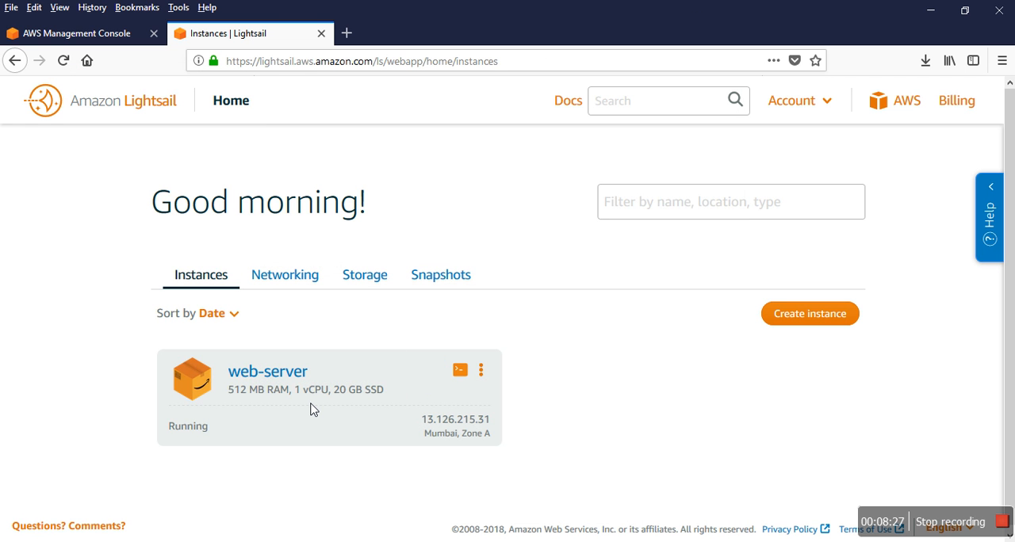
mouse_move(388, 326)
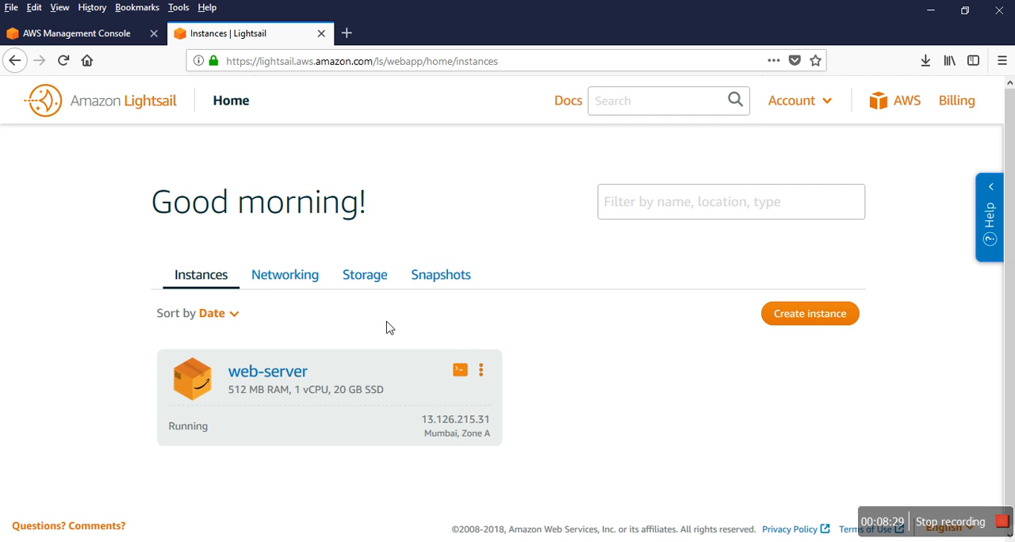
mouse_move(677, 419)
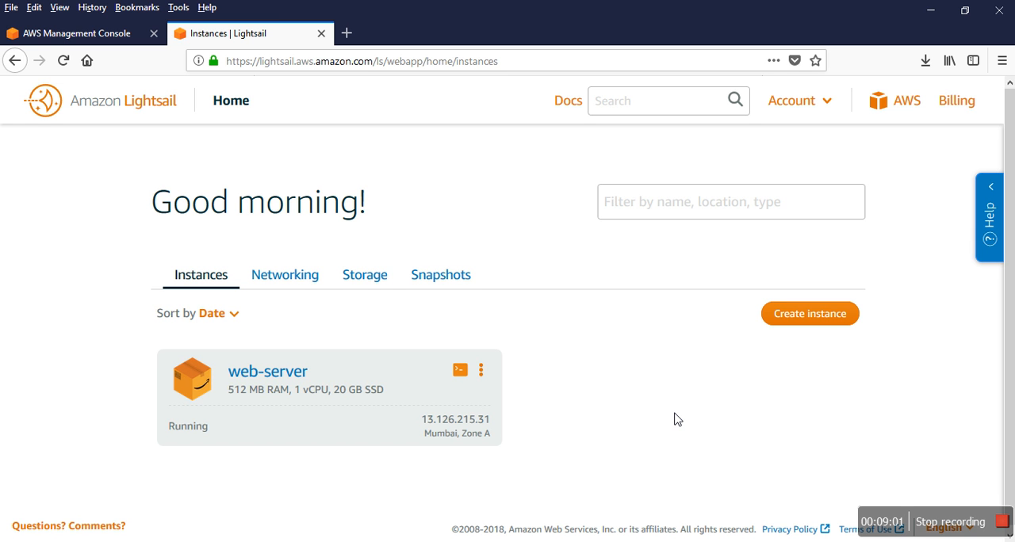
mouse_move(885, 452)
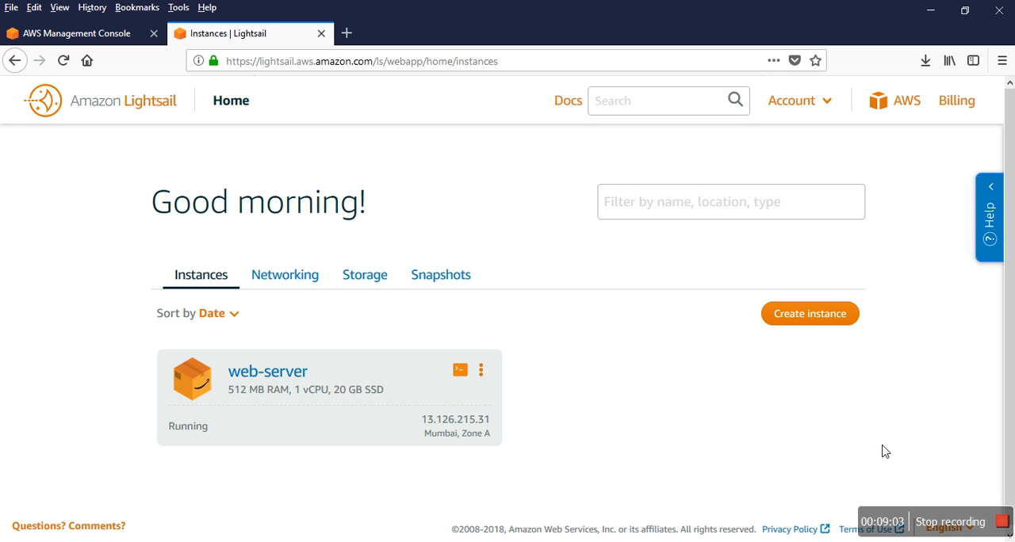